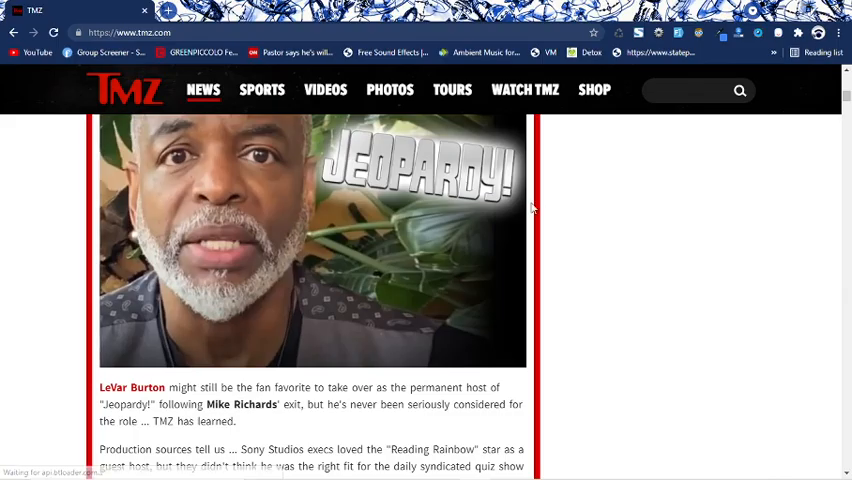
Read through the TMZ LeVar Burton Jeopardy article and select the actor's name
scroll(up, 3)
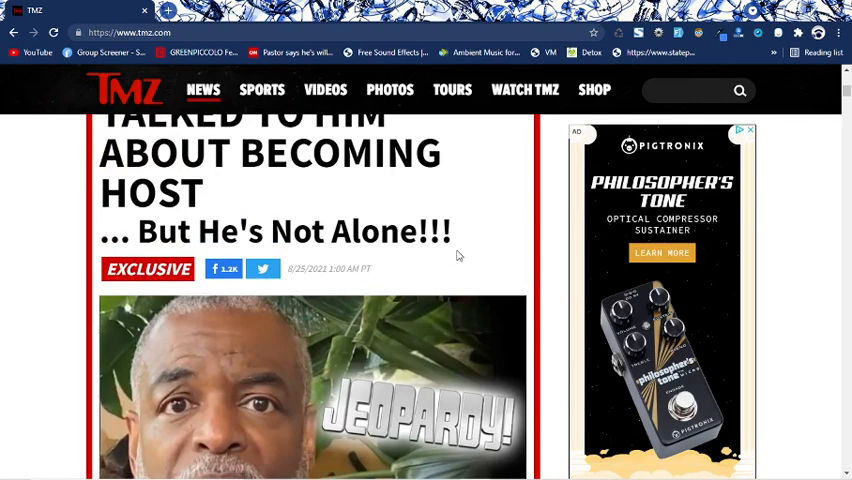
scroll(up, 3)
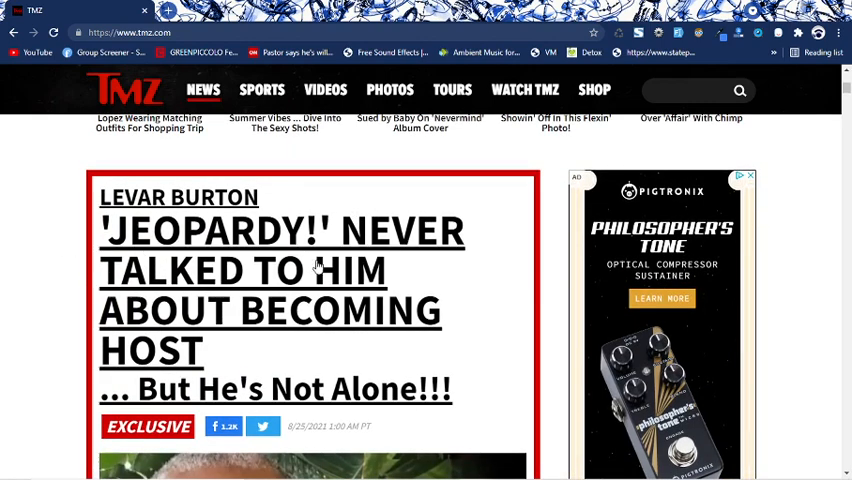
scroll(down, 3)
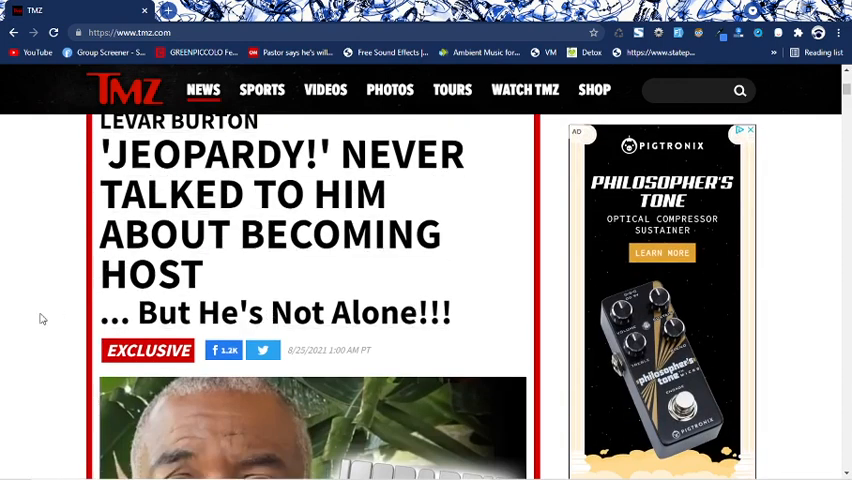
scroll(down, 3)
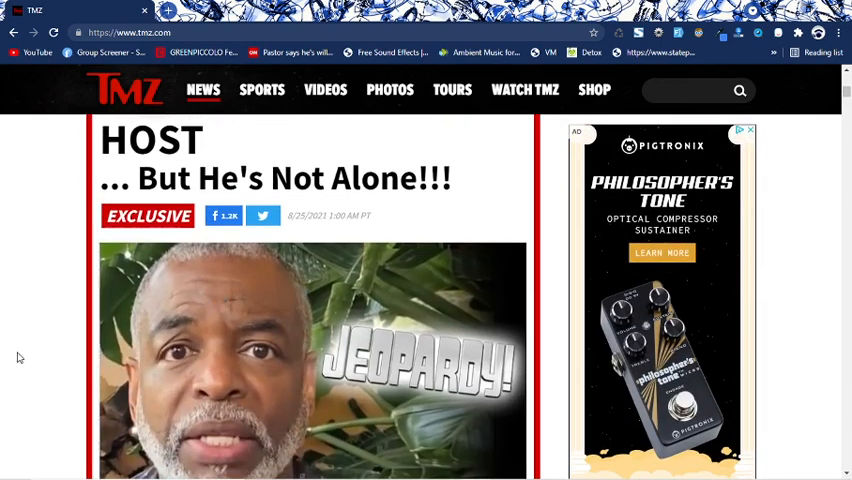
scroll(down, 3)
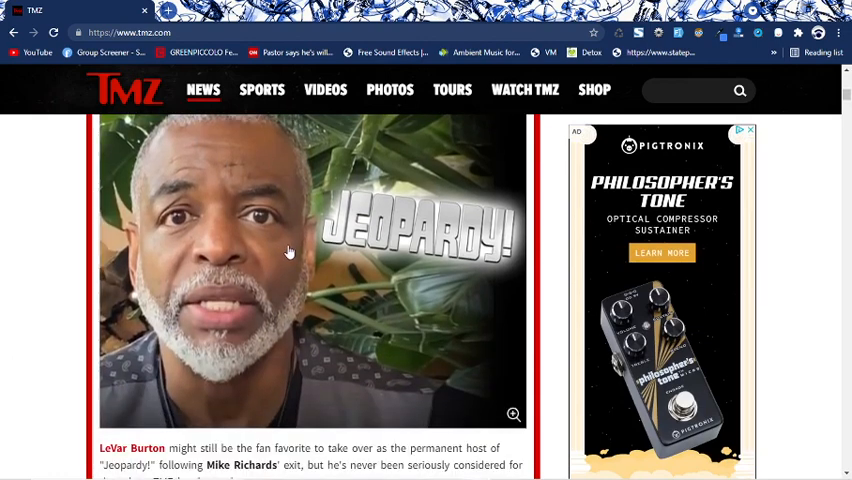
scroll(down, 3)
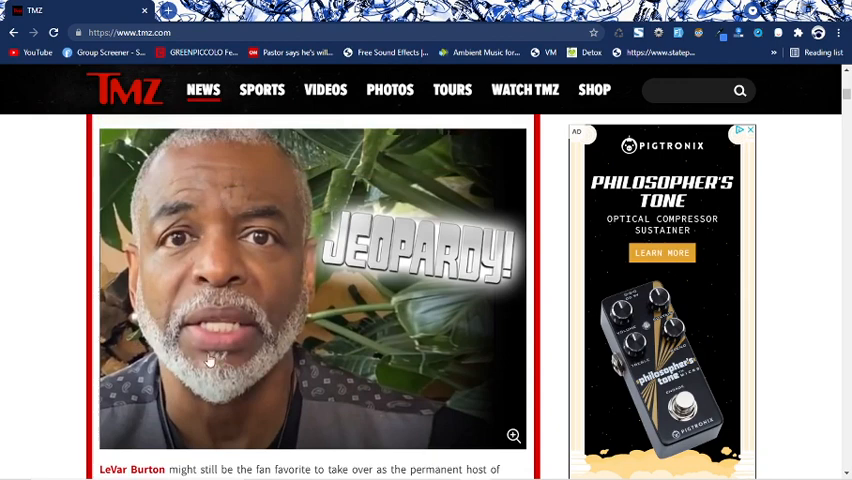
scroll(down, 3)
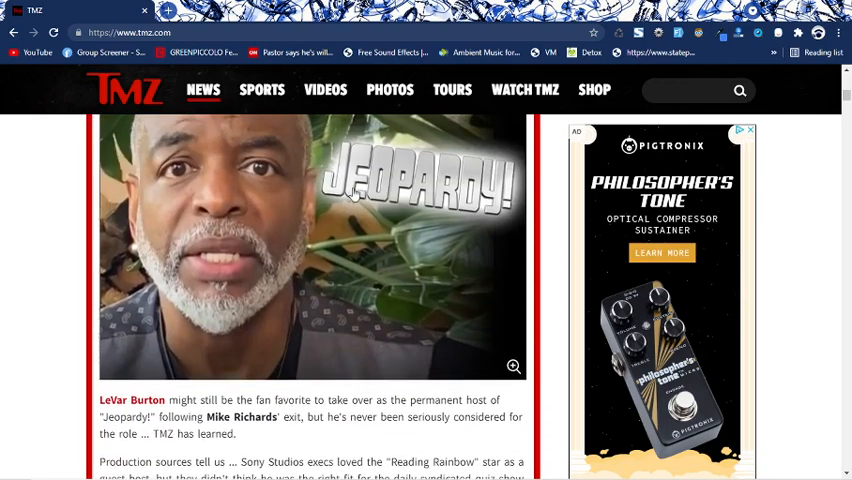
scroll(down, 3)
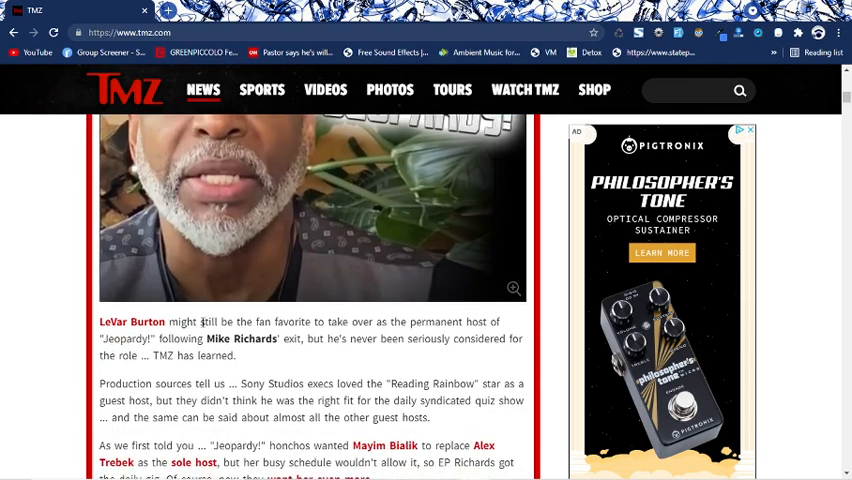
scroll(down, 3)
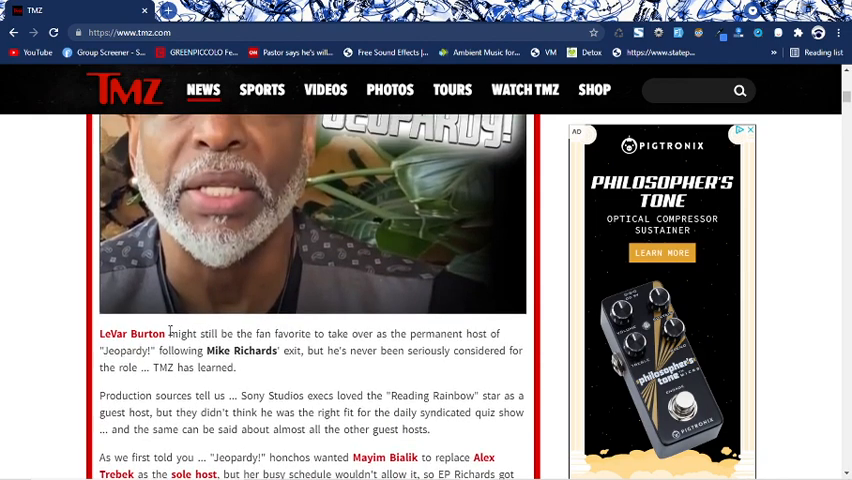
double_click(132, 332)
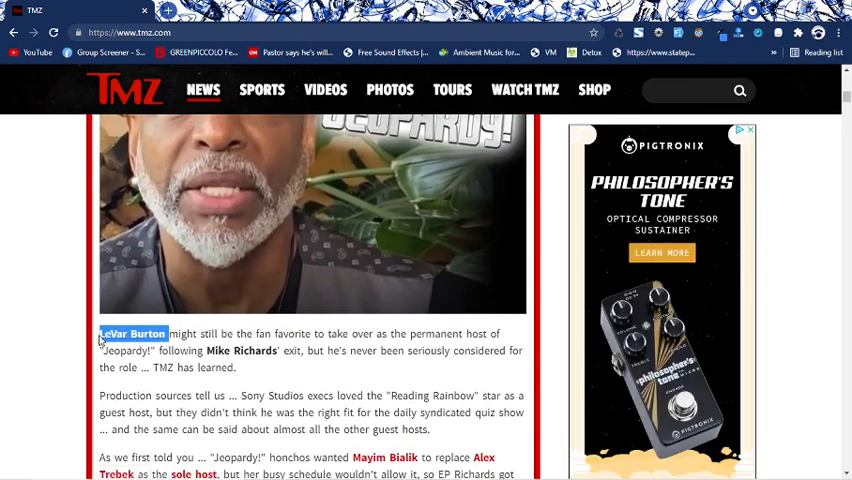
scroll(up, 3)
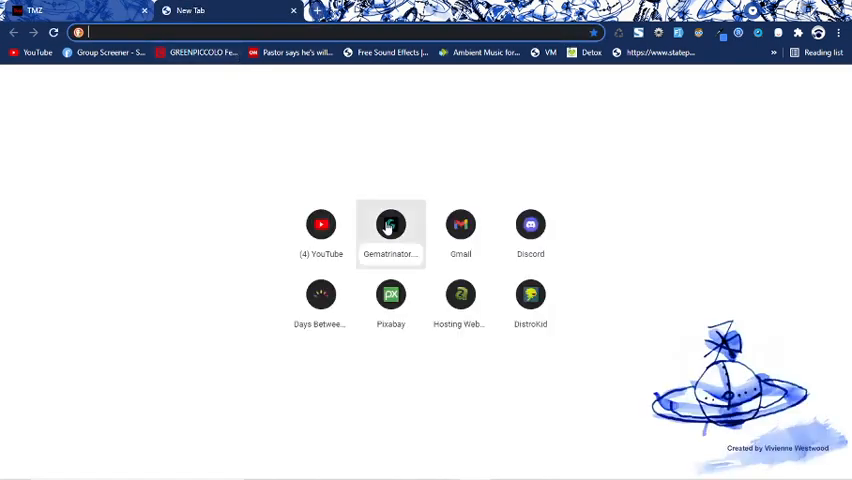
Get the four cipher values for 'Jeopardy' in Gematrinator, checking Full Reduction and English Ordinal
click(390, 224)
text(LeVar Burton)
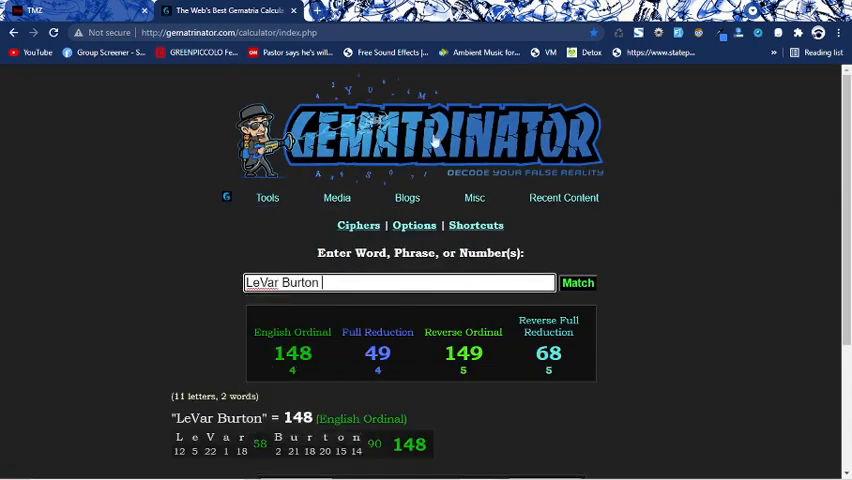
scroll(down, 3)
text(Jeopa)
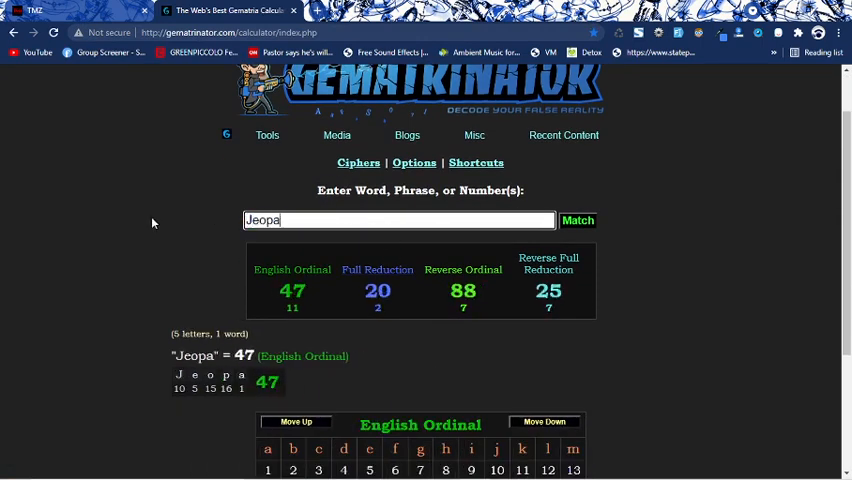
text(rdy)
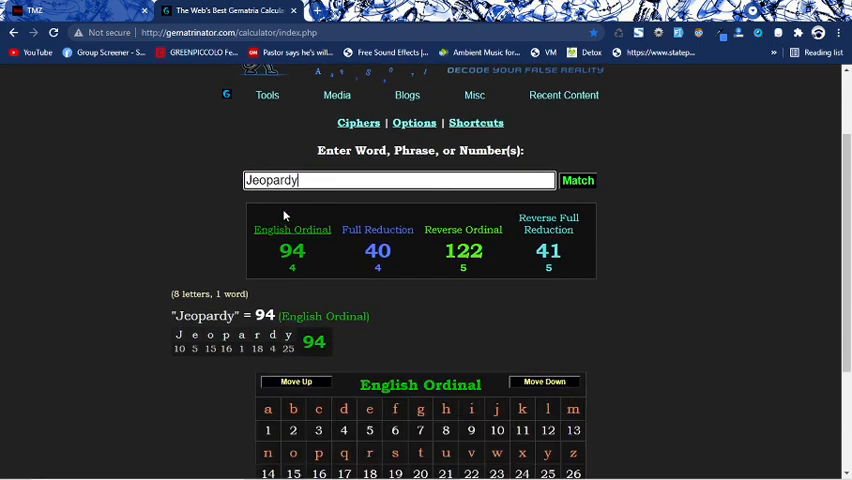
click(376, 244)
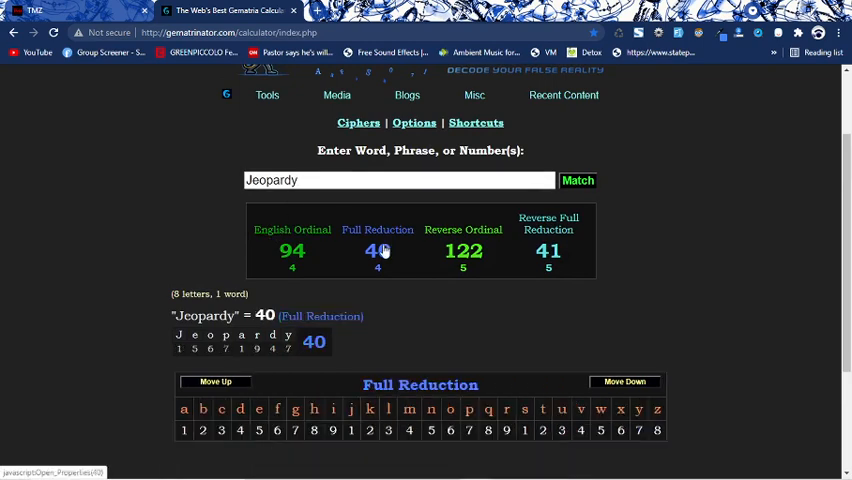
click(292, 228)
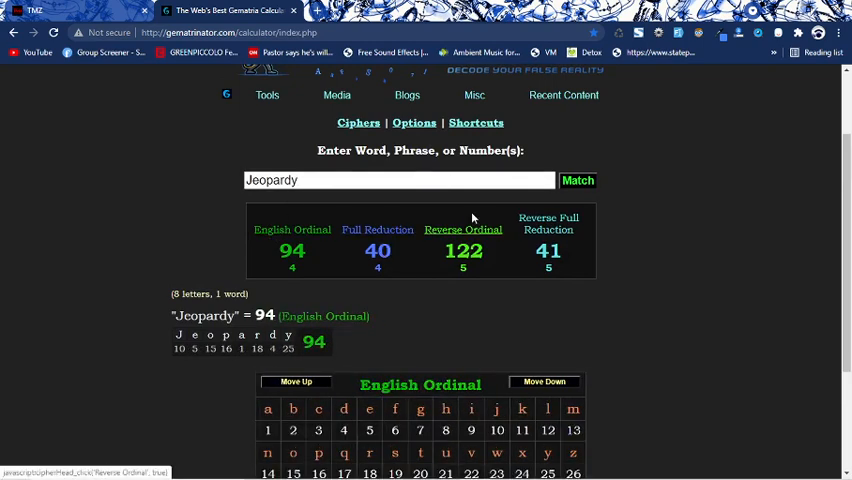
mouse_move(404, 212)
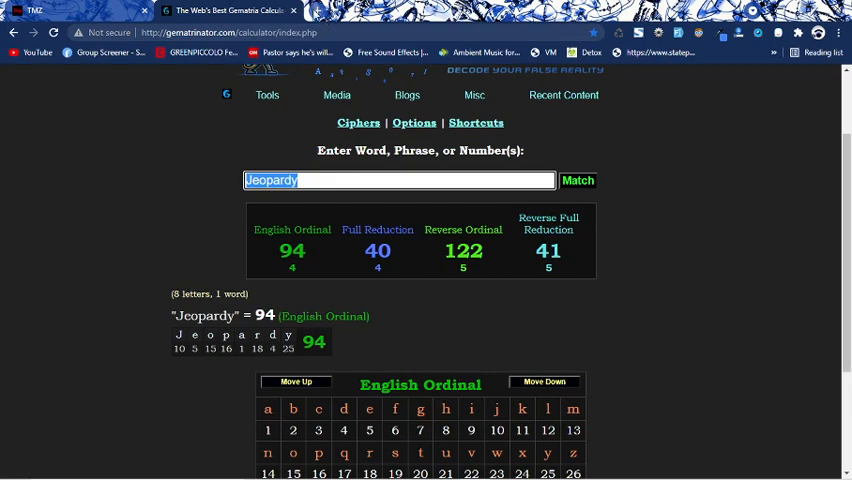
Review the history table comparing Jeopardy with LeVar Burton
click(316, 10)
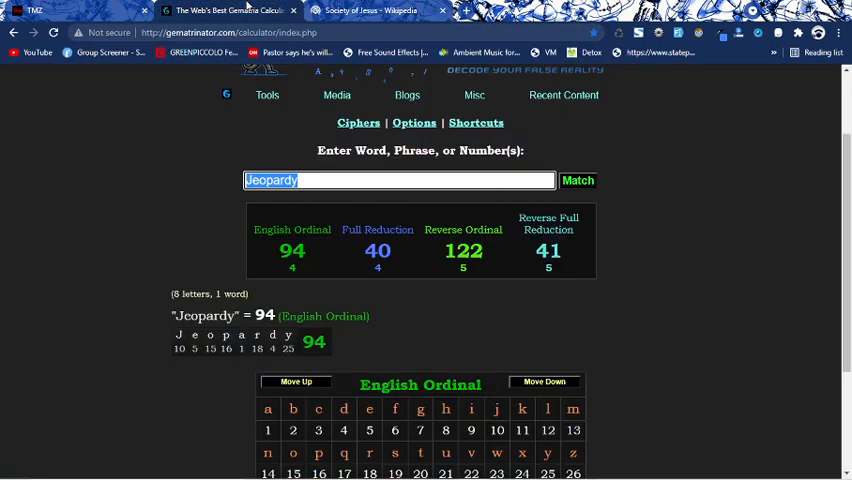
scroll(down, 3)
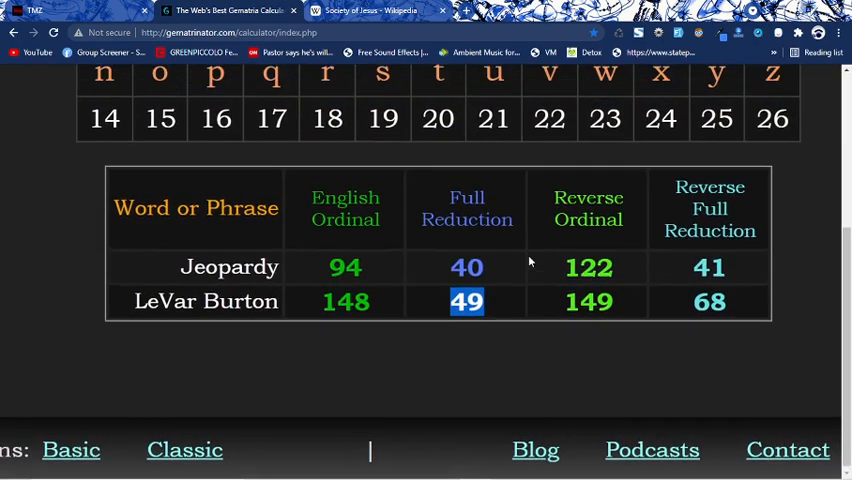
scroll(up, 3)
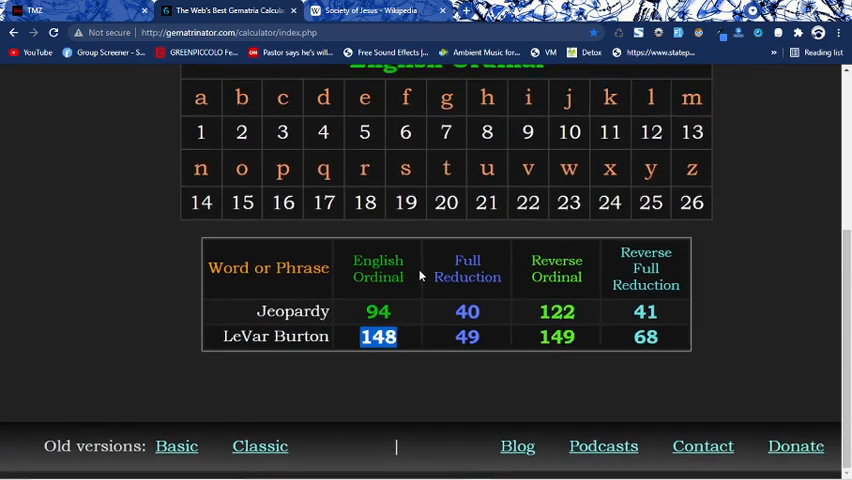
Search Wikipedia for LeVar Burton and open his article
click(370, 10)
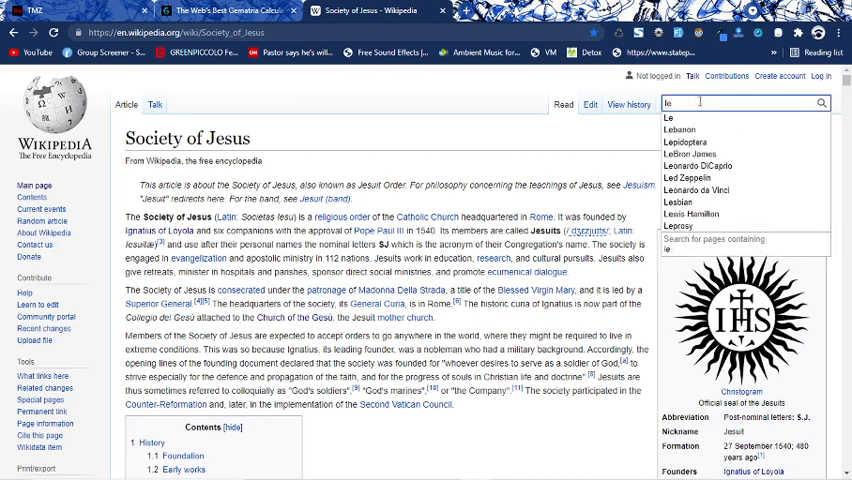
text(levar bur)
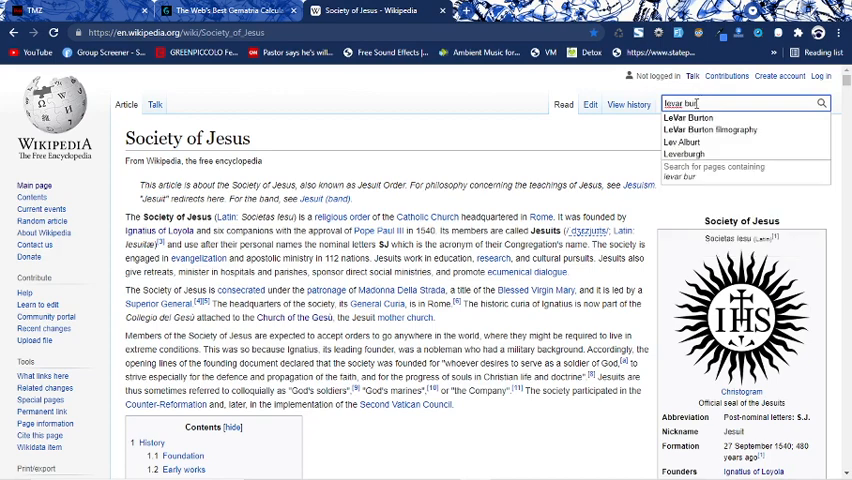
click(688, 116)
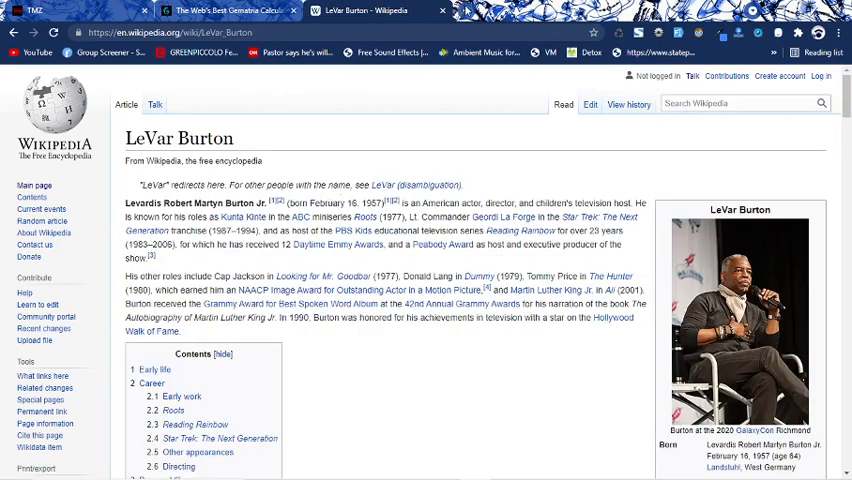
Add 'Reading Rainbow' to the Gematrinator comparison table
click(520, 10)
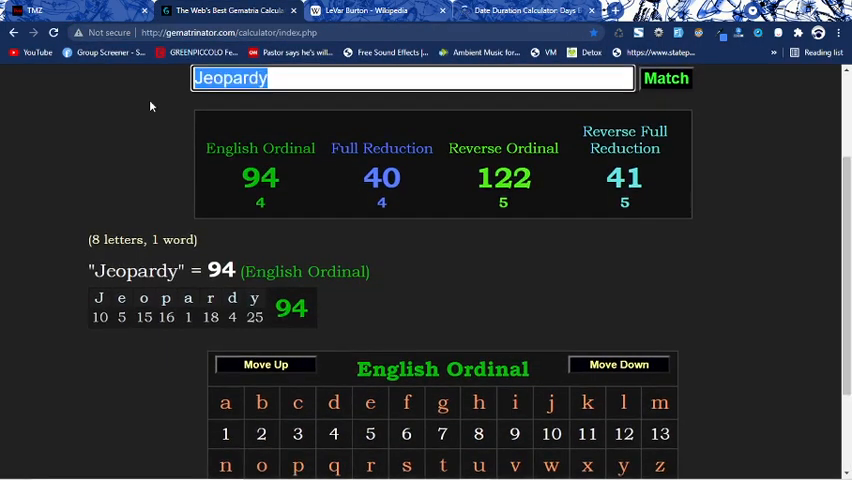
text(Reading Rain)
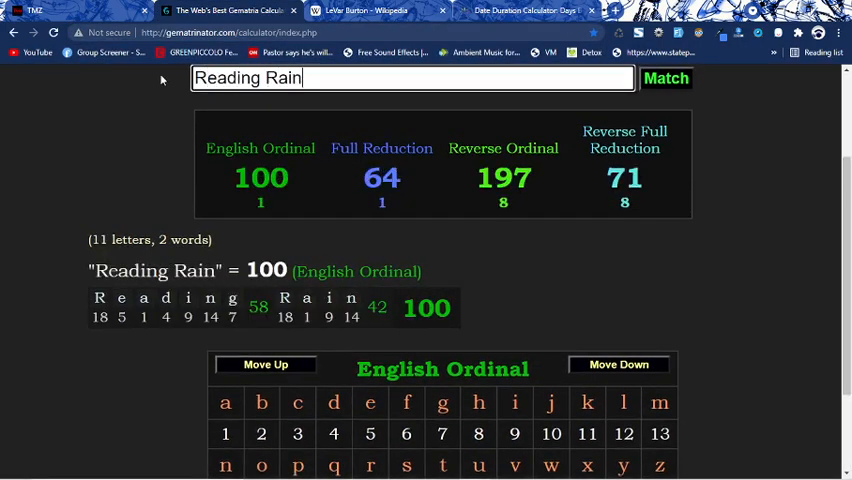
text(bow)
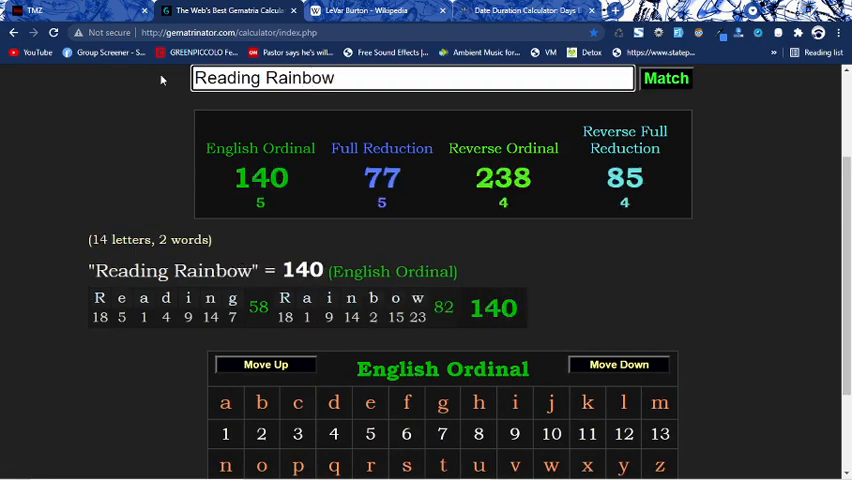
scroll(down, 3)
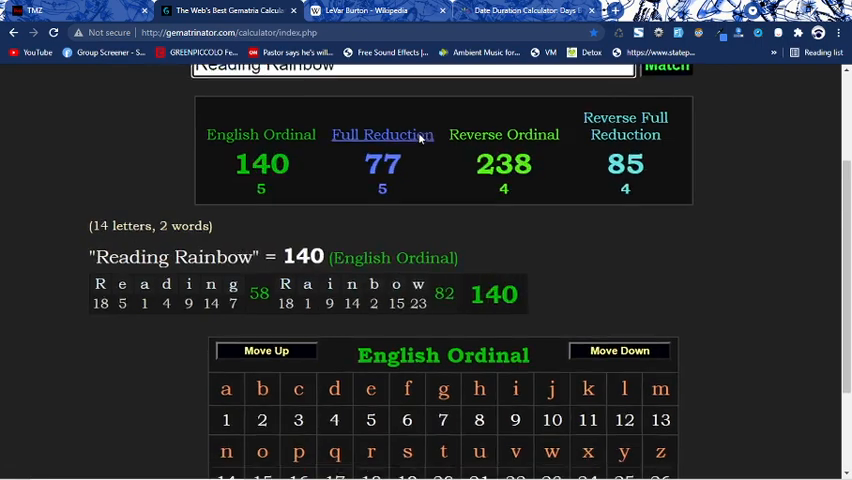
scroll(down, 3)
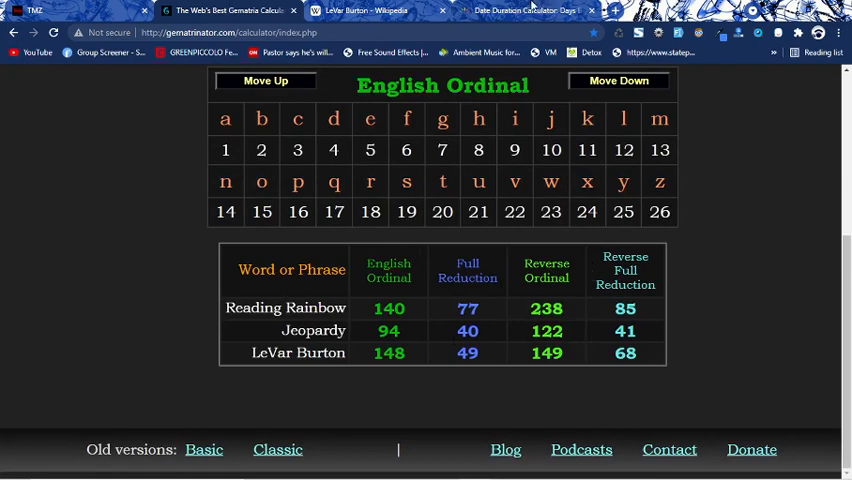
Calculate the days from February 16, 2021 to August 25, 2021 on timeanddate.com
click(528, 12)
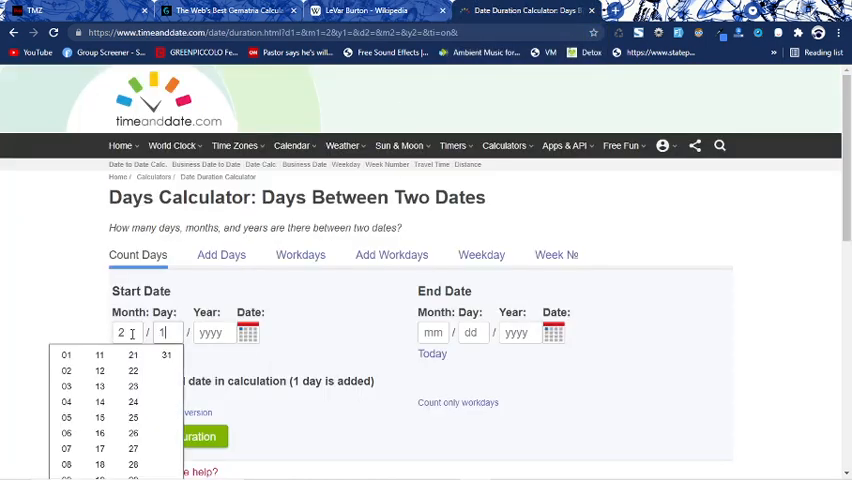
click(100, 432)
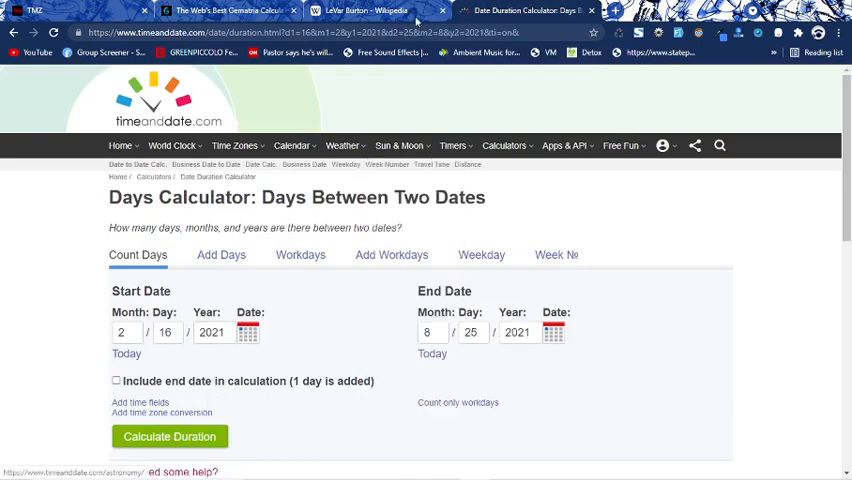
click(370, 12)
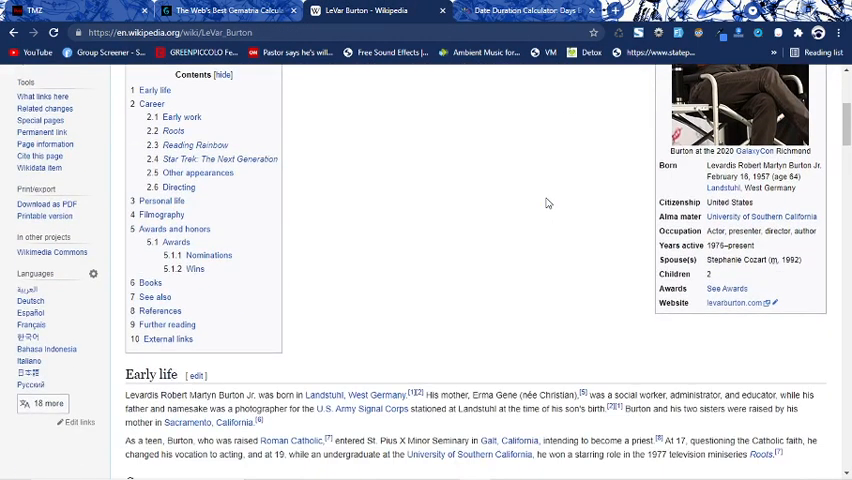
click(528, 12)
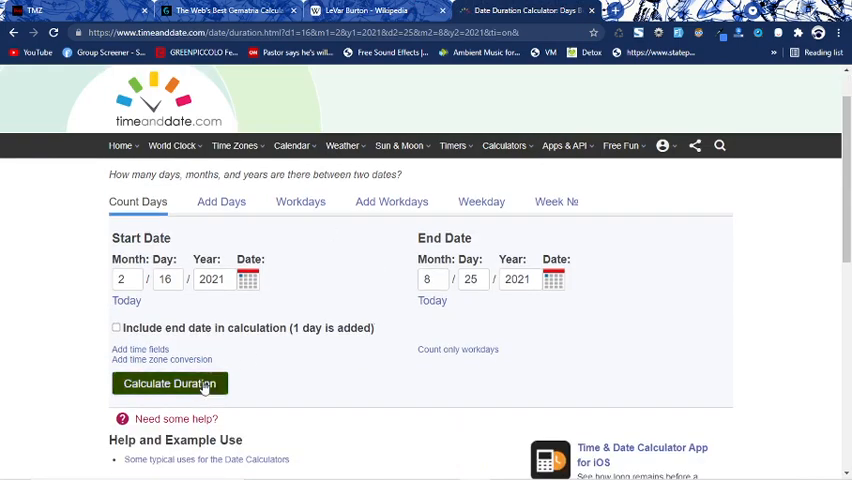
click(528, 12)
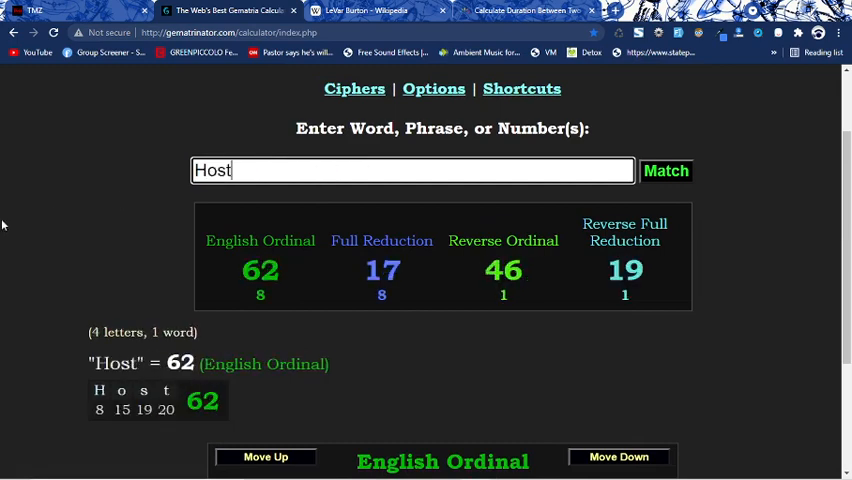
click(524, 12)
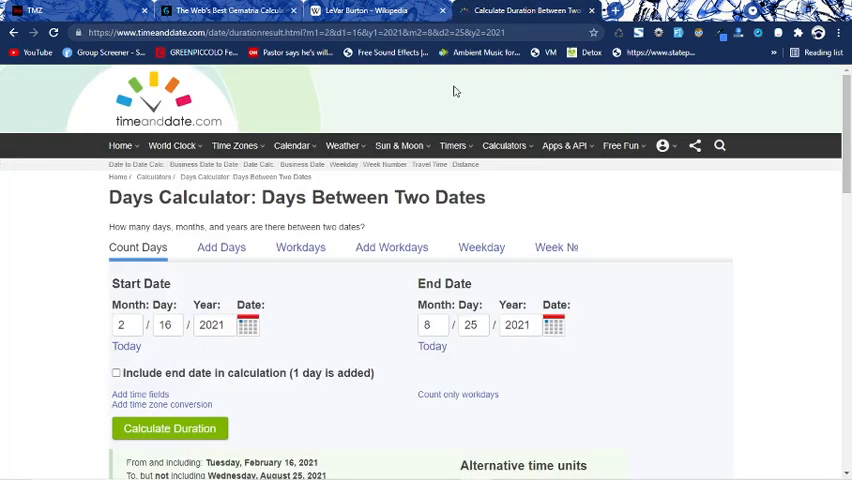
Recalculate with the end date included, giving 191 days
scroll(down, 3)
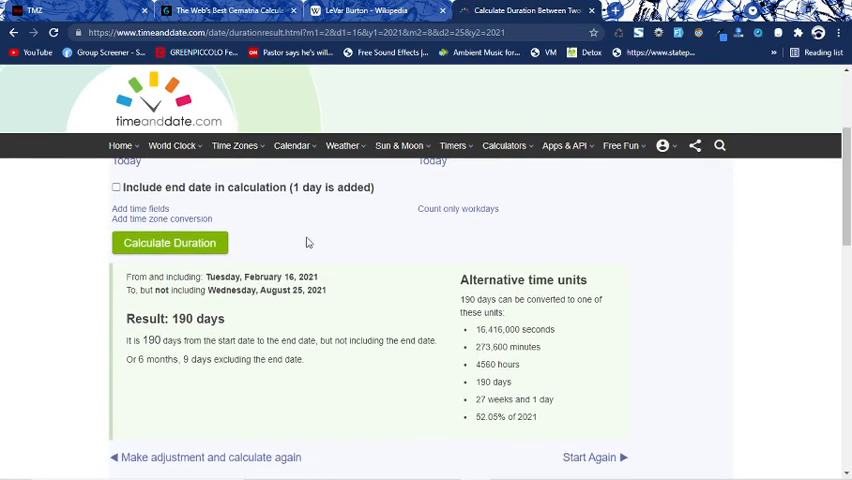
scroll(down, 3)
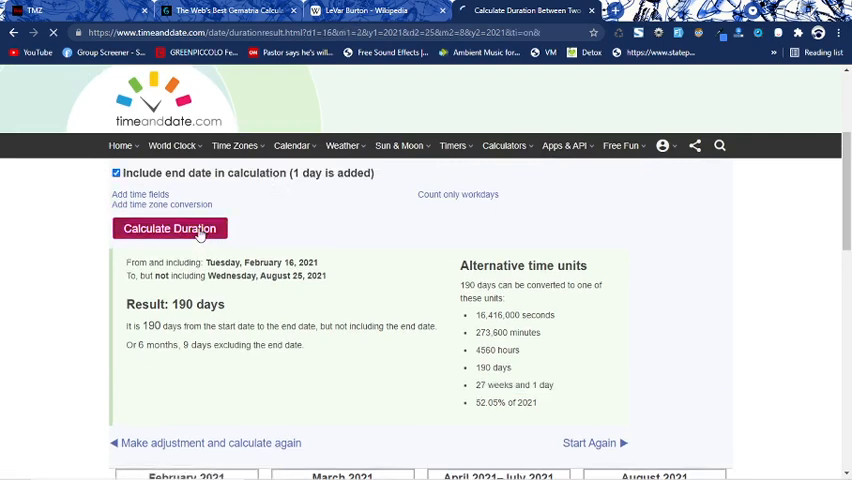
scroll(up, 3)
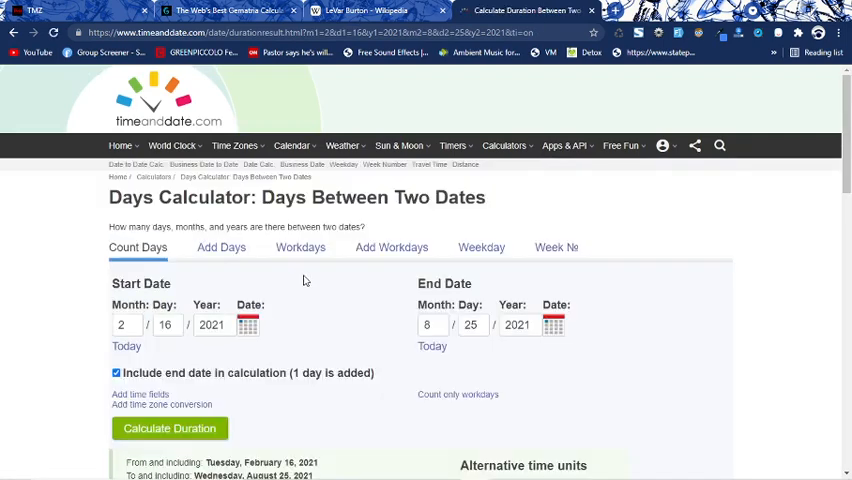
scroll(down, 3)
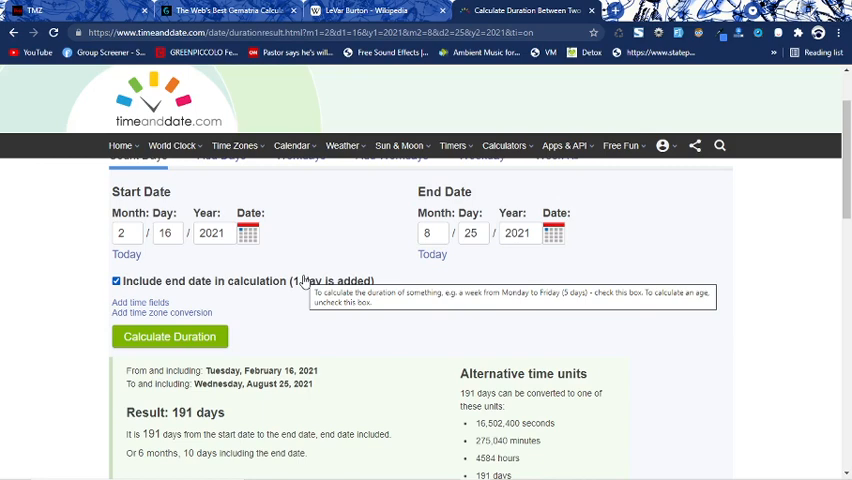
scroll(down, 3)
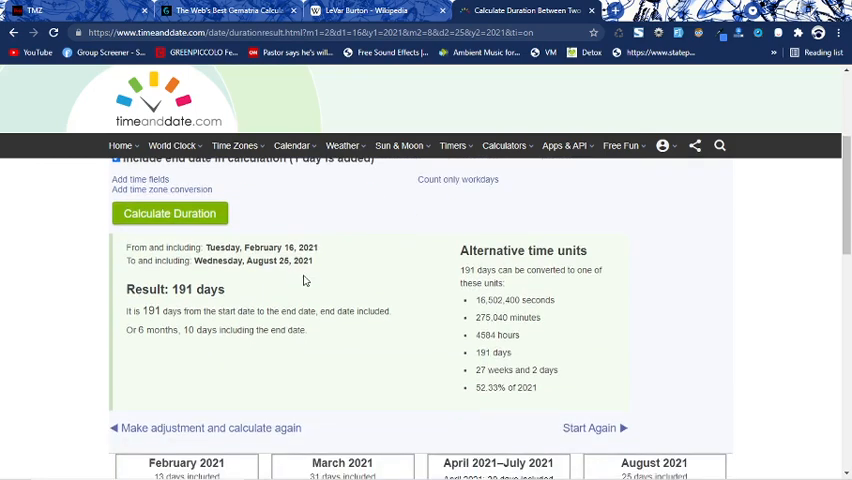
Copy the actor's full birth name from Wikipedia into Gematrinator and match it
click(34, 10)
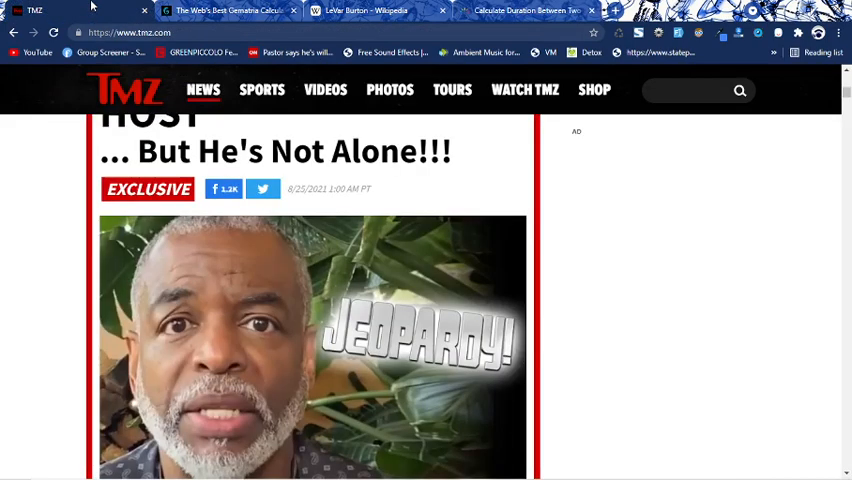
scroll(up, 3)
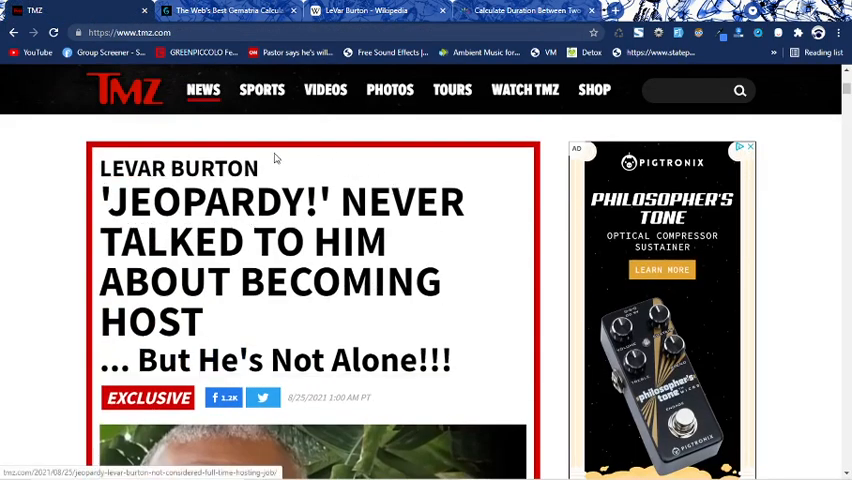
mouse_move(364, 12)
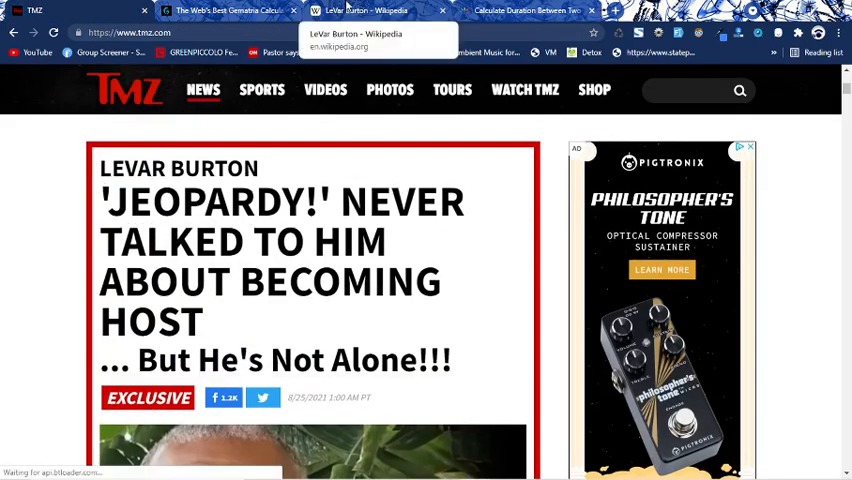
click(364, 10)
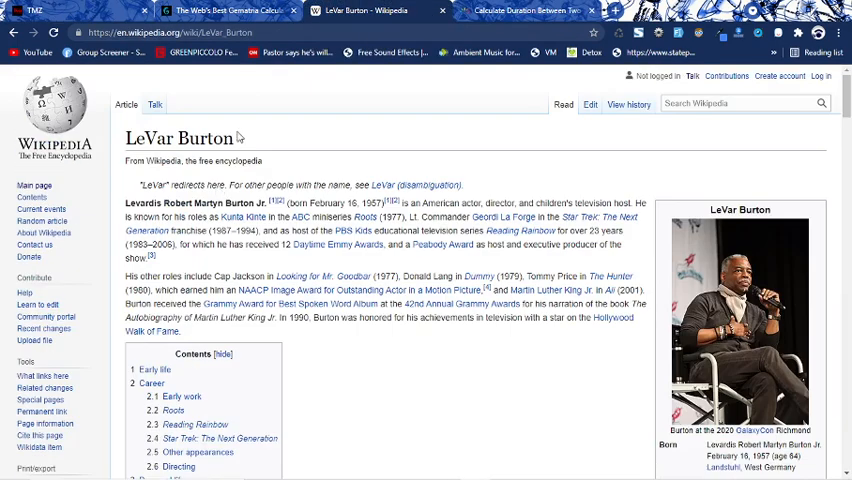
double_click(178, 138)
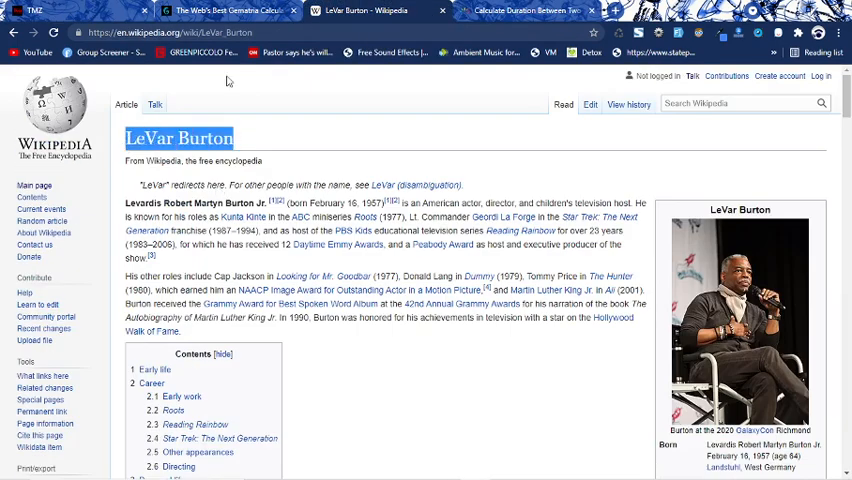
click(230, 12)
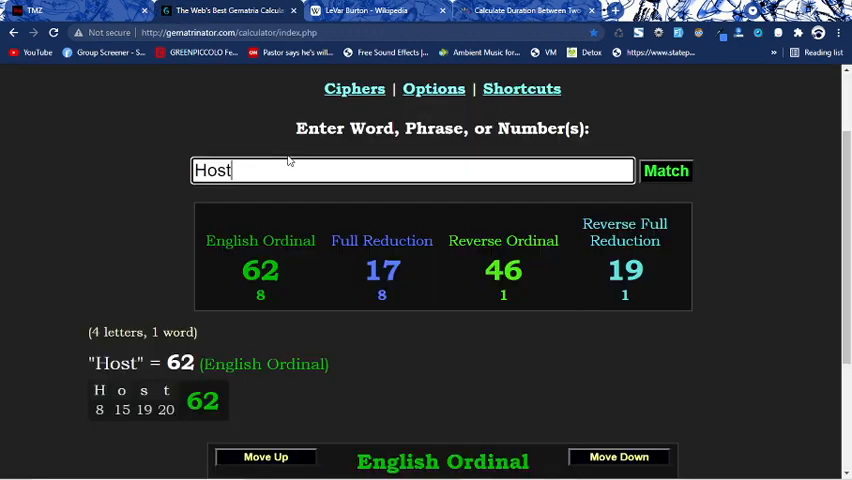
click(360, 12)
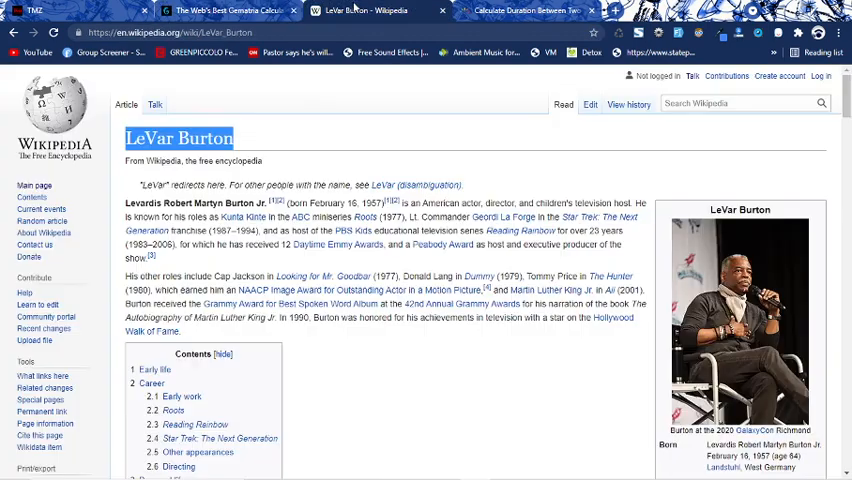
double_click(214, 204)
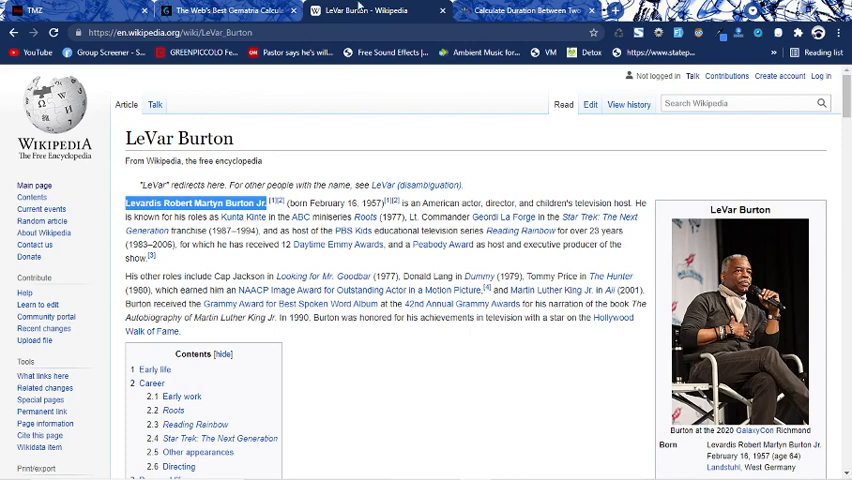
click(230, 12)
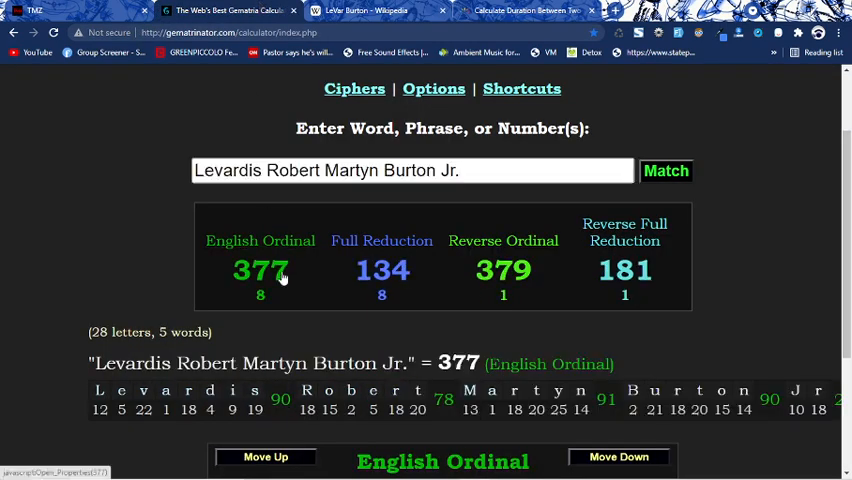
click(260, 270)
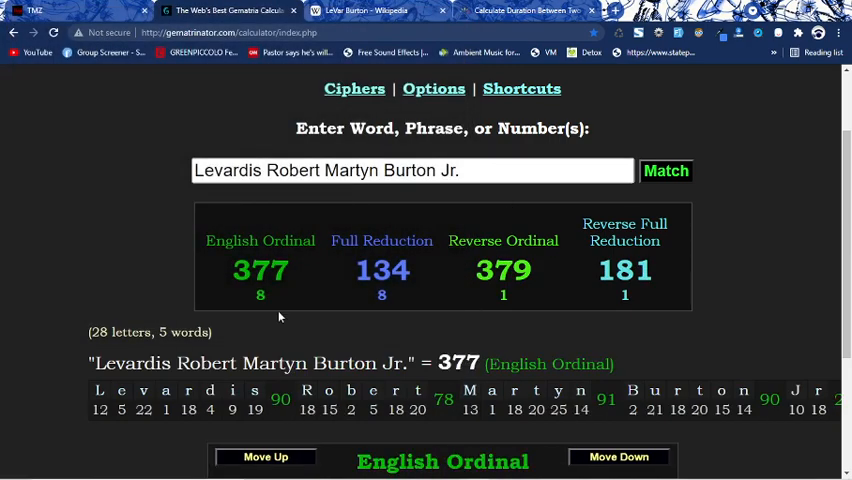
Match 'Society of Jesus' (191 English Ordinal) and return to the Wikipedia article
scroll(down, 3)
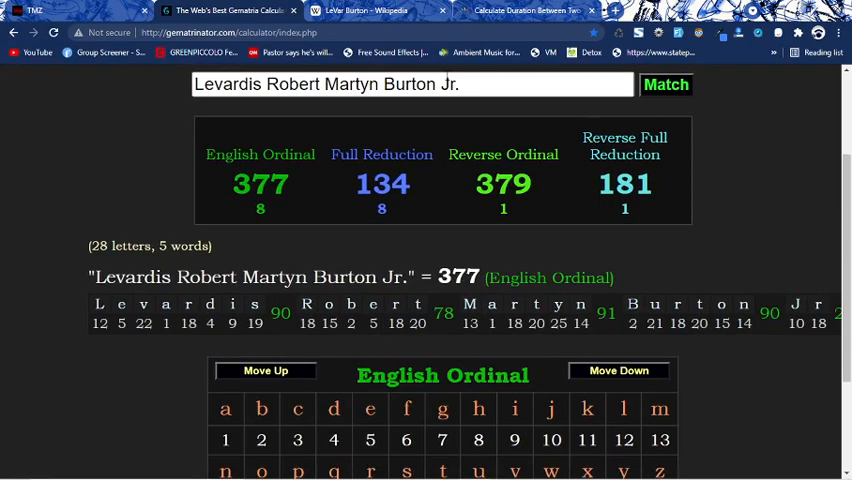
click(624, 184)
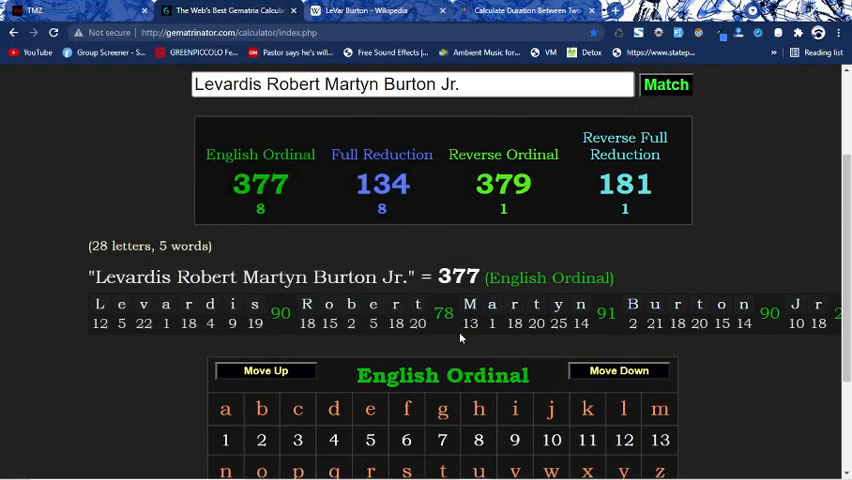
click(528, 10)
text(Society)
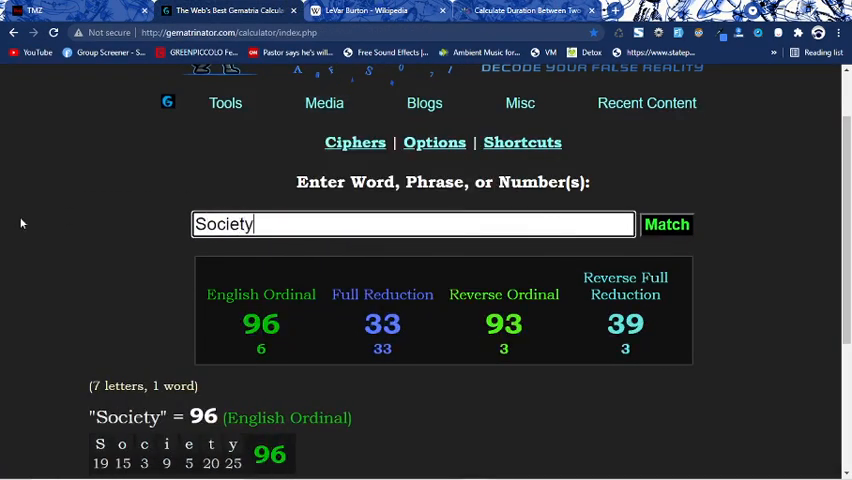
text(of Jesus)
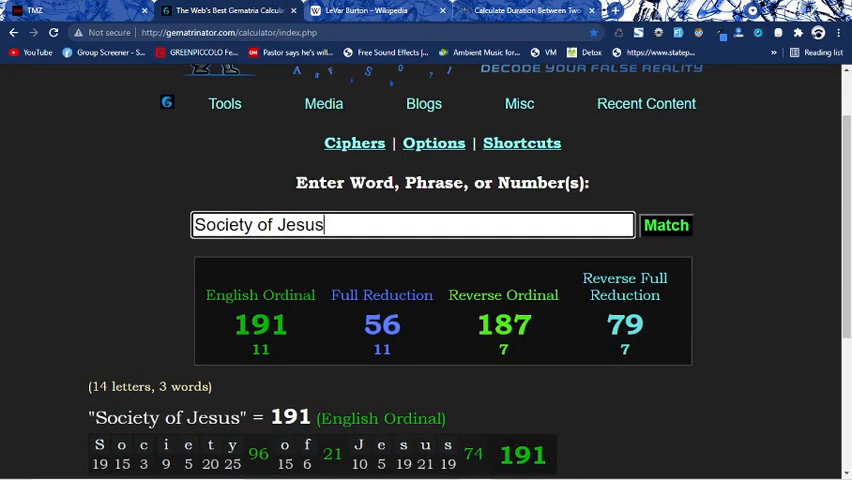
click(360, 10)
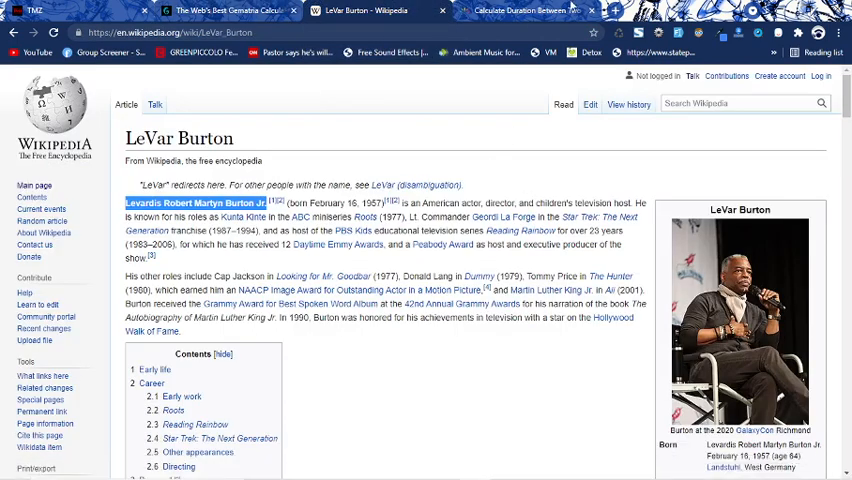
mouse_move(36, 10)
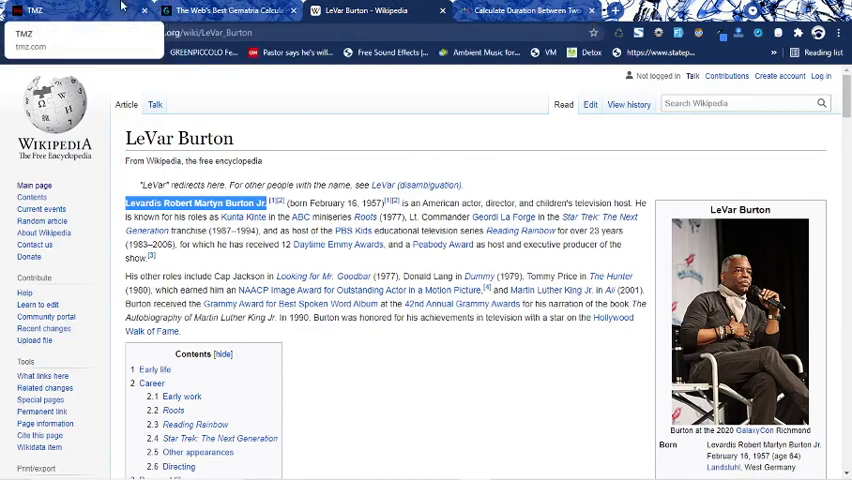
Reread the TMZ Jeopardy article down to the actor's name in the first line
click(36, 10)
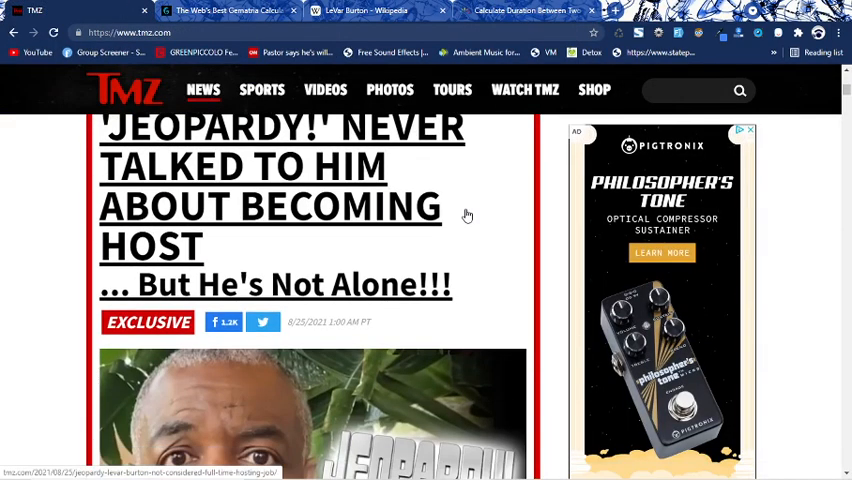
scroll(down, 3)
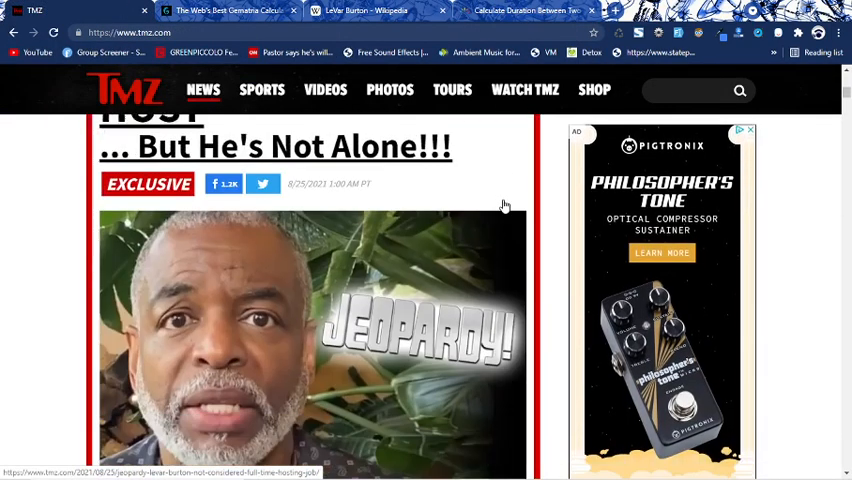
scroll(down, 3)
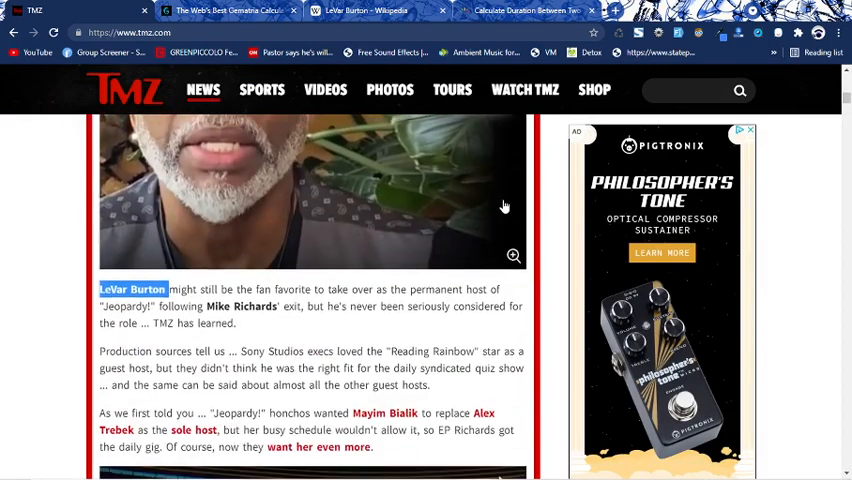
scroll(down, 3)
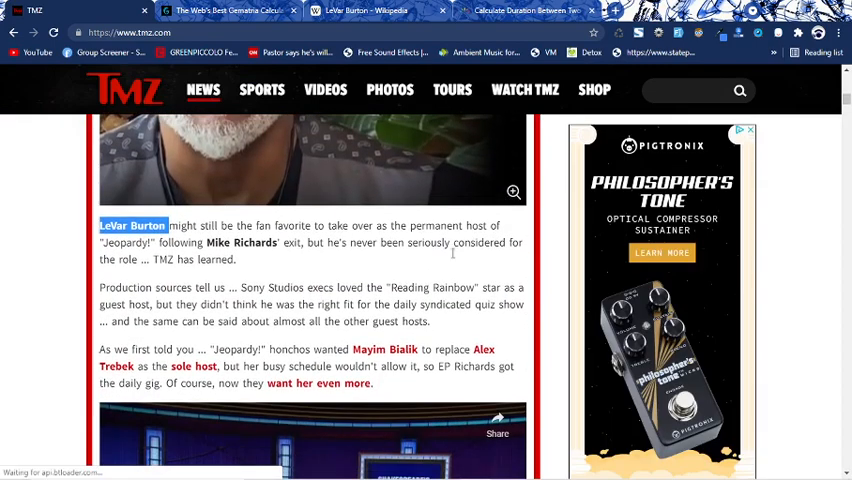
right_click(364, 244)
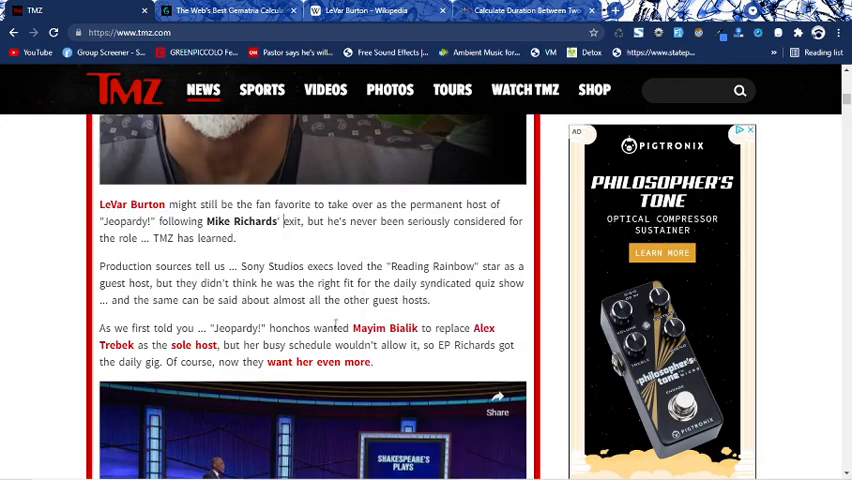
Start the embedded Final Jeopardy clip and read on below it
scroll(down, 3)
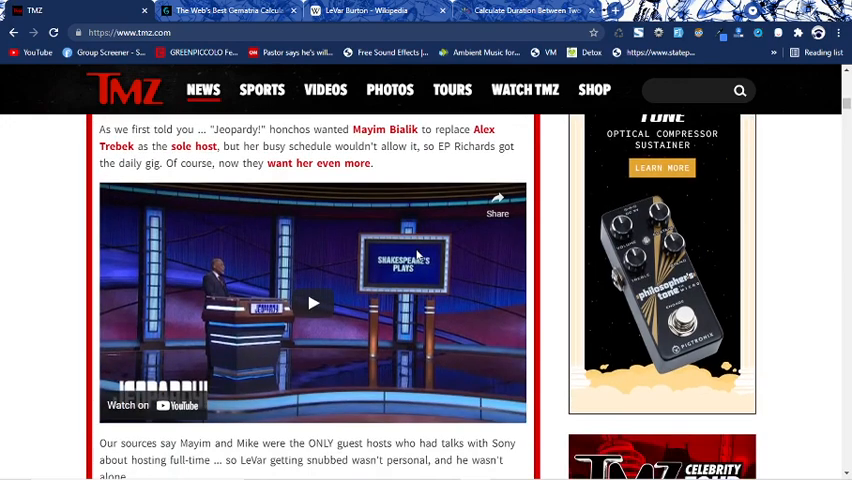
scroll(down, 3)
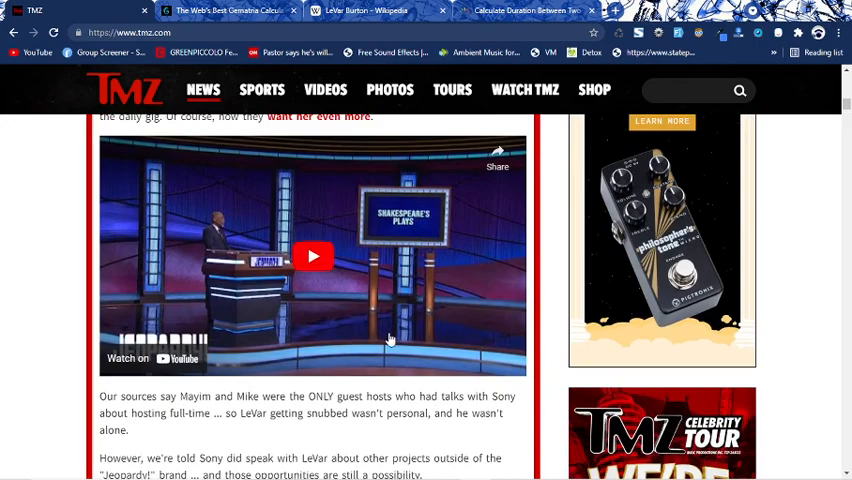
scroll(down, 3)
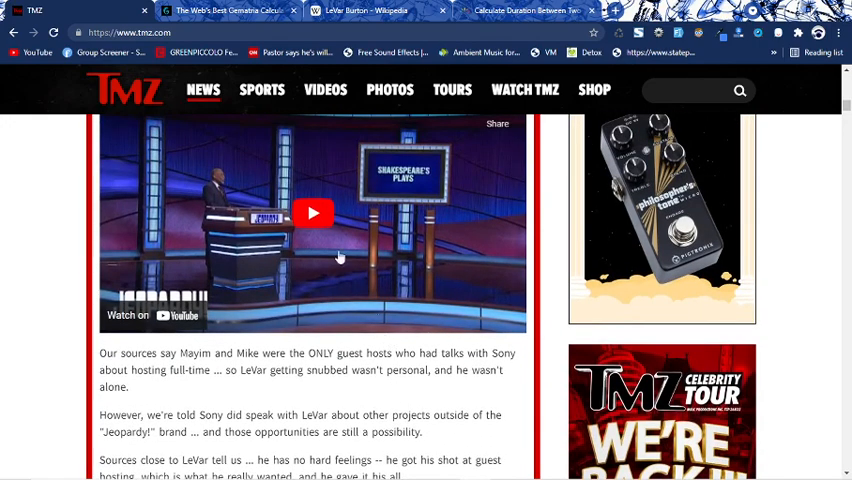
scroll(up, 3)
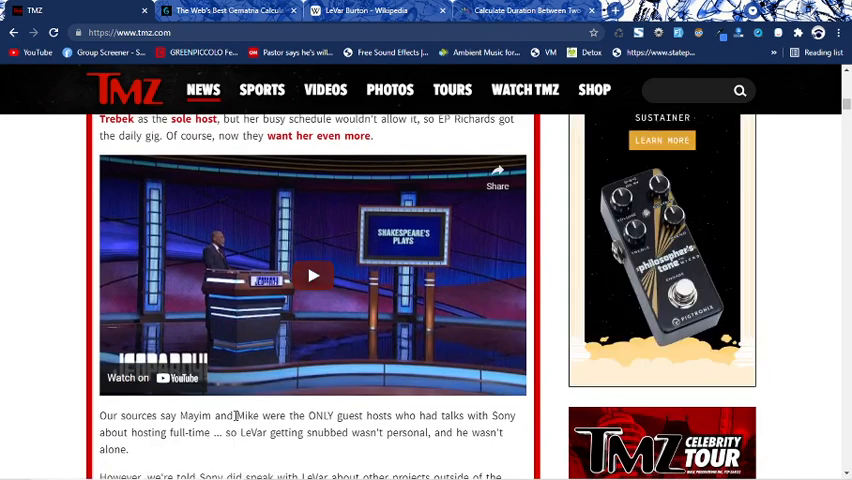
click(312, 276)
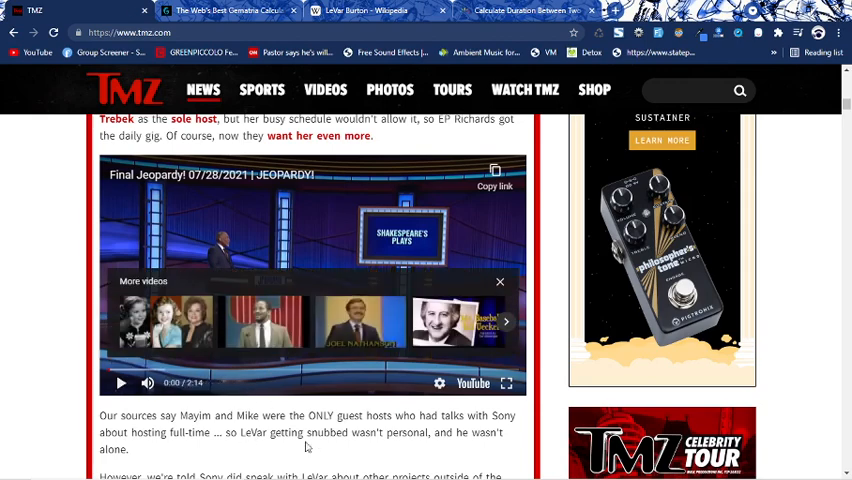
scroll(down, 3)
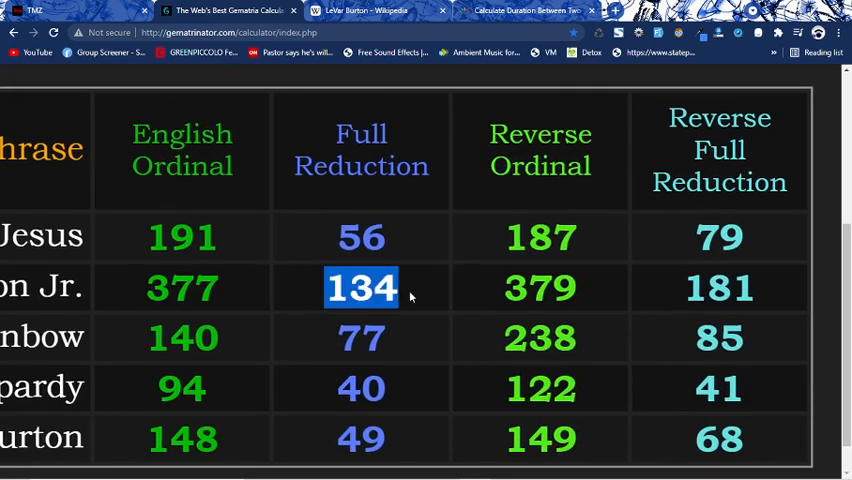
Scroll the TMZ article past the clip to the photo of LeVar Burton outside Staples
click(308, 288)
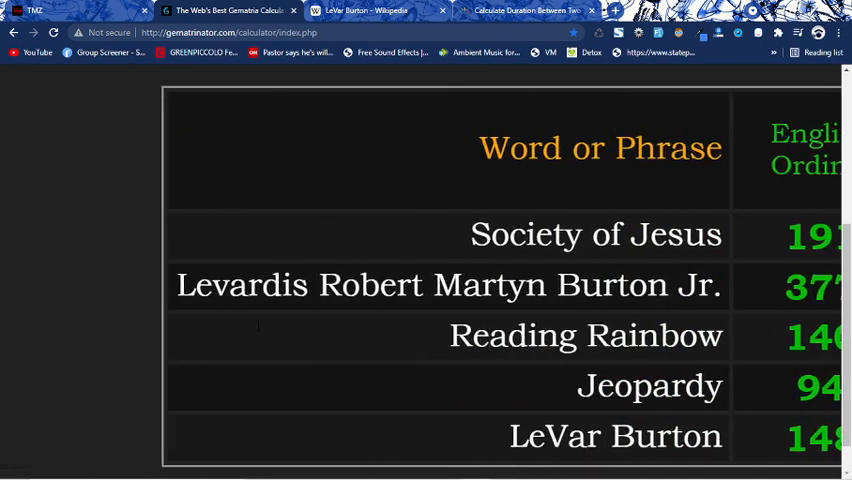
scroll(right, 3)
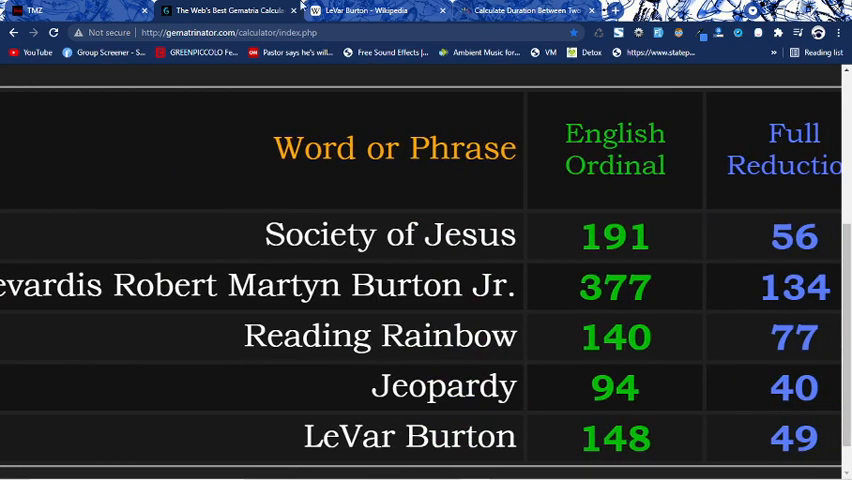
click(60, 12)
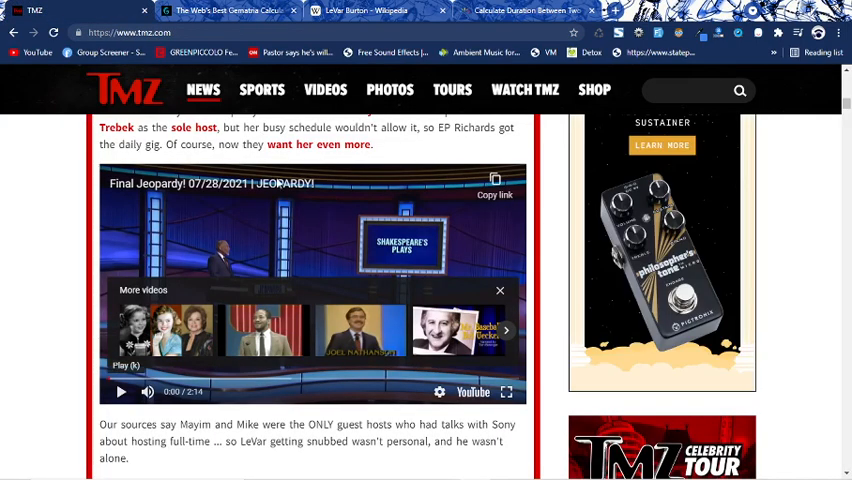
scroll(down, 3)
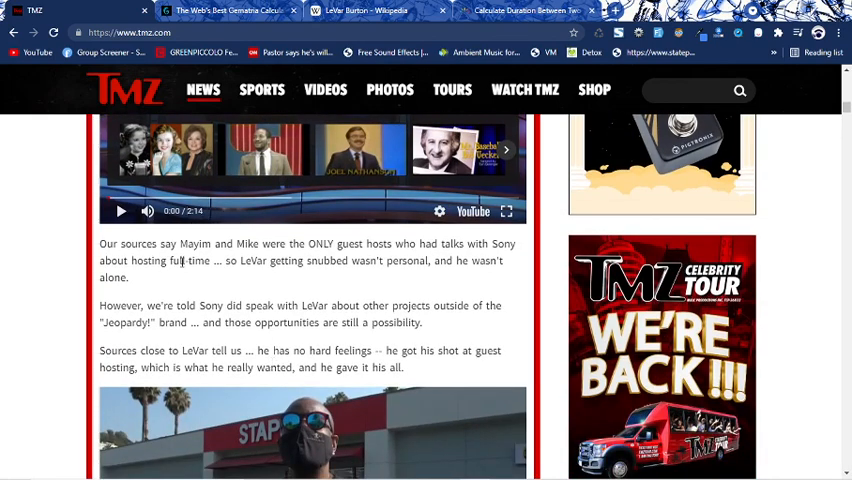
scroll(down, 3)
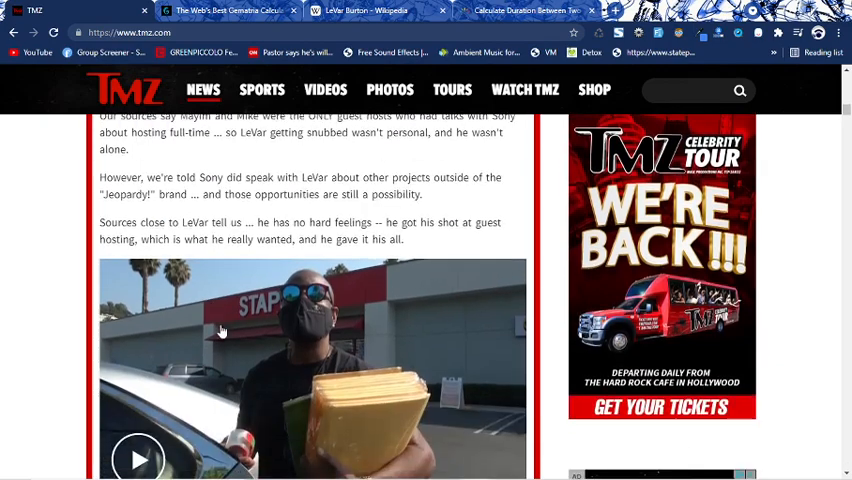
scroll(down, 3)
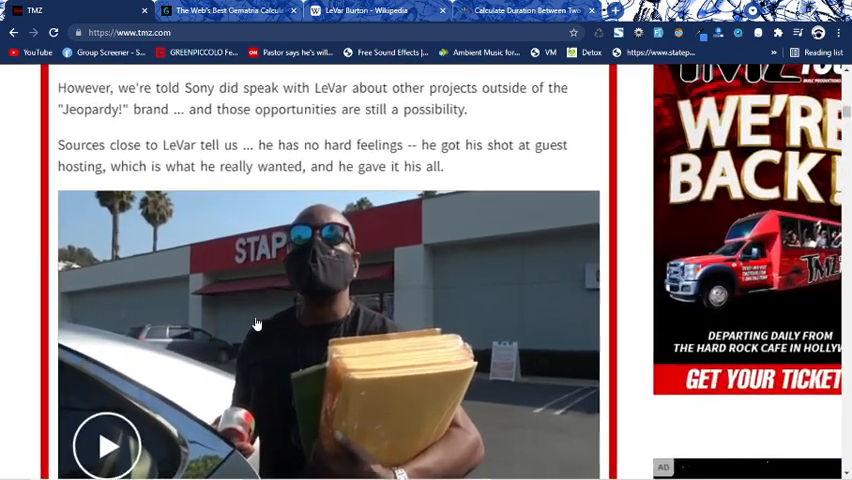
scroll(down, 3)
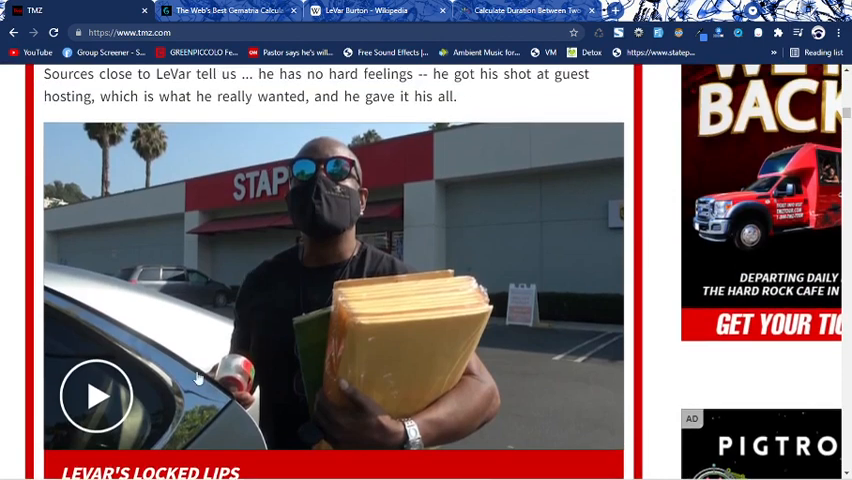
scroll(down, 3)
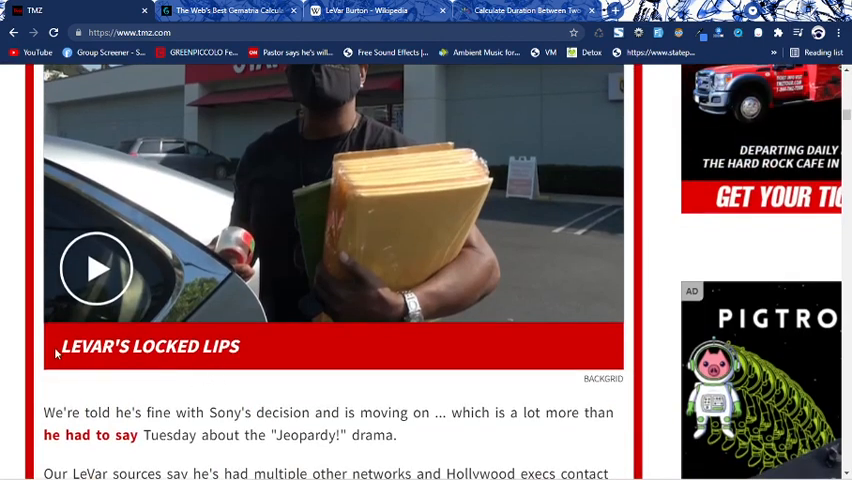
scroll(up, 3)
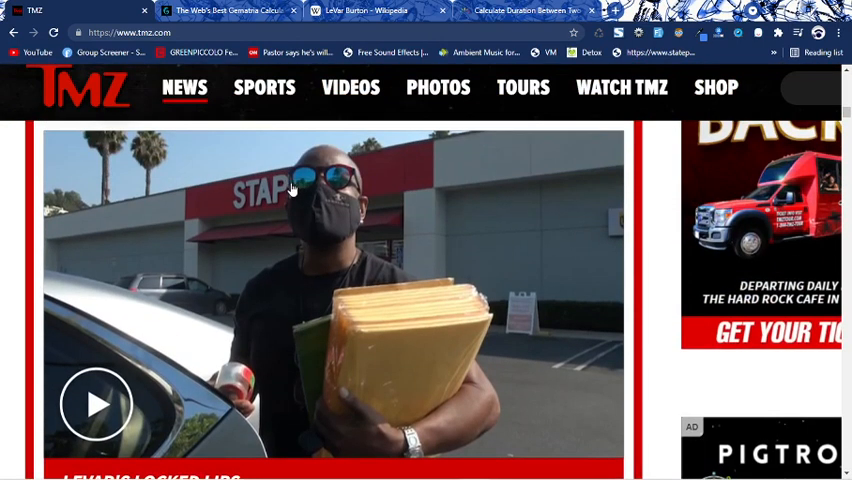
Get 'Society of Jesus' values 191, 56, 187, 79 and return to the TMZ article
click(228, 10)
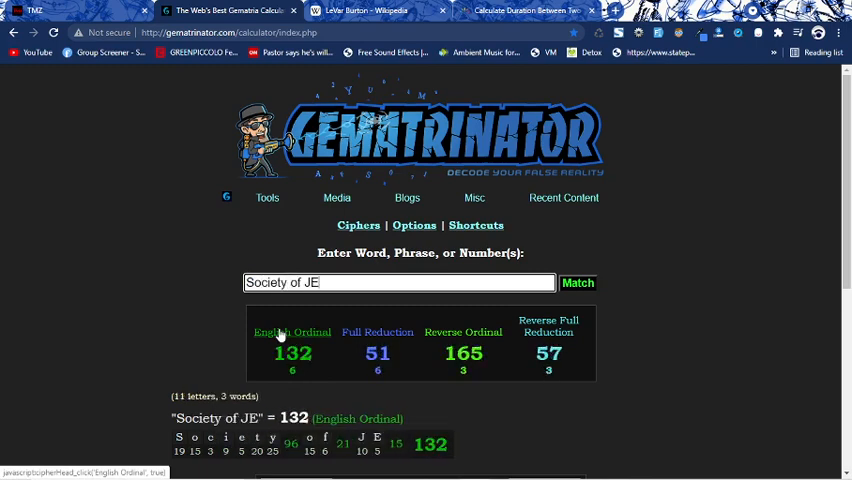
text(sus)
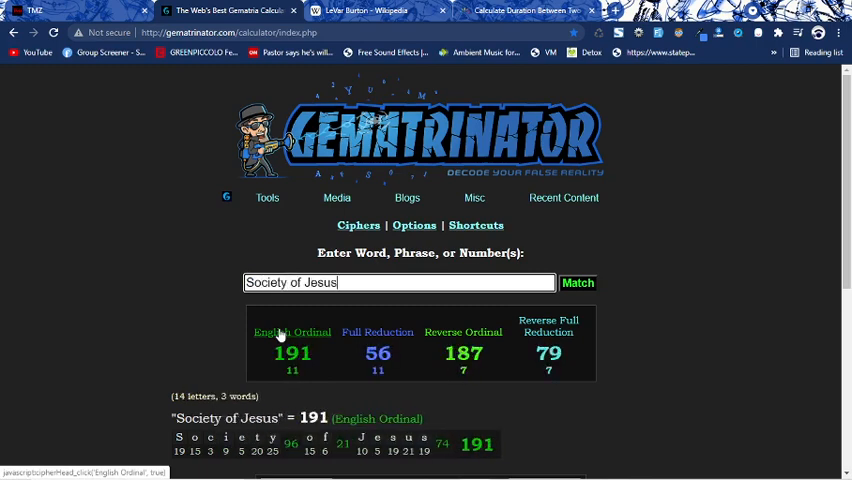
mouse_move(284, 422)
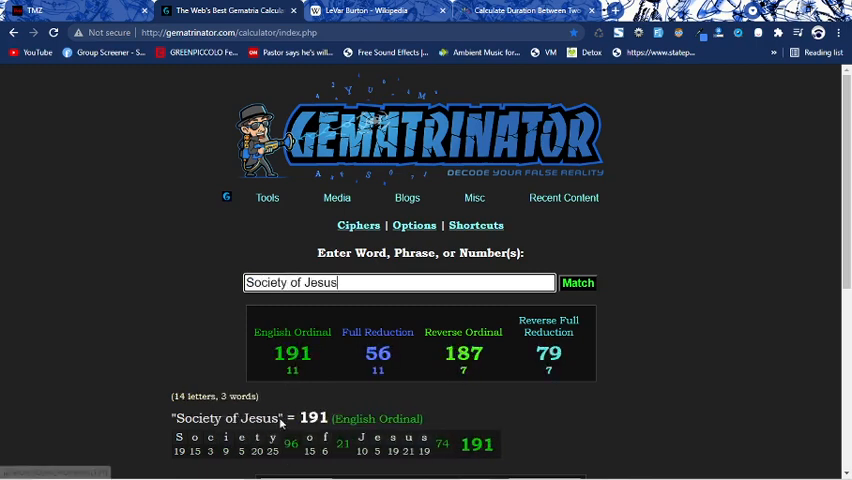
click(36, 10)
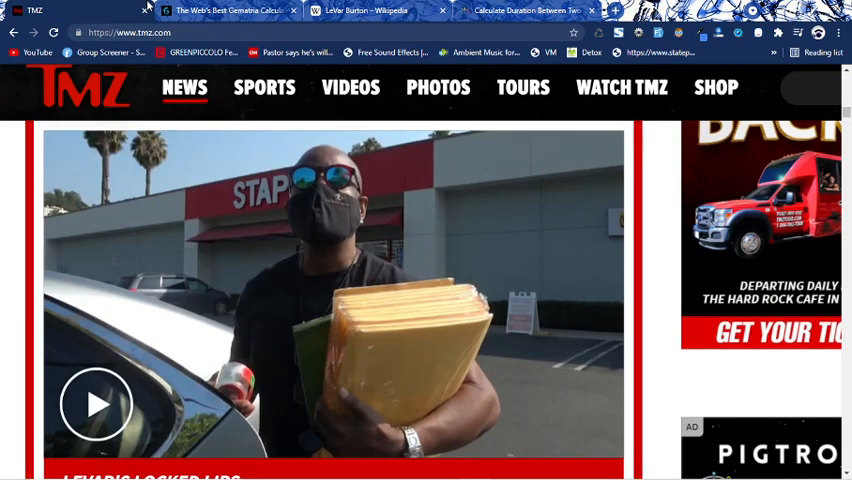
mouse_move(368, 204)
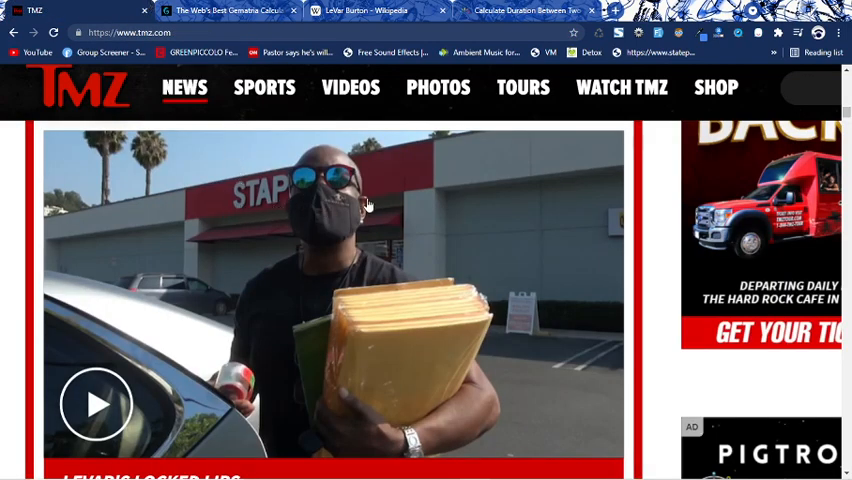
Get 'Staples' values 92, 20, 97, 43 and return to the TMZ video
click(230, 10)
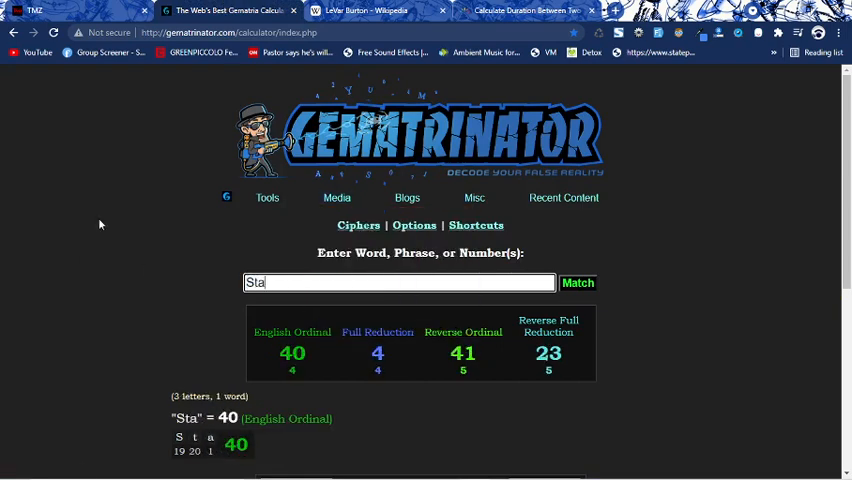
text(ples)
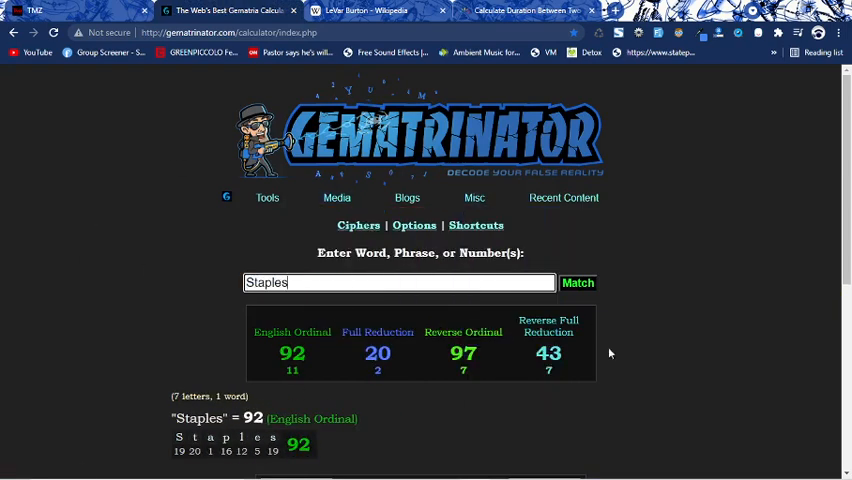
click(36, 10)
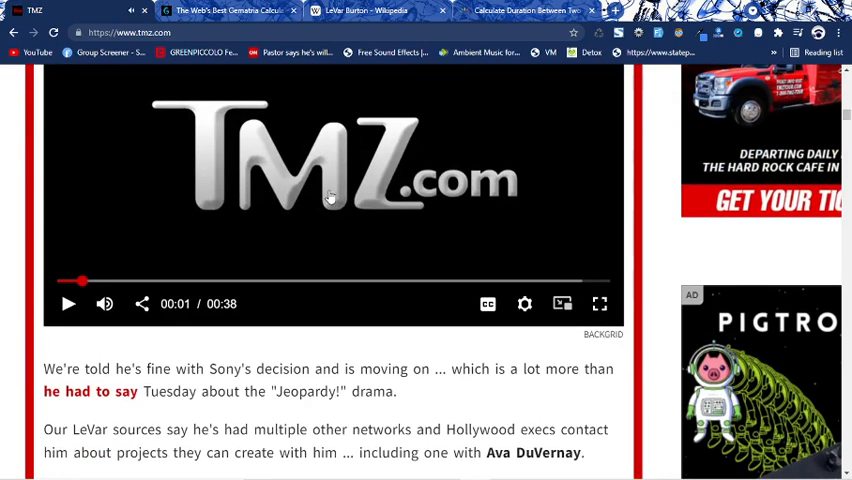
Check the August 25, 2021 date numerology in the terminal, then return to LeVar Burton's Wikipedia article
click(444, 468)
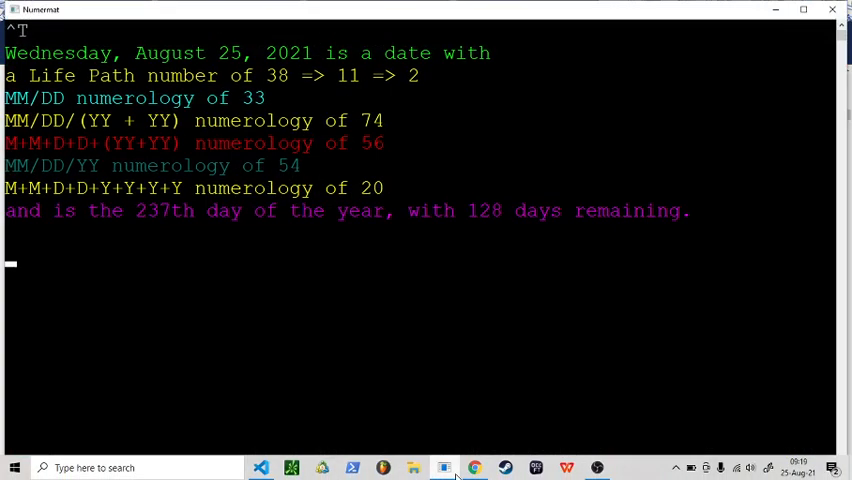
double_click(278, 76)
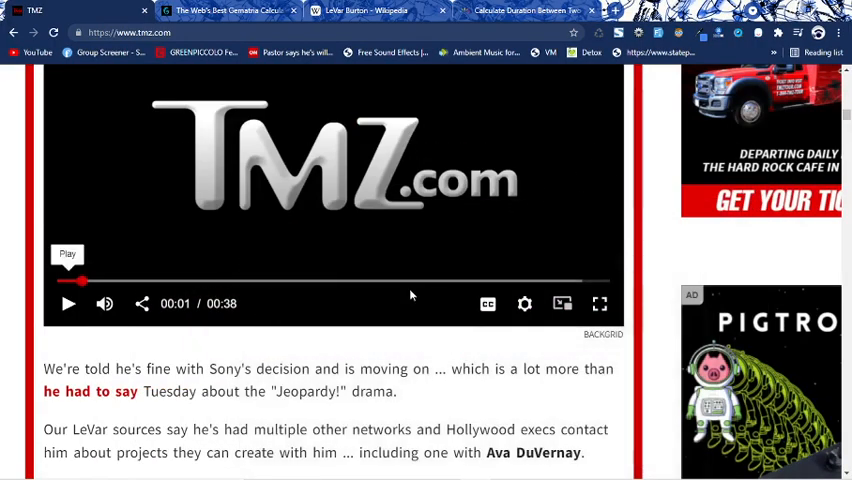
scroll(down, 3)
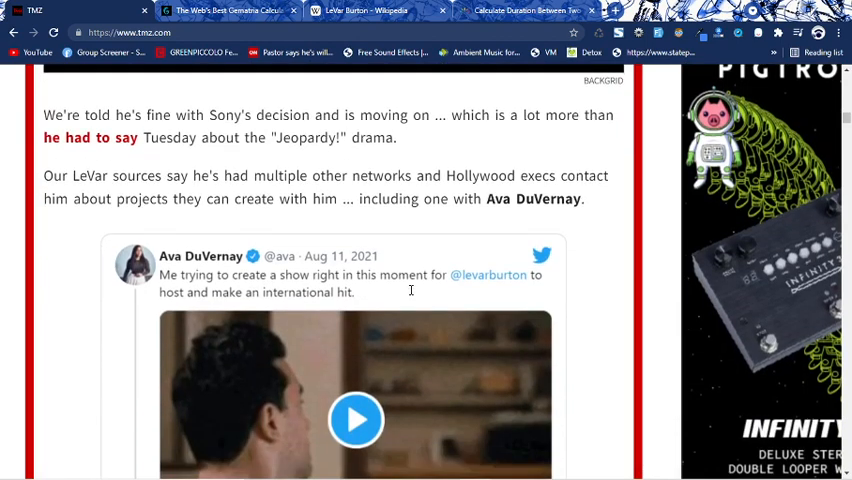
click(230, 10)
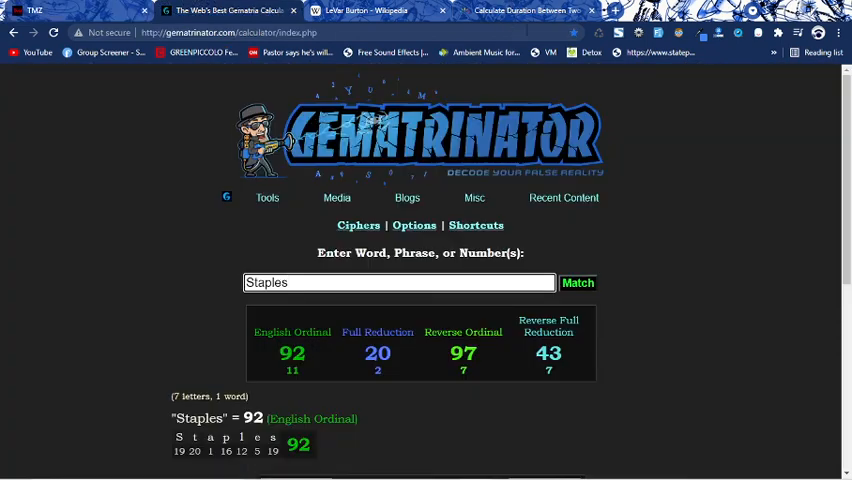
click(360, 10)
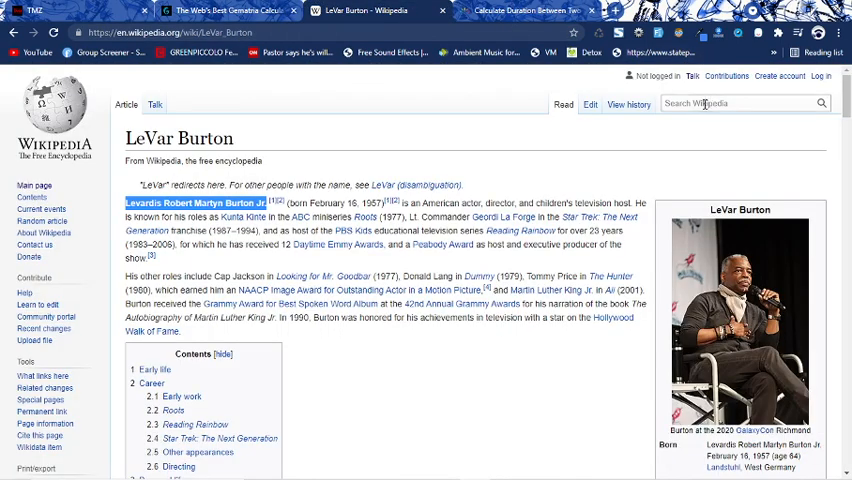
Search Wikipedia for Alex Trebek and open his article
text(alex trek)
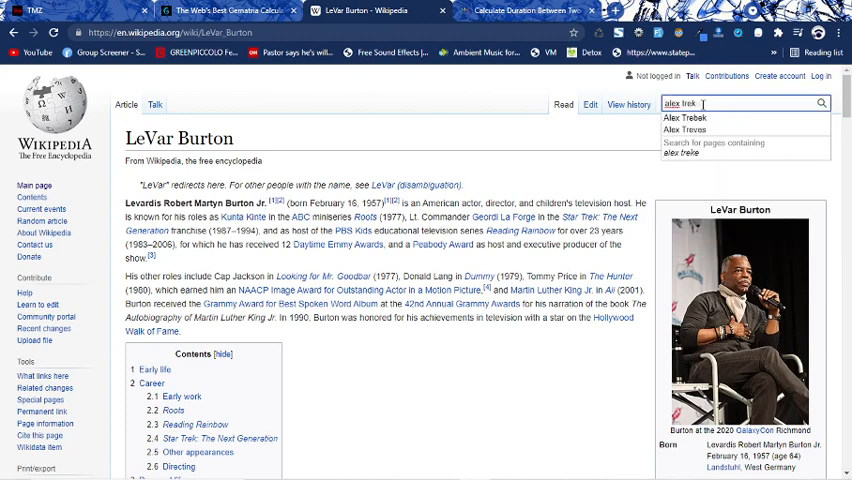
click(684, 116)
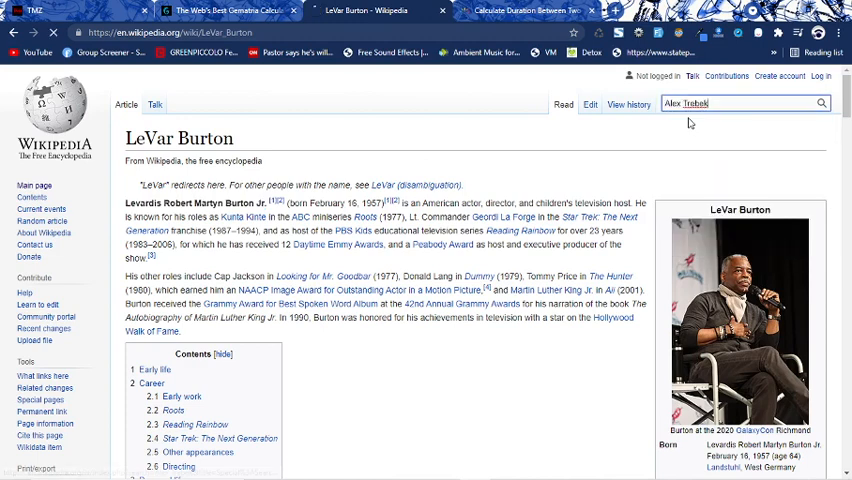
key(Return)
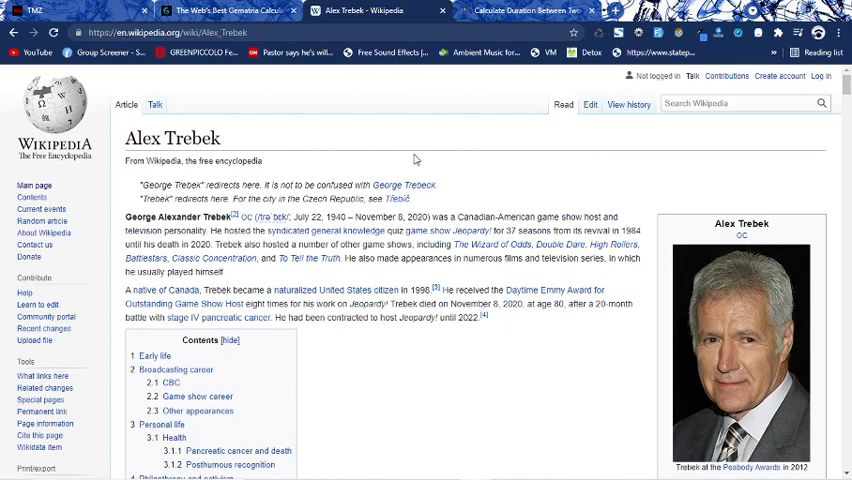
mouse_move(416, 158)
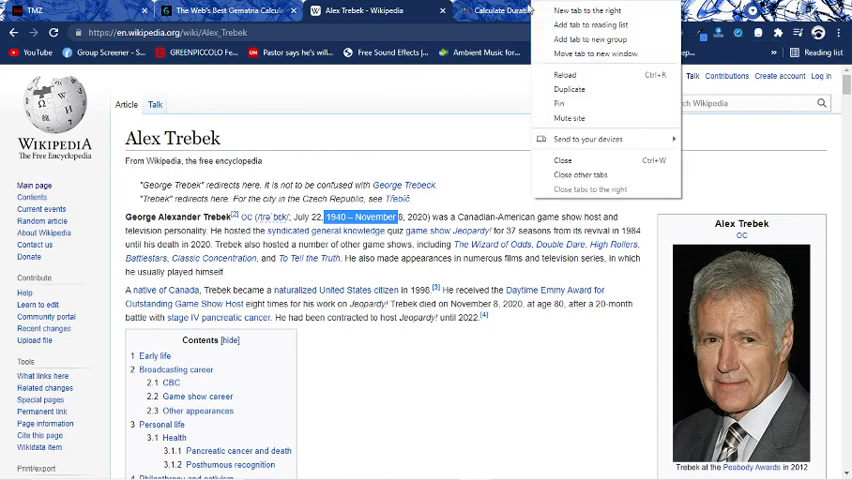
Calculate 290 days from November 8, 2020 to August 25, 2021, excluding the end date
click(520, 10)
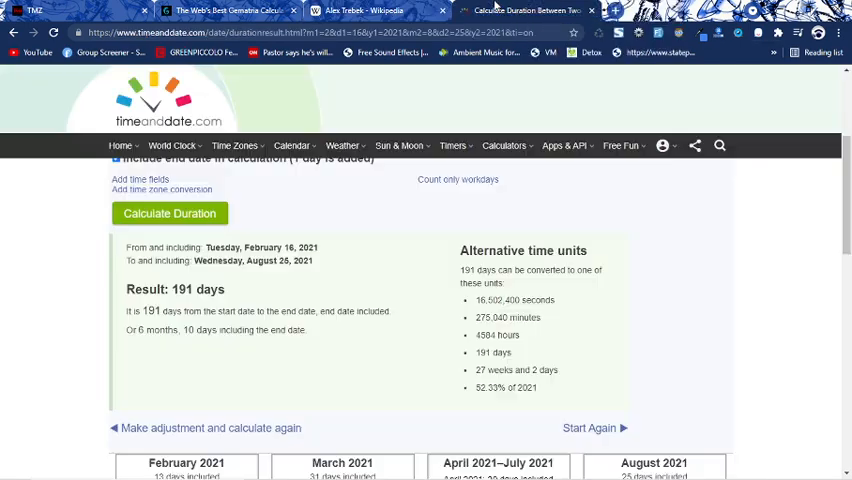
click(120, 246)
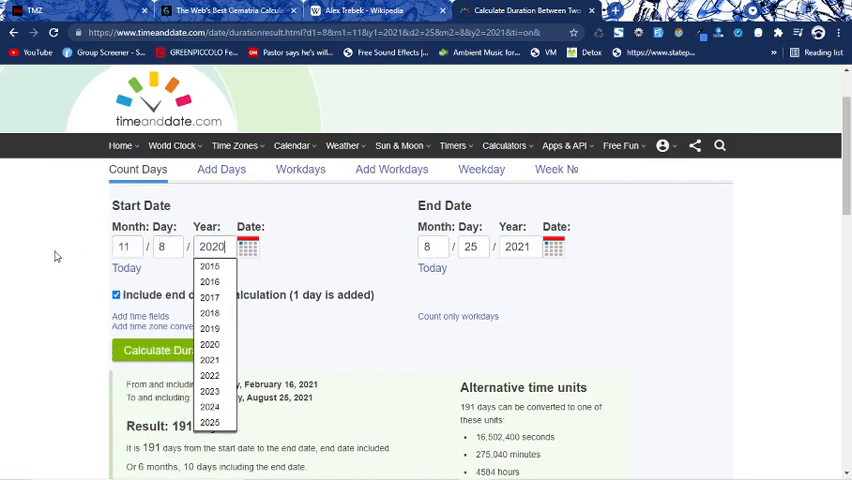
click(208, 344)
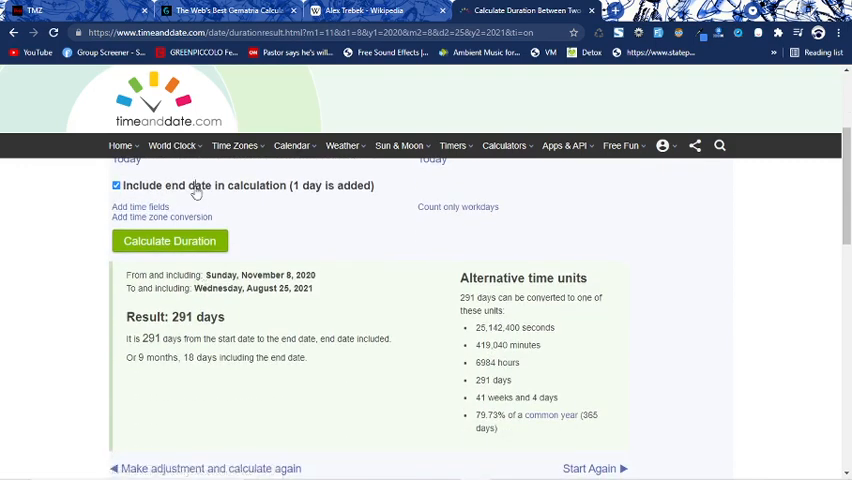
click(116, 186)
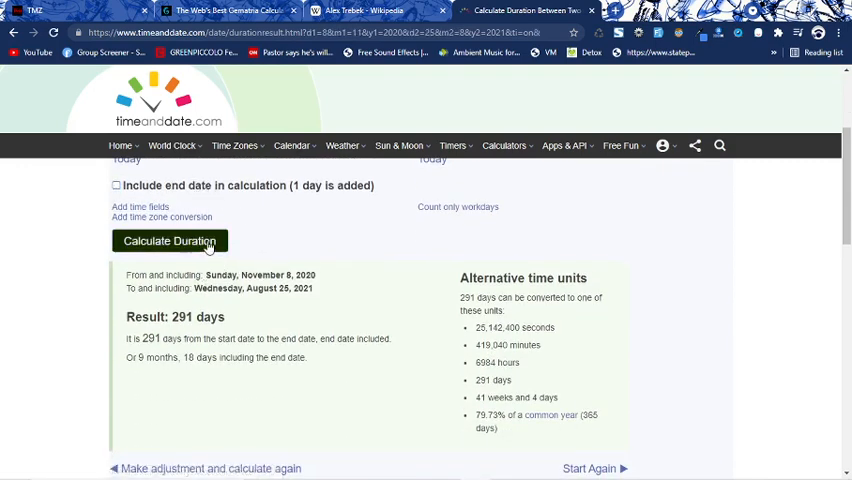
scroll(up, 3)
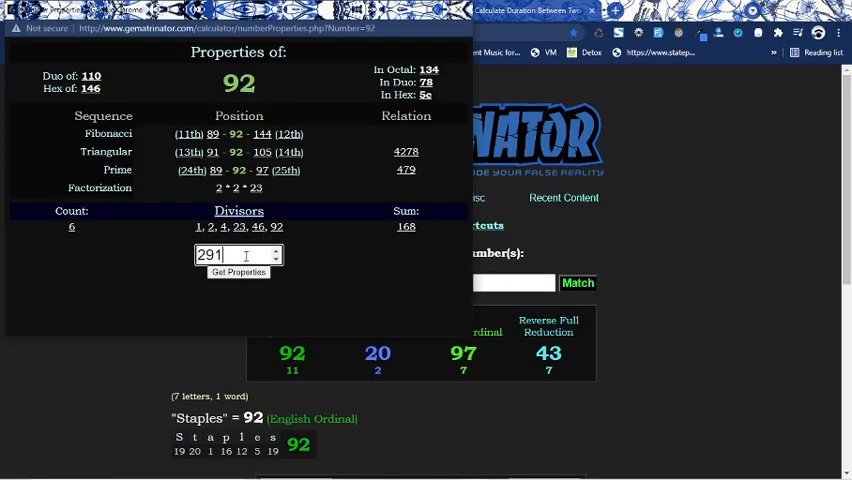
click(238, 272)
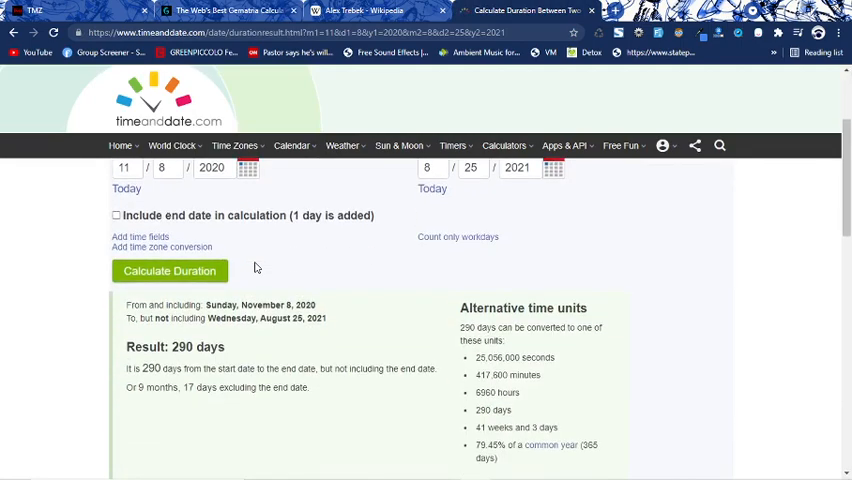
scroll(down, 3)
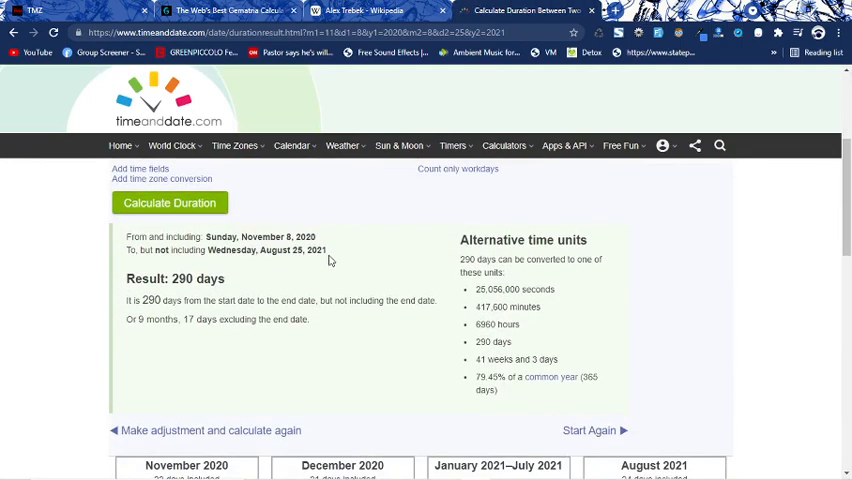
scroll(up, 3)
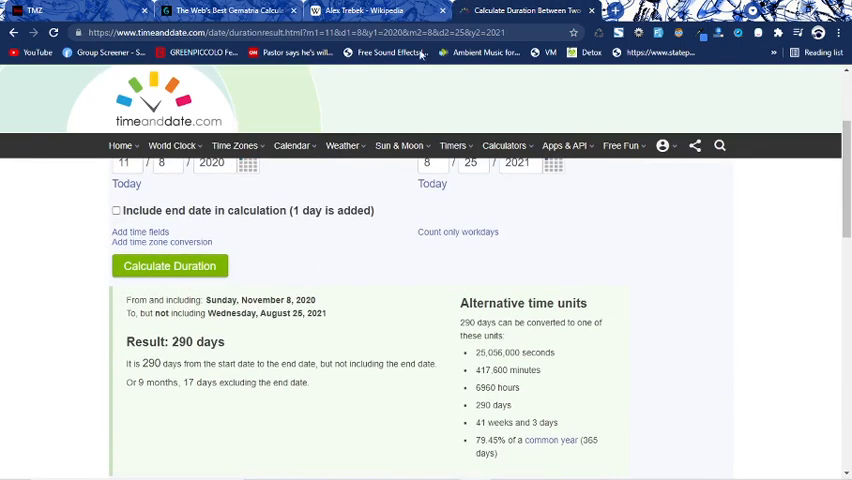
click(230, 10)
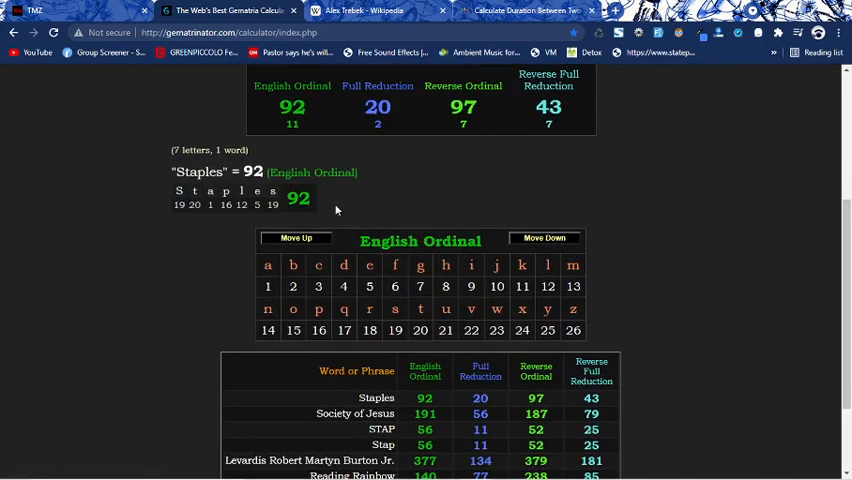
scroll(up, 3)
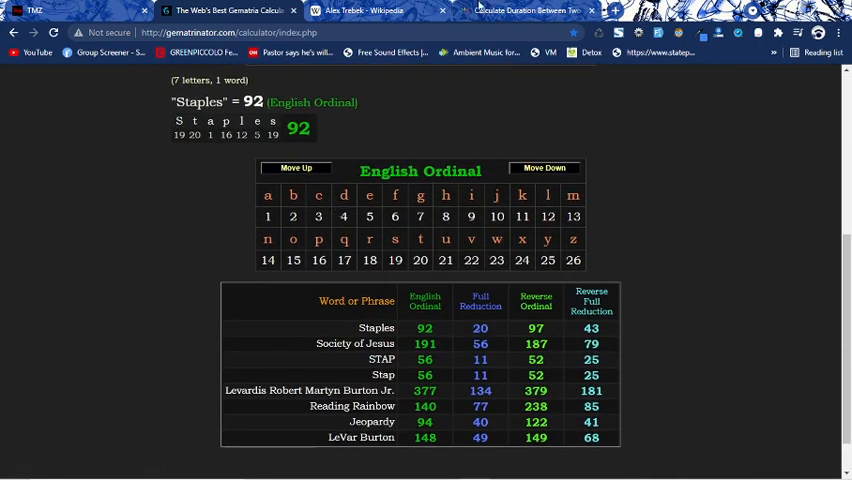
click(524, 10)
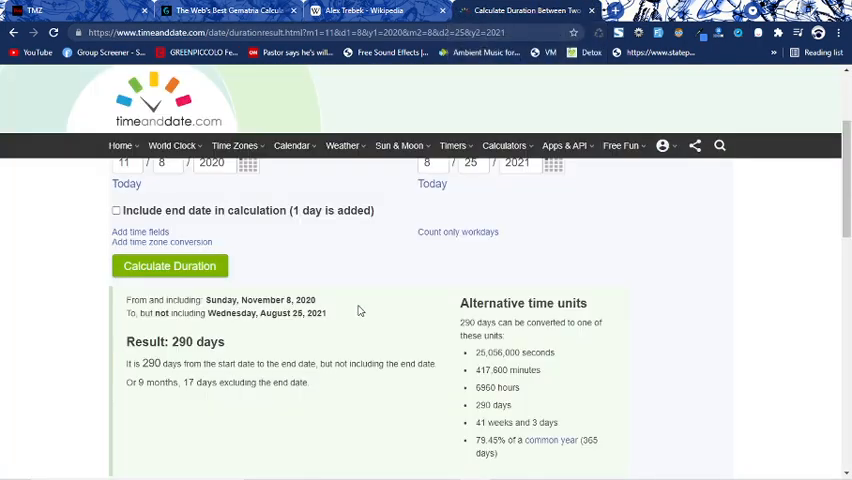
mouse_move(352, 60)
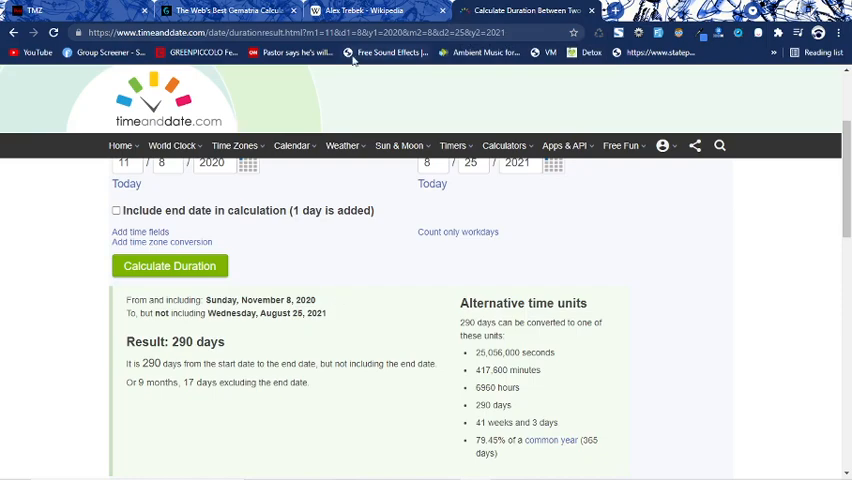
Change the end date to August 24, 2021, giving 289 days from November 8, 2020
click(36, 10)
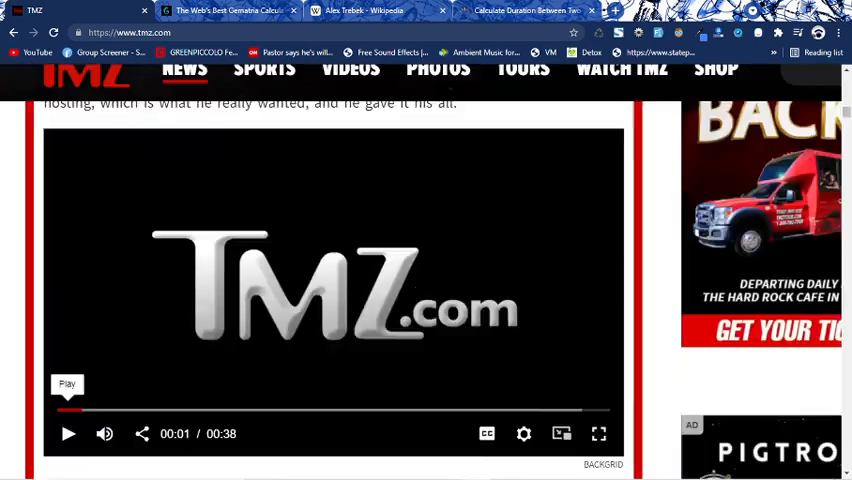
scroll(down, 3)
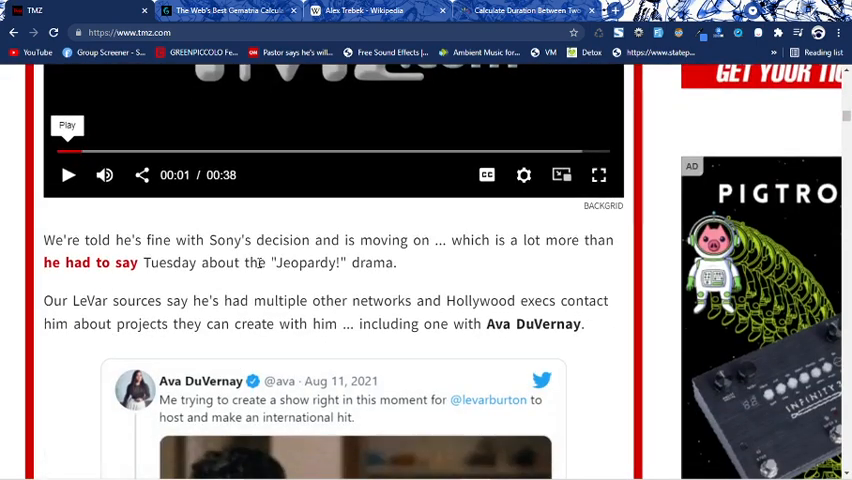
click(524, 10)
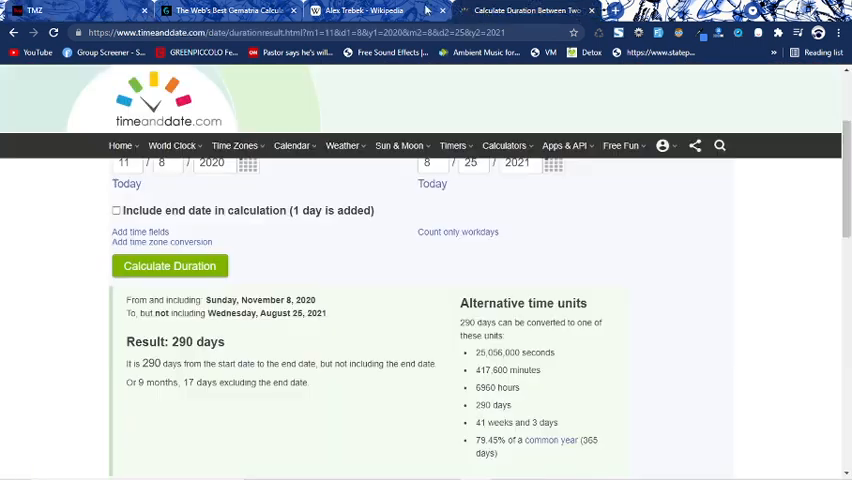
scroll(up, 3)
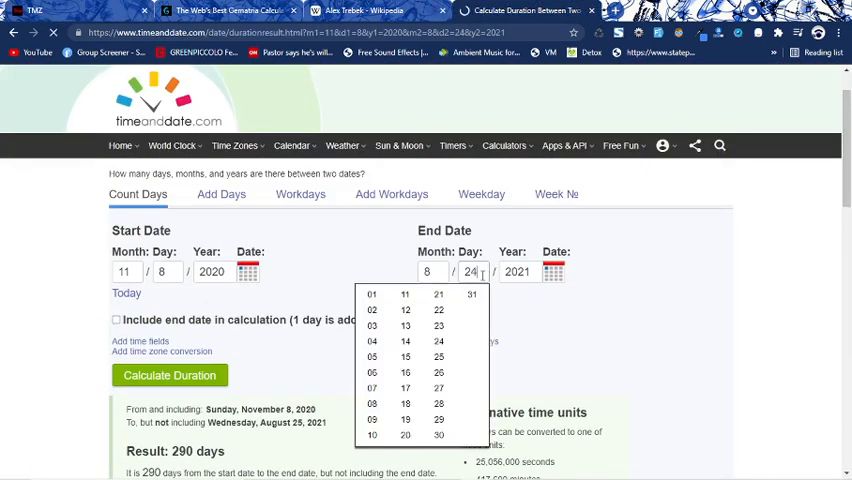
click(438, 340)
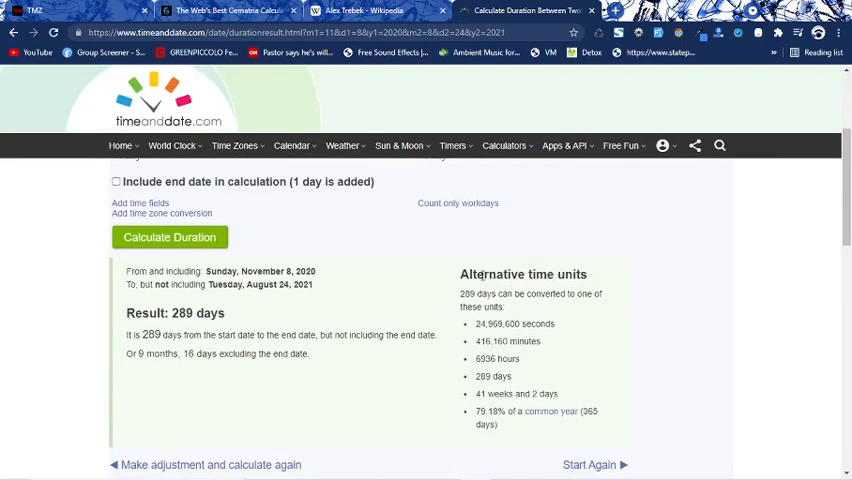
scroll(up, 3)
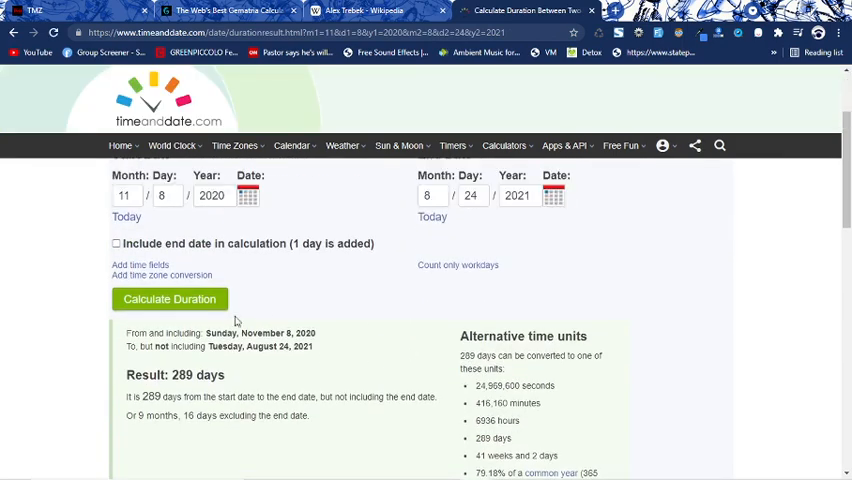
mouse_move(256, 344)
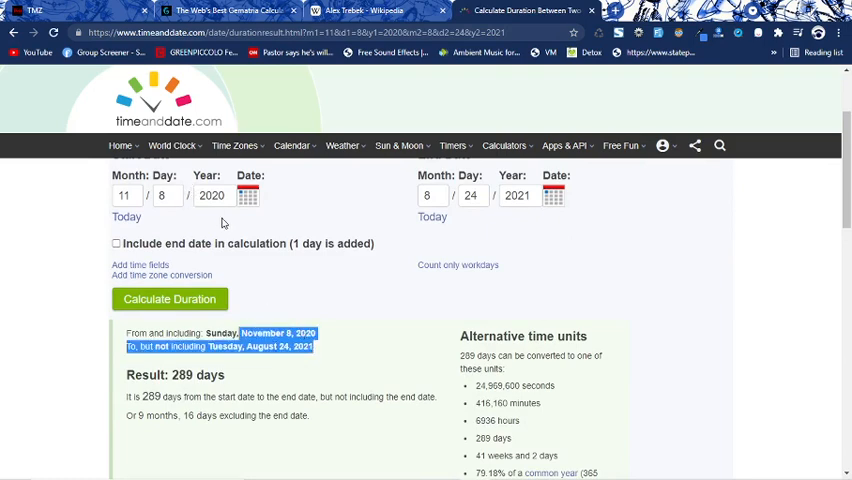
Review the Staples 92 entry in the Gematrinator history table
click(230, 10)
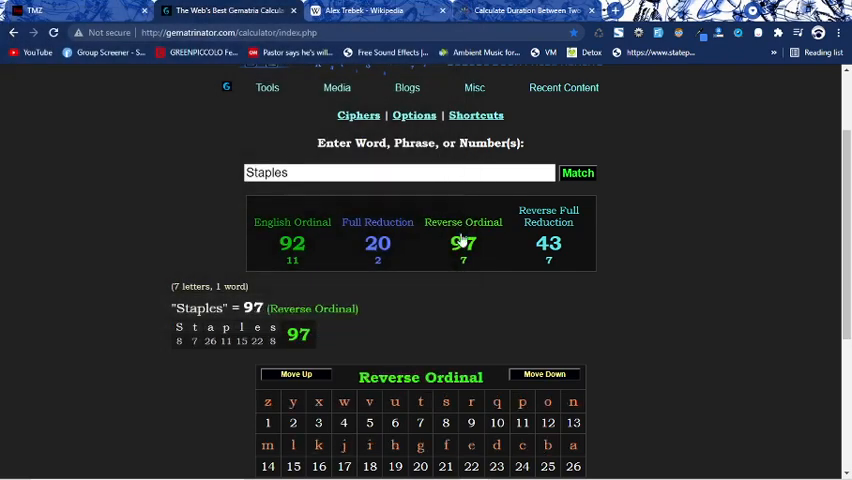
scroll(down, 3)
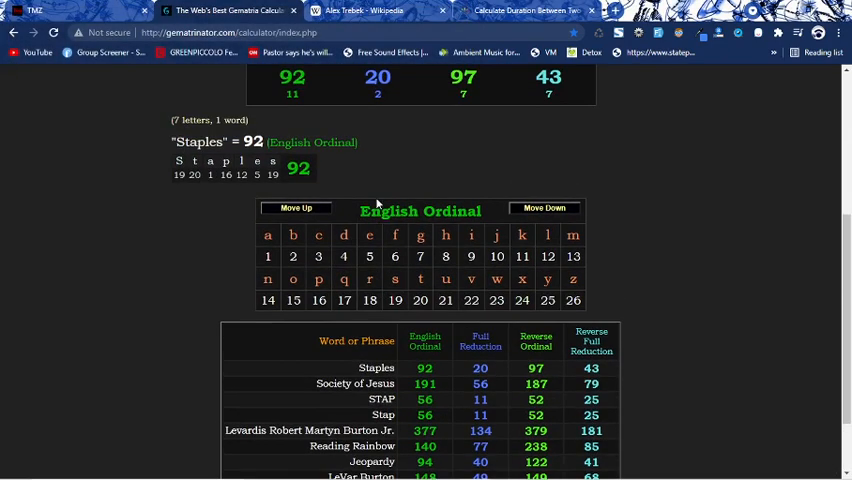
scroll(up, 3)
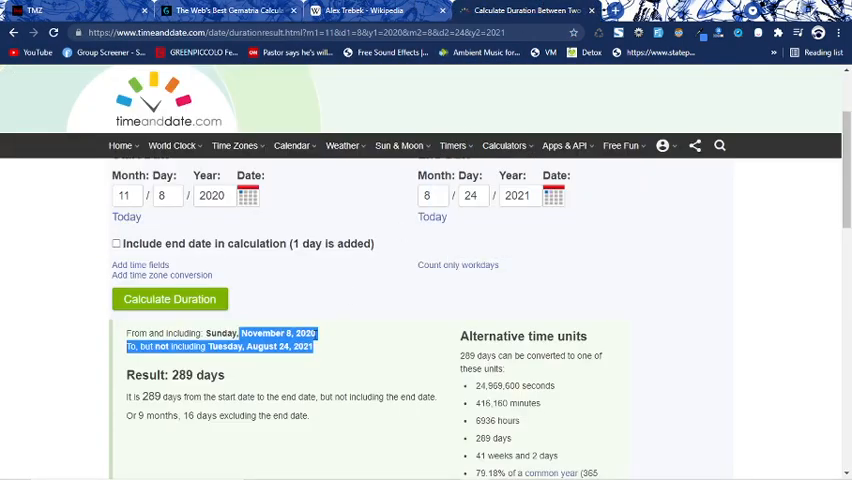
scroll(down, 3)
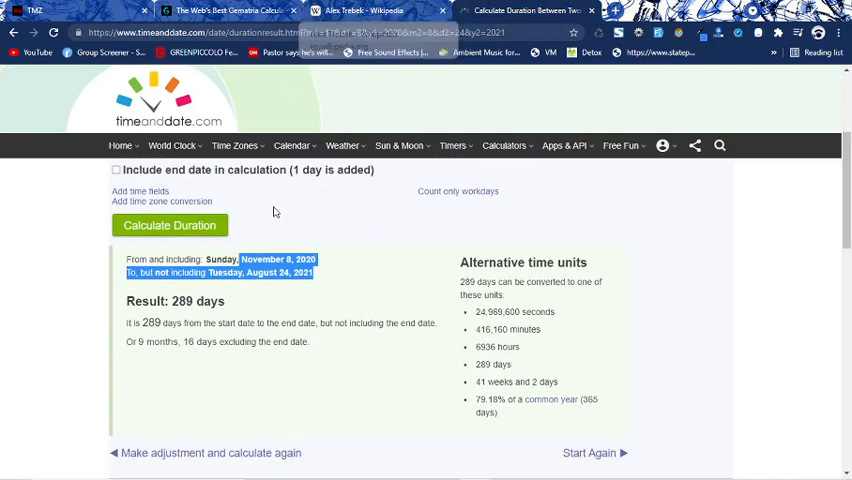
Calculate August 24, 2021 to November 8, 2021 including the end date, giving 77 days
click(212, 264)
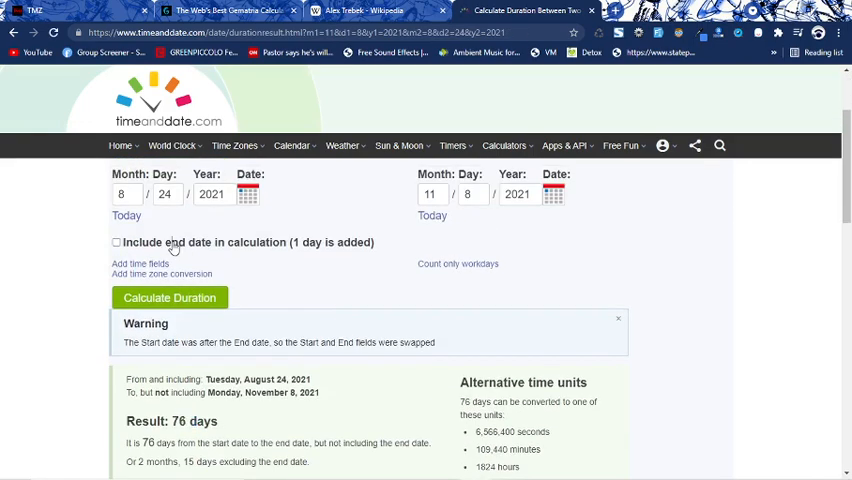
click(230, 10)
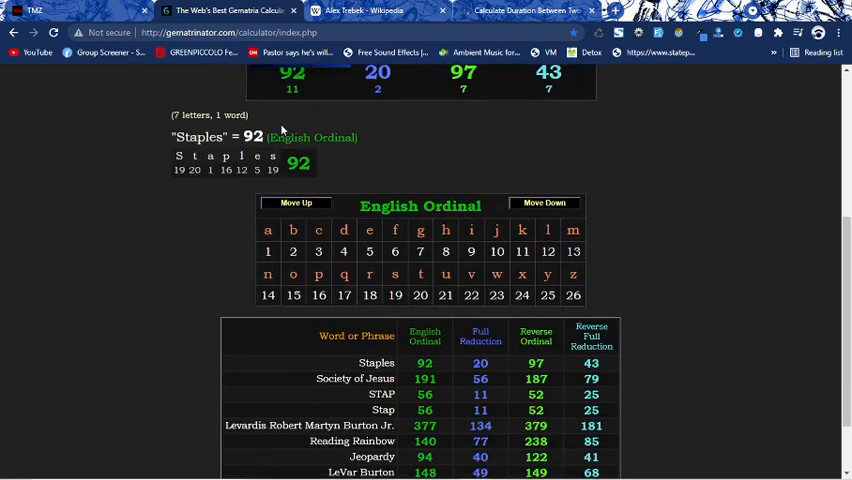
scroll(down, 3)
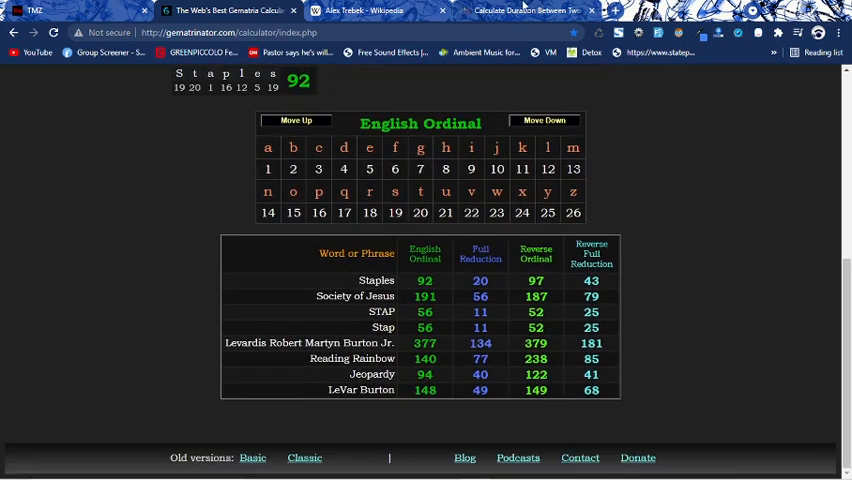
click(524, 12)
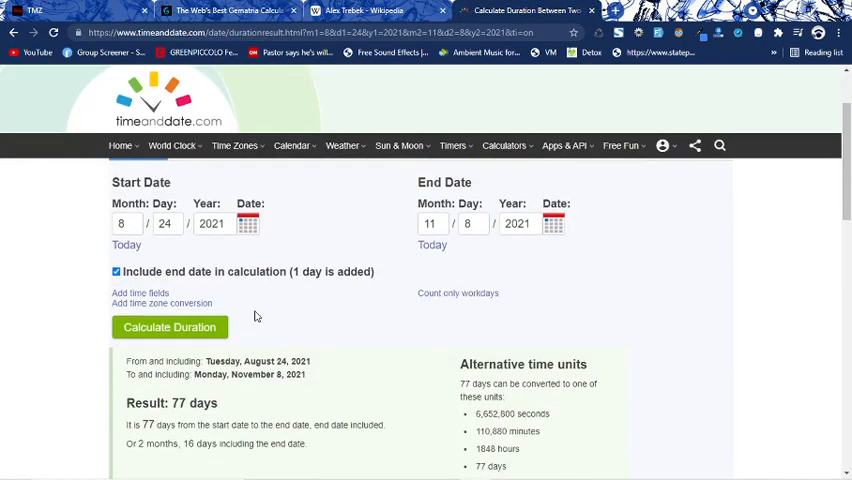
scroll(down, 3)
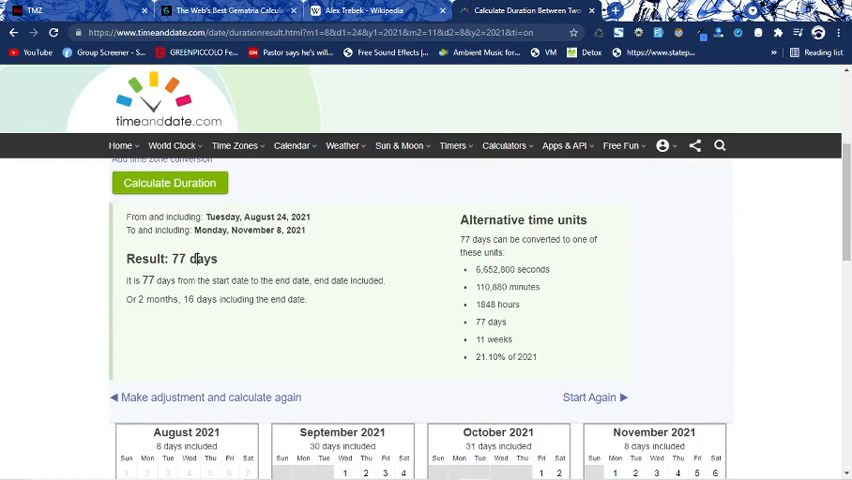
double_click(180, 258)
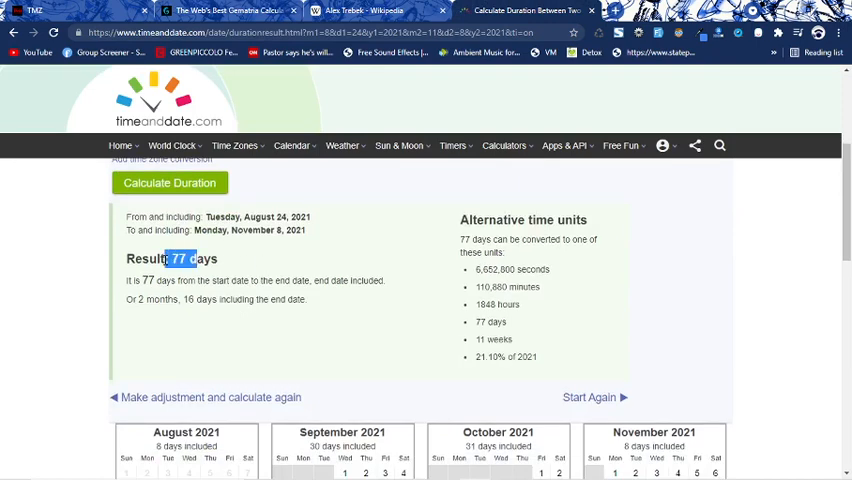
scroll(up, 3)
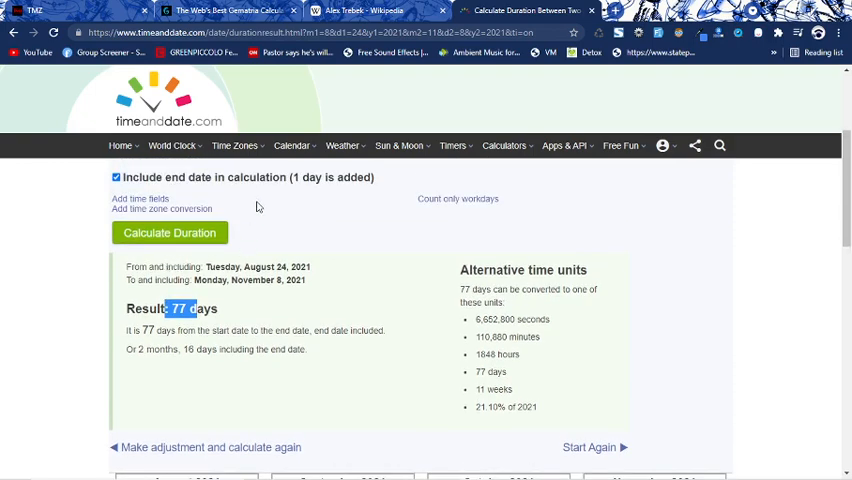
scroll(down, 3)
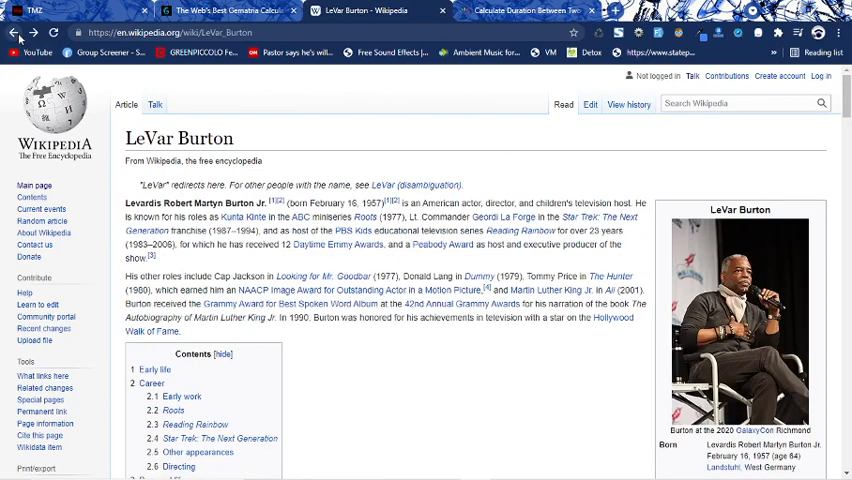
mouse_move(416, 184)
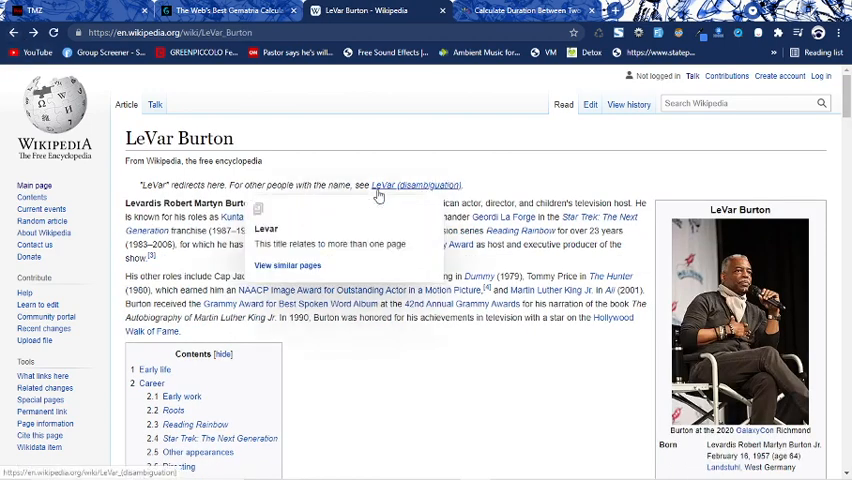
mouse_move(568, 180)
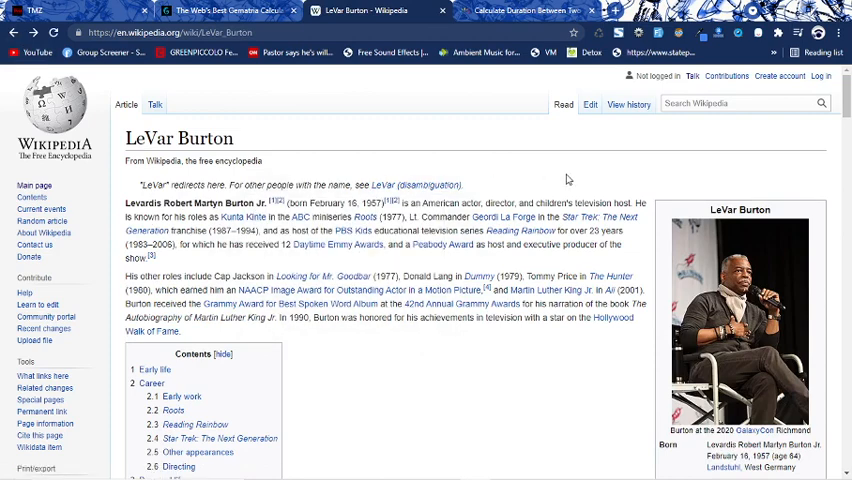
Compare with Gematrinator, then bring up LeVar Burton's Wikipedia article
click(232, 10)
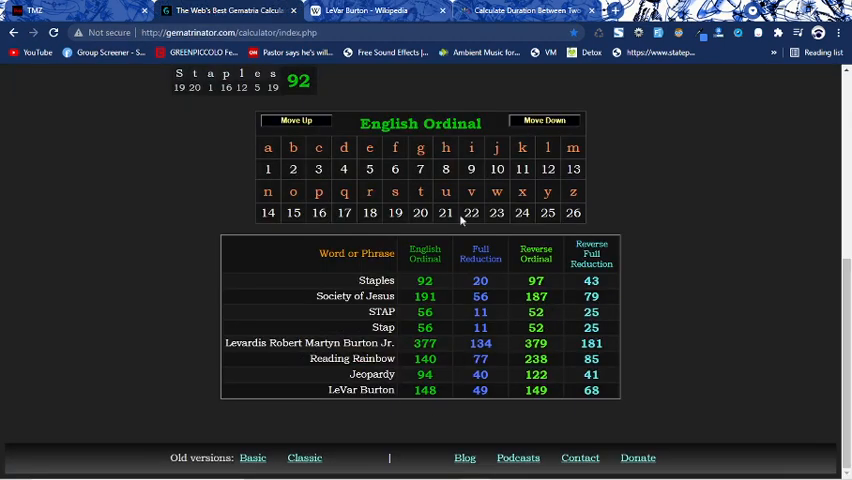
mouse_move(364, 12)
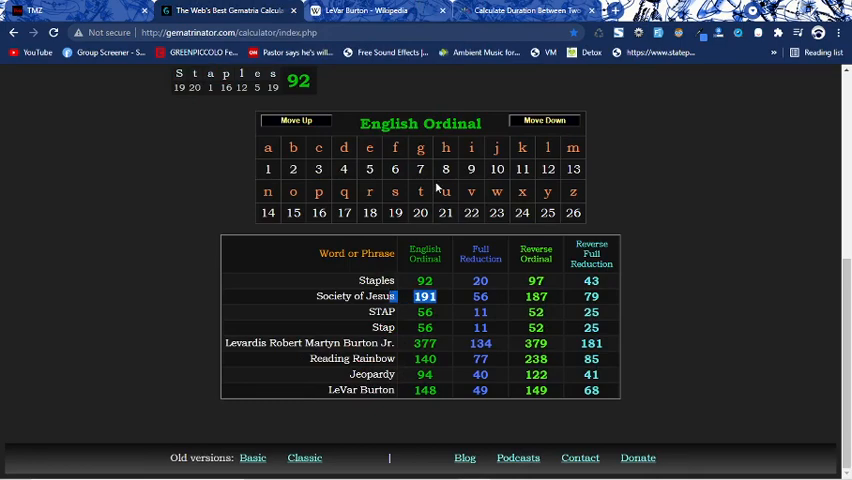
click(376, 12)
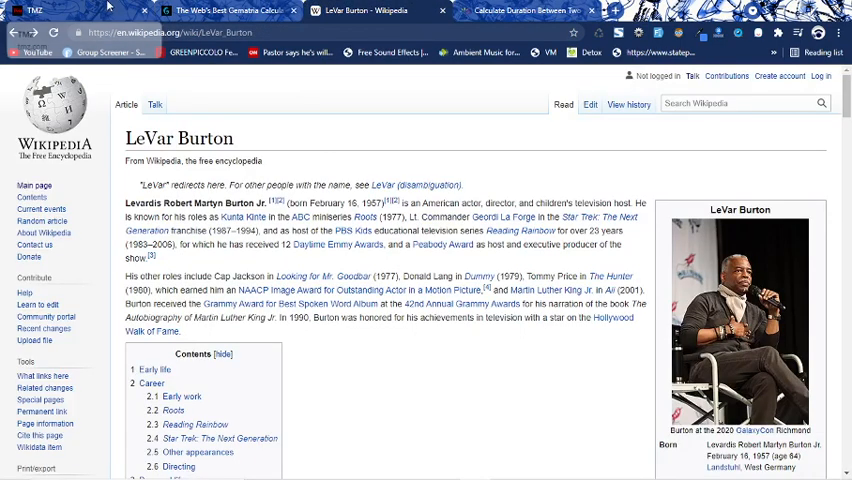
Evaluate the surname Burton in Gematrinator, copied from the article title
double_click(204, 138)
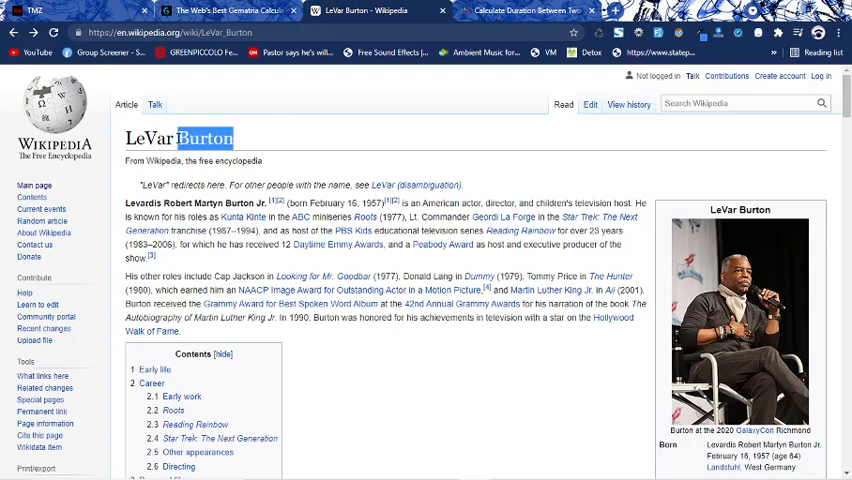
click(224, 10)
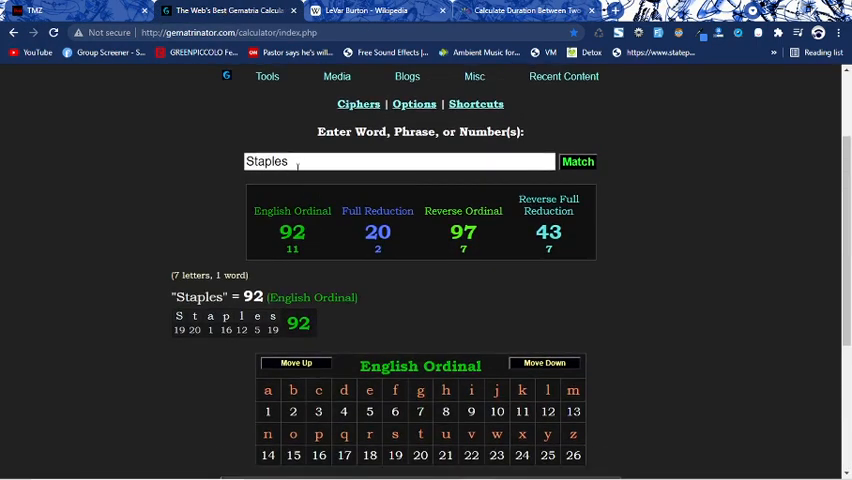
text(Burton)
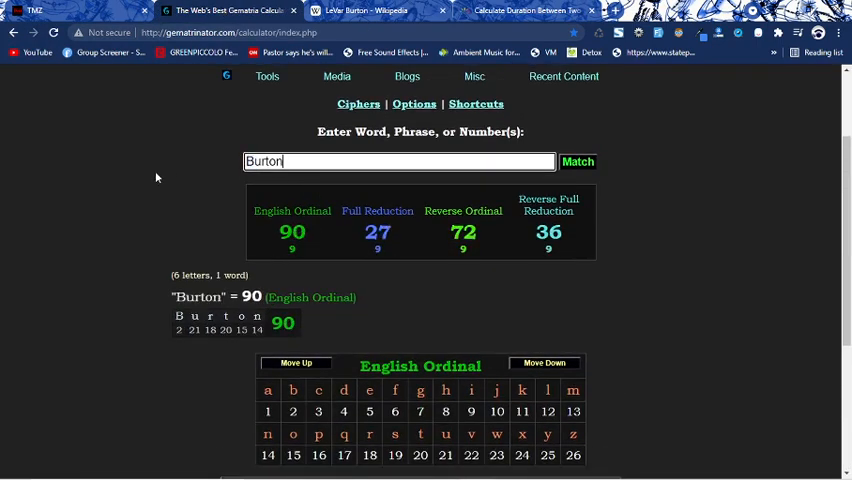
click(524, 12)
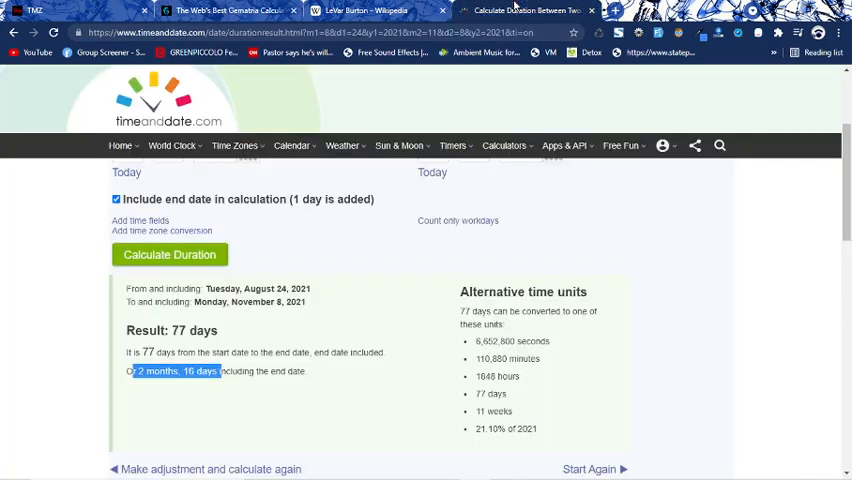
click(364, 10)
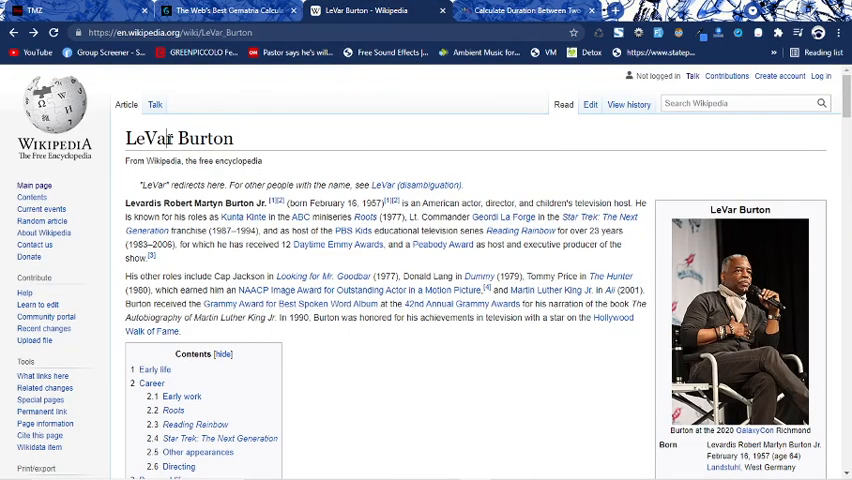
Evaluate the first name LeVar, showing 77 in Reverse Ordinal in the history table
double_click(146, 138)
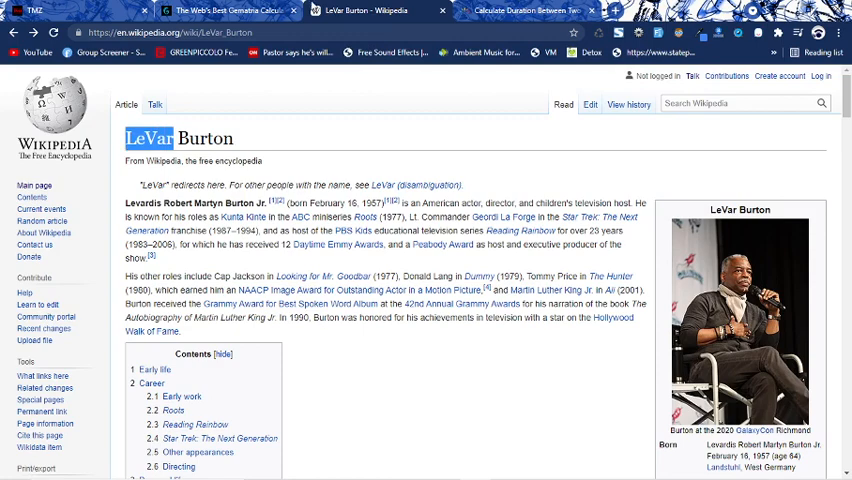
click(228, 10)
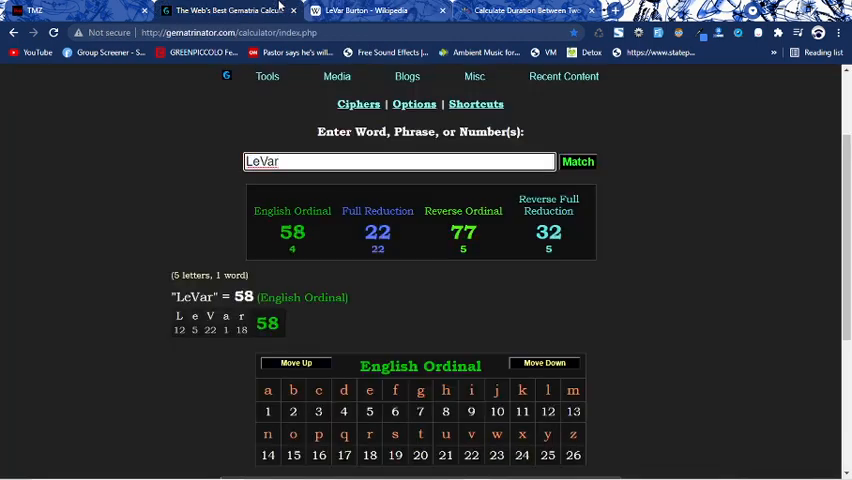
click(464, 210)
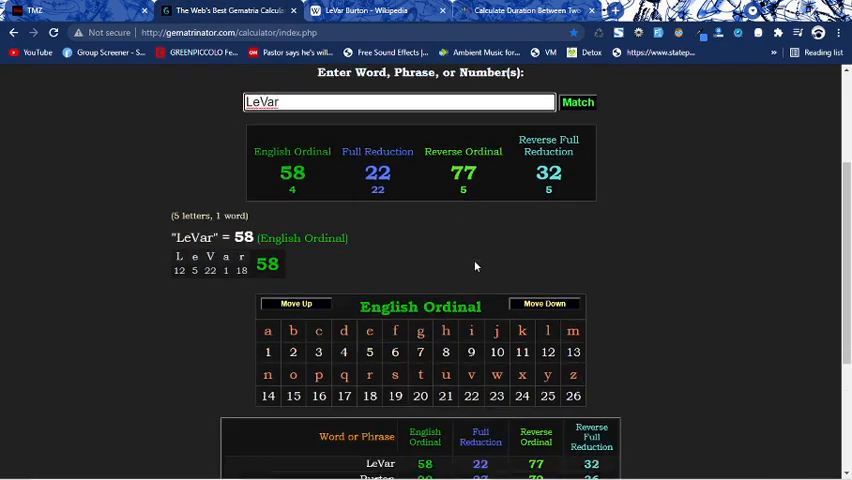
scroll(down, 3)
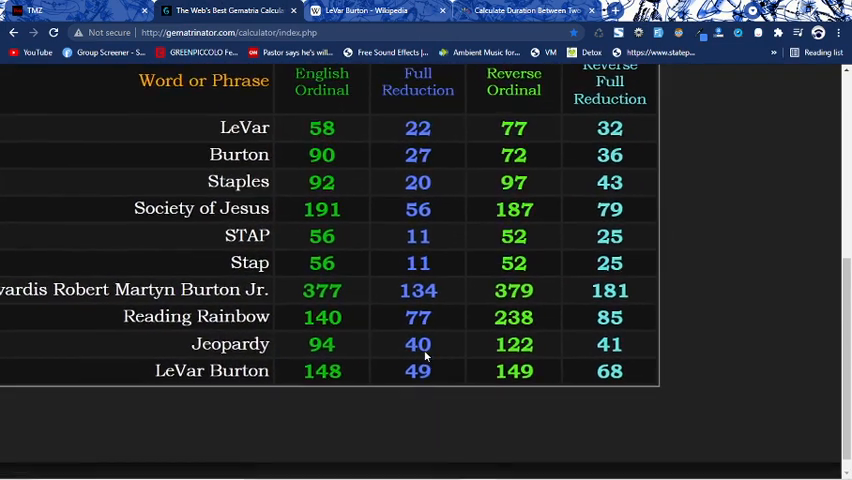
scroll(down, 3)
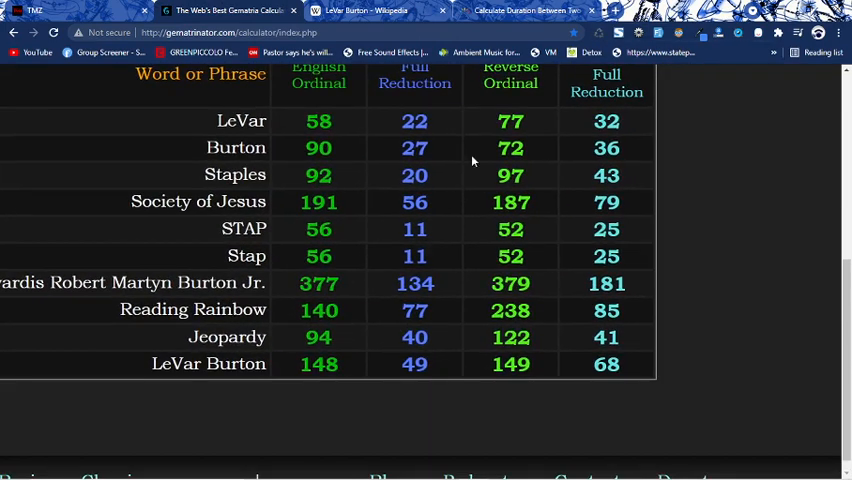
double_click(414, 310)
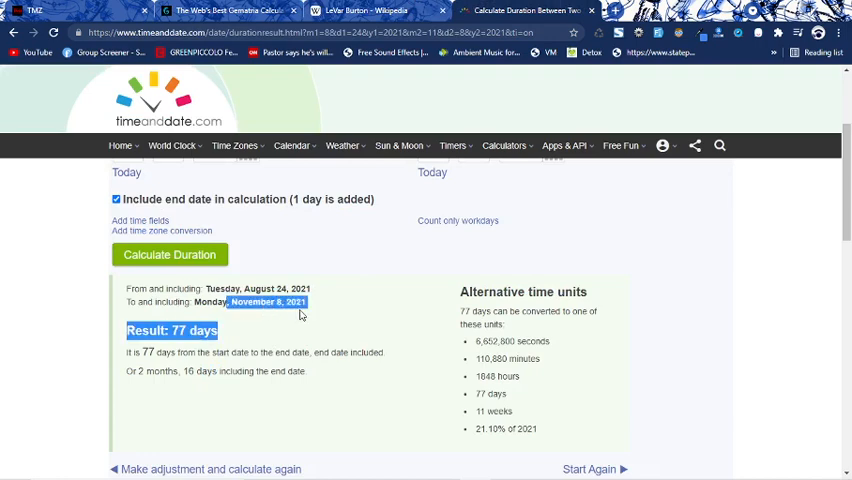
Evaluate the word host in Gematrinator, giving 62 in English Ordinal
click(262, 304)
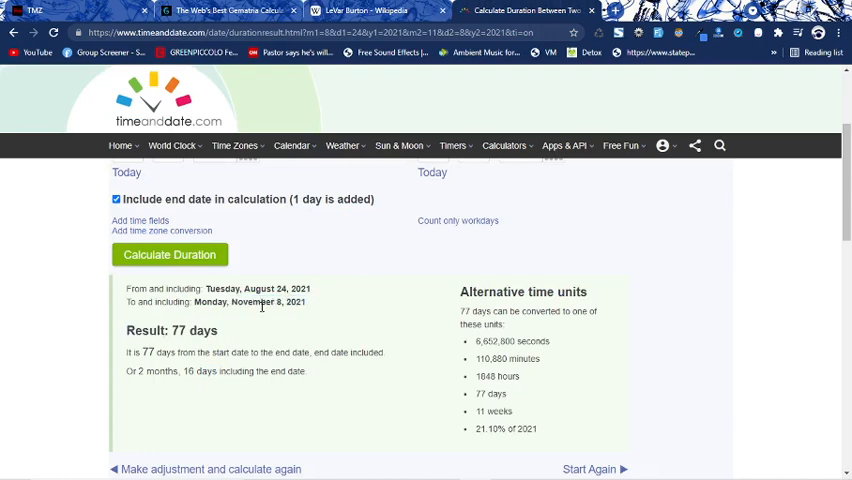
double_click(186, 330)
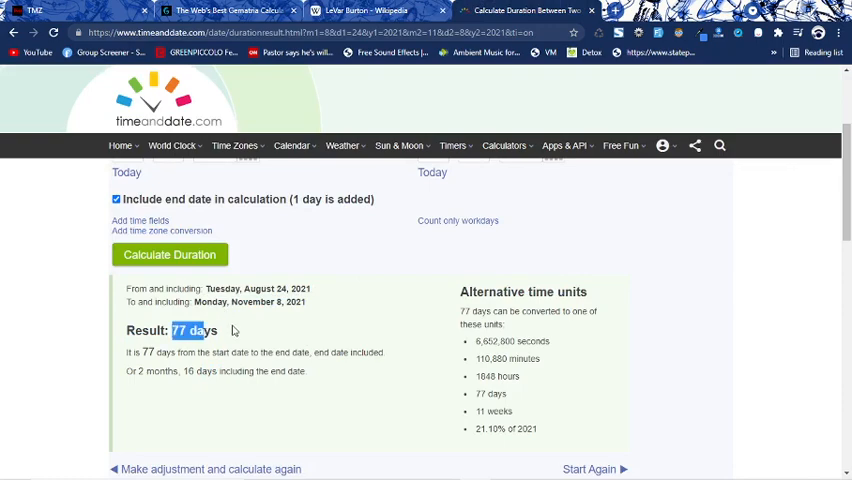
mouse_move(304, 280)
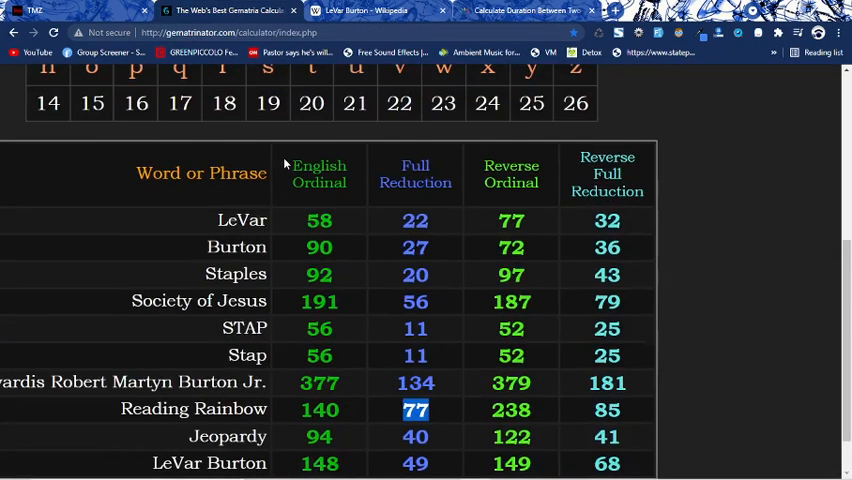
scroll(up, 3)
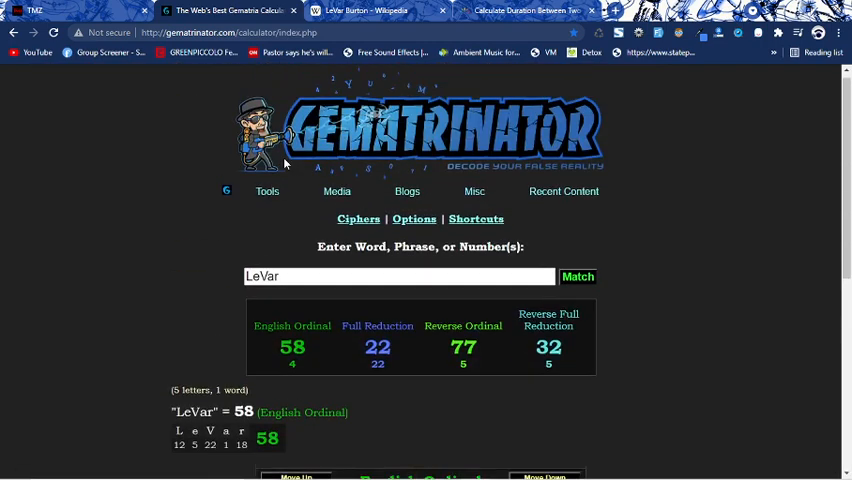
text(host)
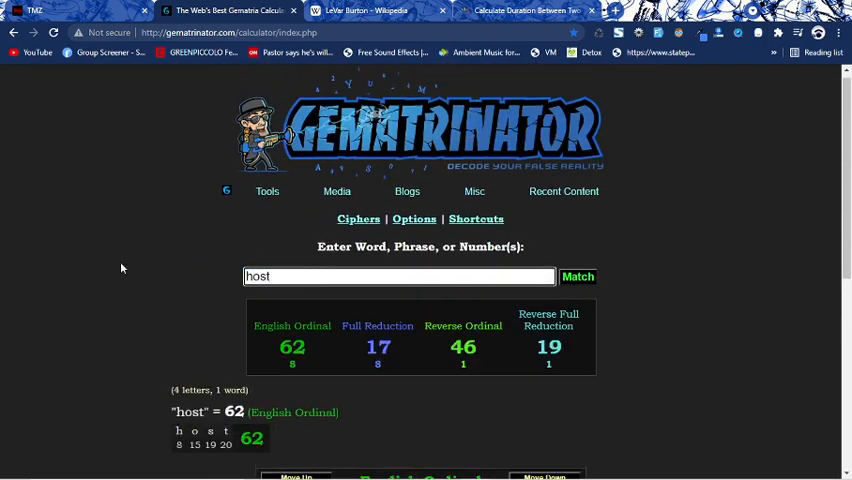
click(376, 348)
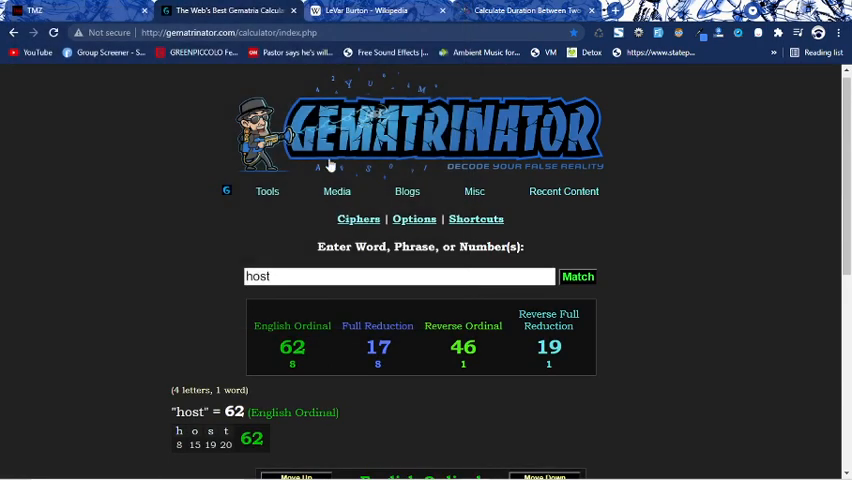
Recalculate November 8, 2020 to August 24, 2021 without the end date, giving 289 days
click(524, 10)
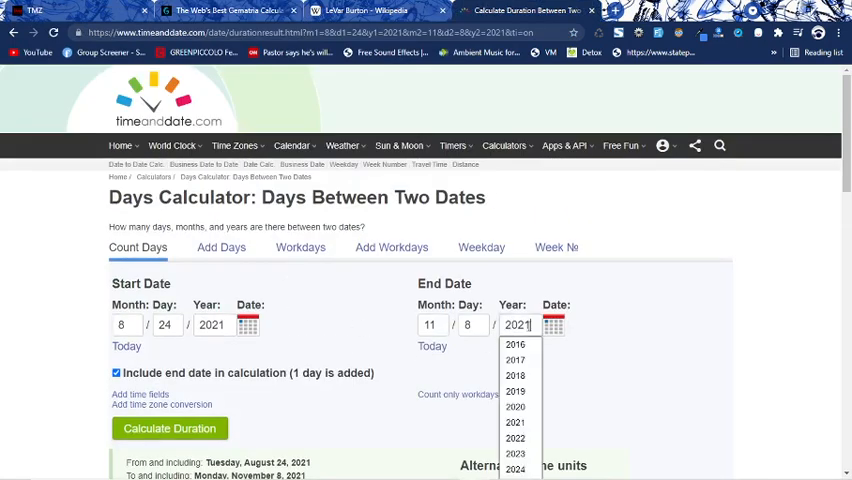
click(516, 406)
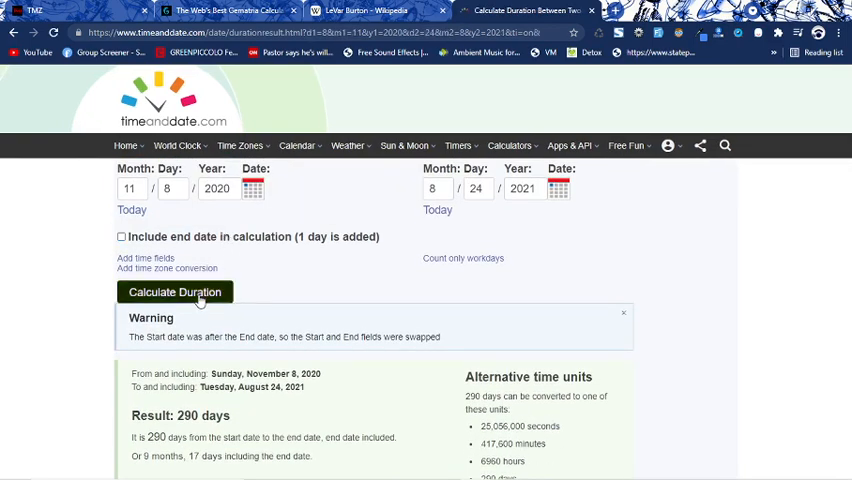
click(176, 292)
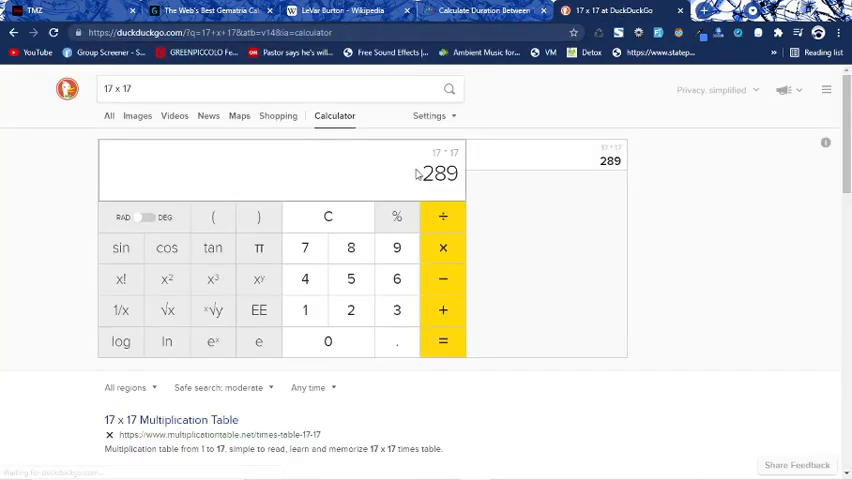
Return to the 289-day result, then to LeVar Burton's Wikipedia article
click(484, 10)
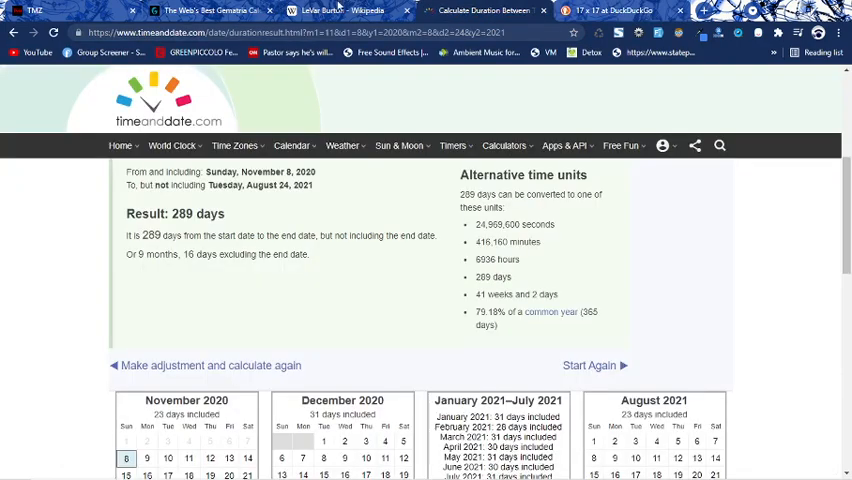
click(340, 10)
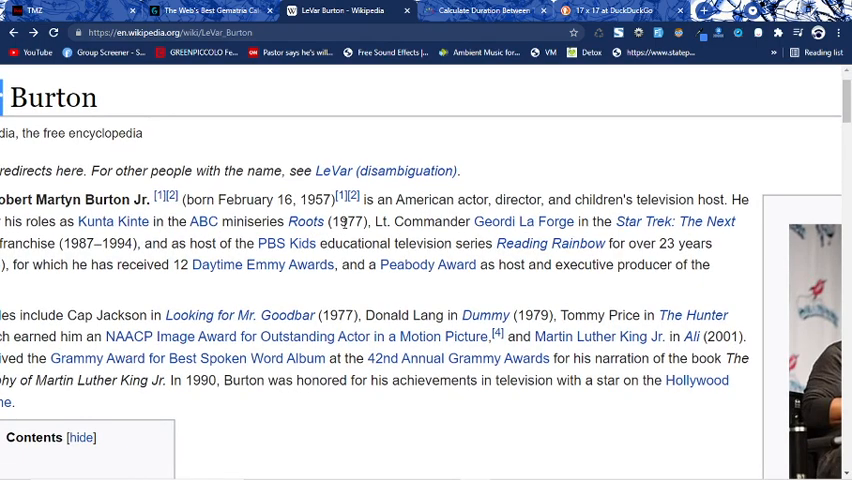
Read LeVar Burton's birth date of February 16, 1957 in the article opening
scroll(up, 3)
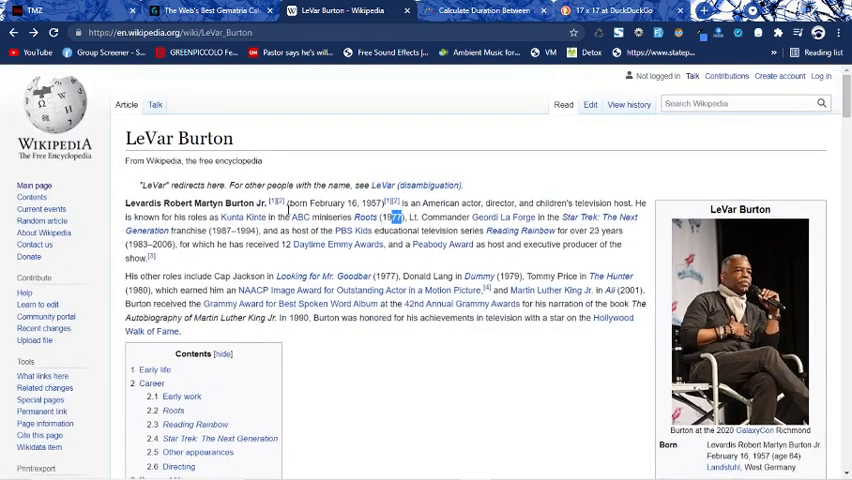
mouse_move(492, 378)
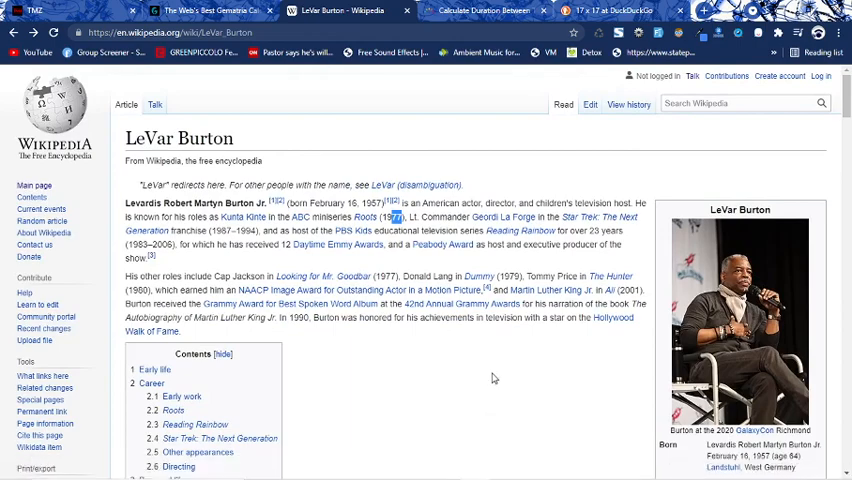
scroll(down, 3)
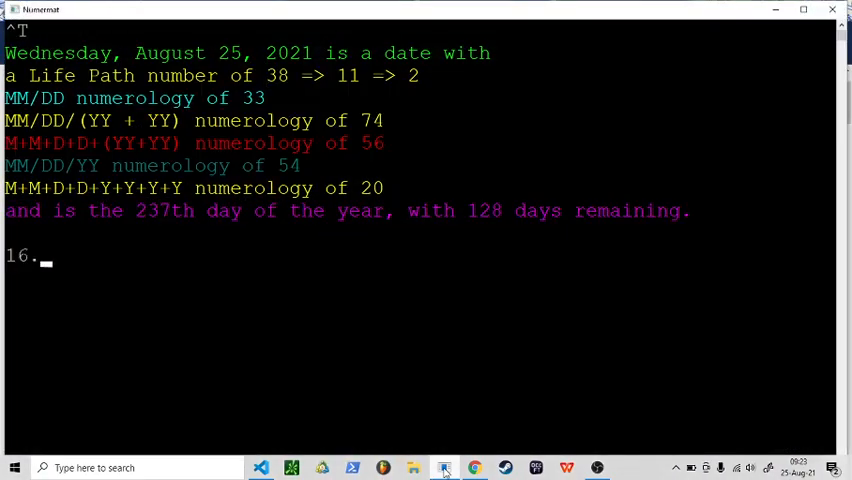
Enter 16.2.1957 in Numeronat, giving Life Path 40 and the 47th day of the year
text(2.)
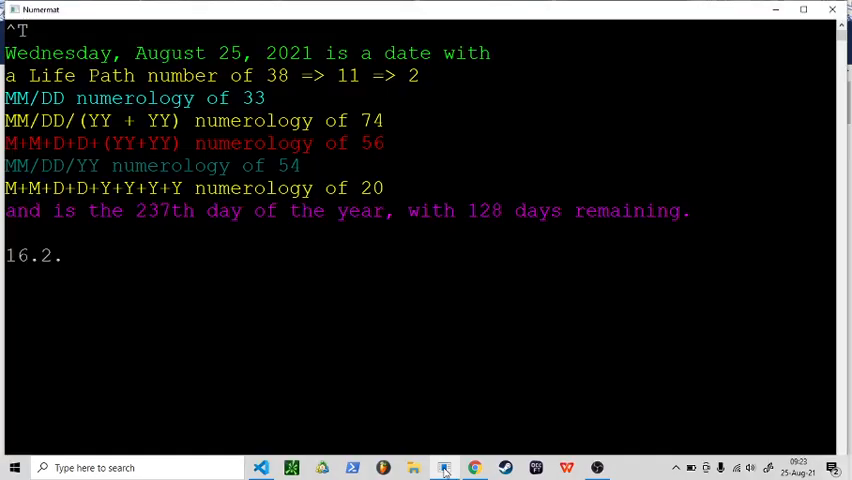
text(1957)
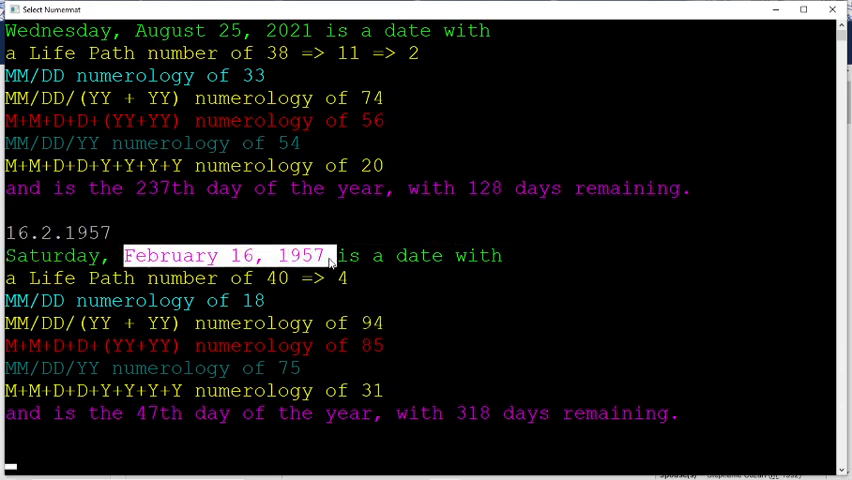
mouse_move(776, 10)
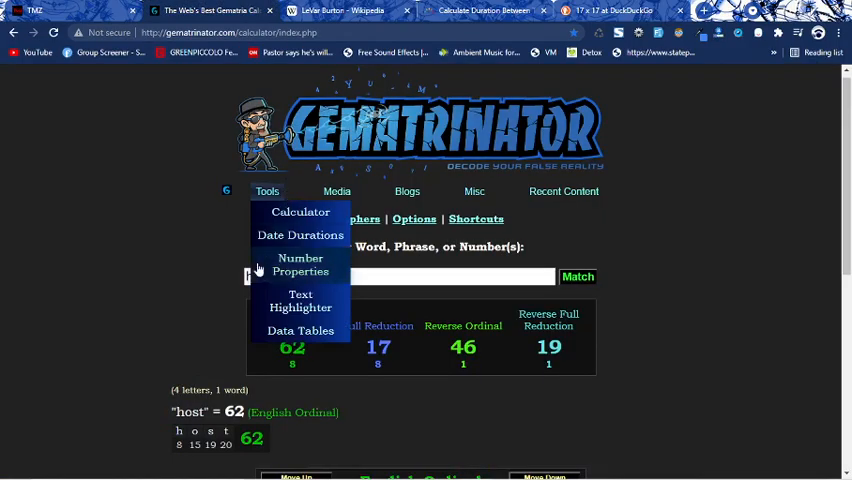
Evaluate Jeopardy in Gematrinator, giving 94
text(Je)
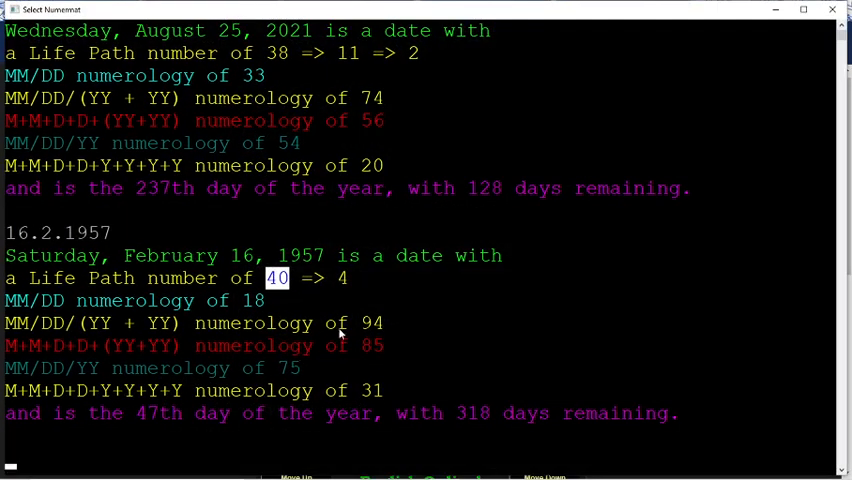
scroll(down, 3)
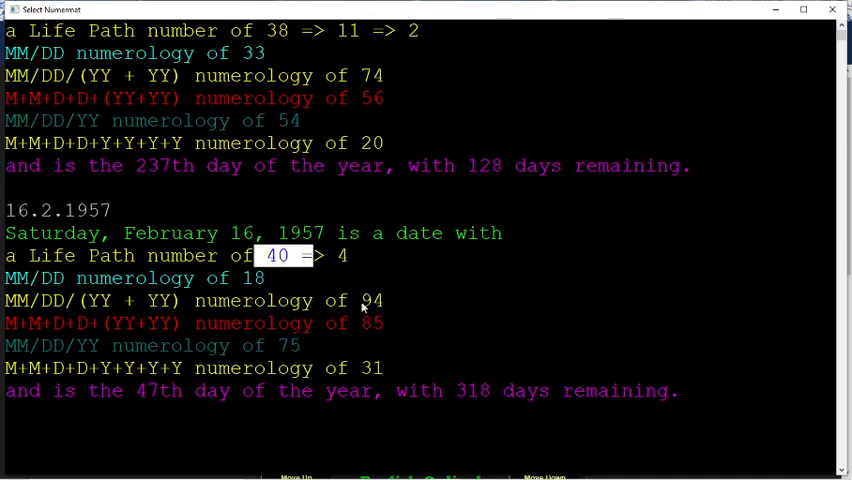
click(372, 300)
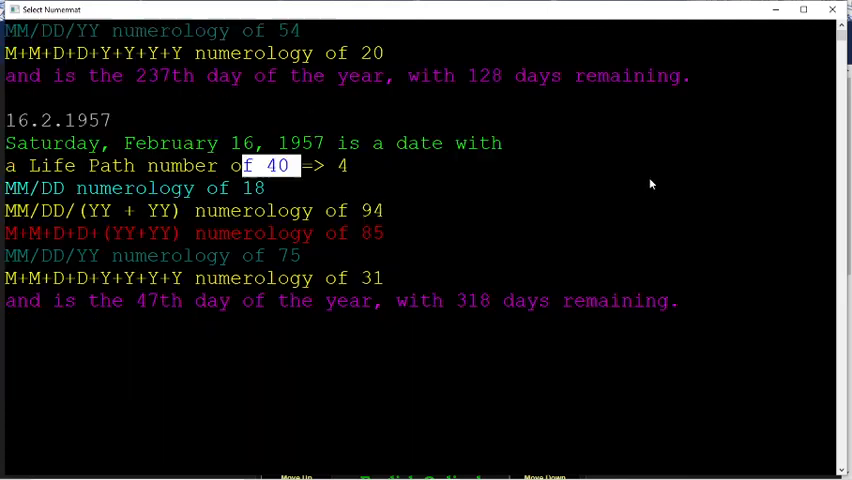
scroll(down, 3)
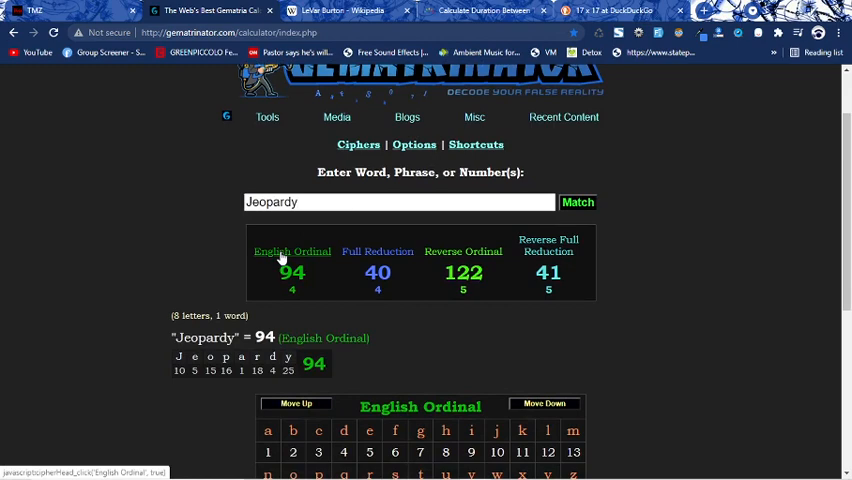
mouse_move(278, 262)
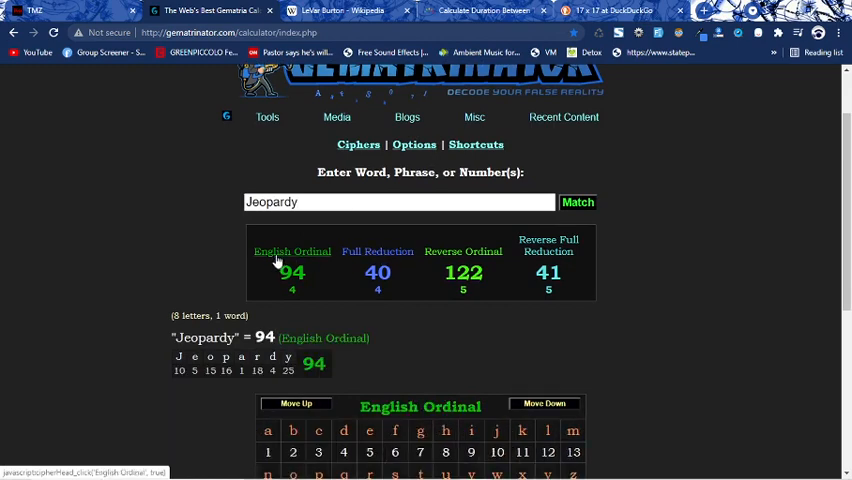
Show Jeopardy's Full Reduction breakdown of 40, then return to the TMZ article
click(376, 252)
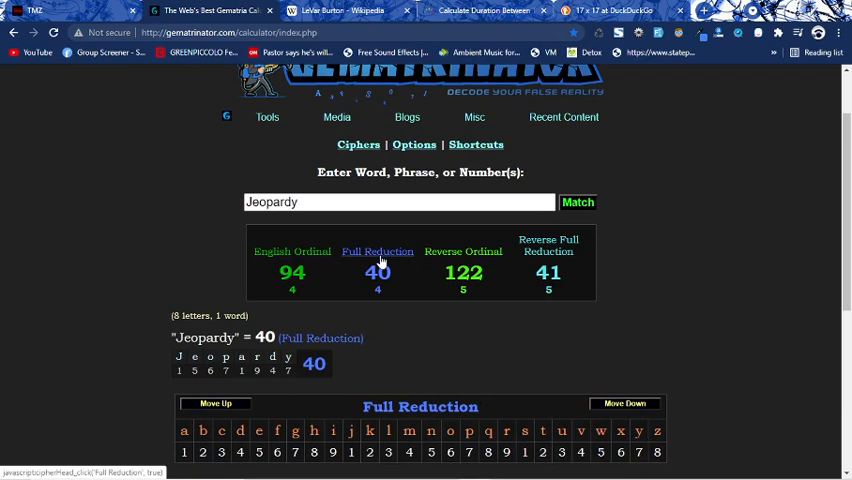
click(36, 12)
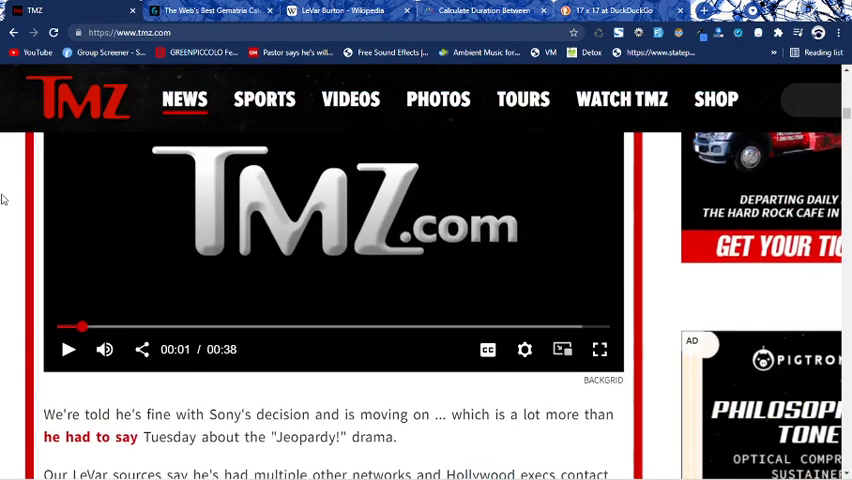
Scroll through the TMZ article to the embedded Ava DuVernay and LeVar Burton tweets
scroll(down, 3)
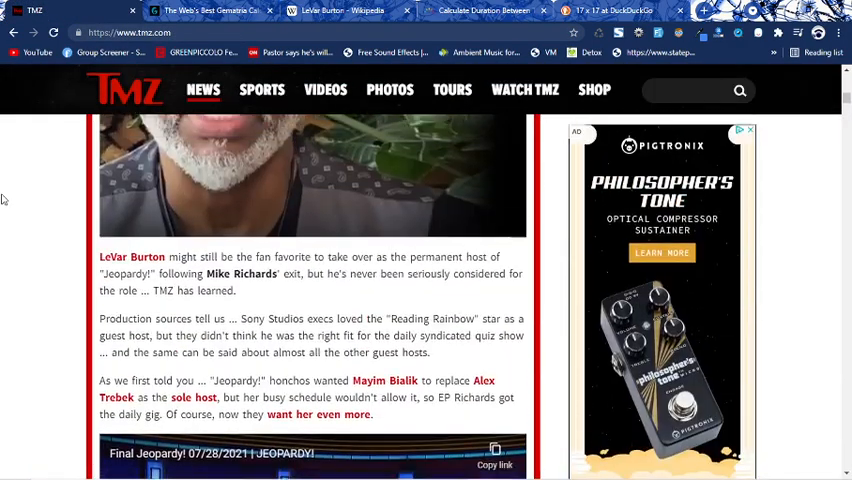
scroll(down, 3)
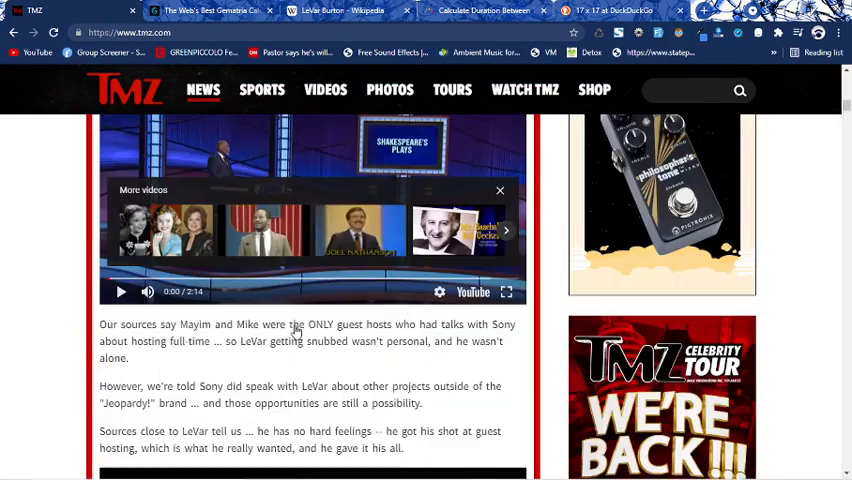
scroll(up, 3)
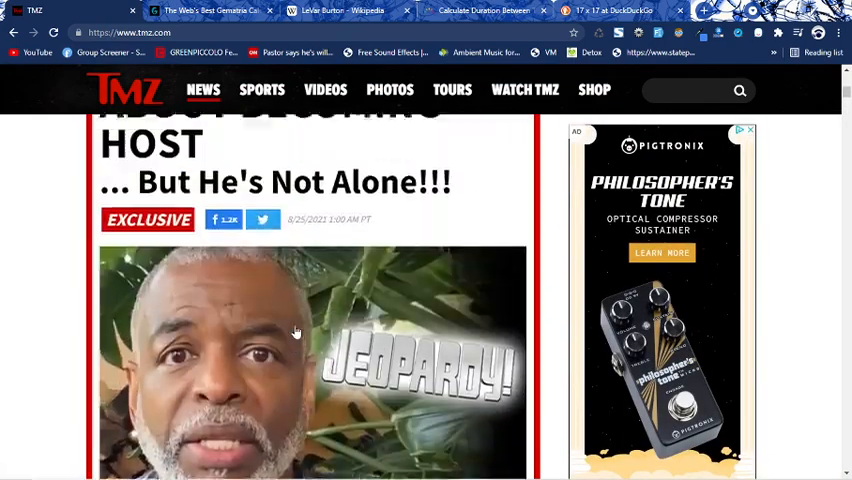
scroll(down, 3)
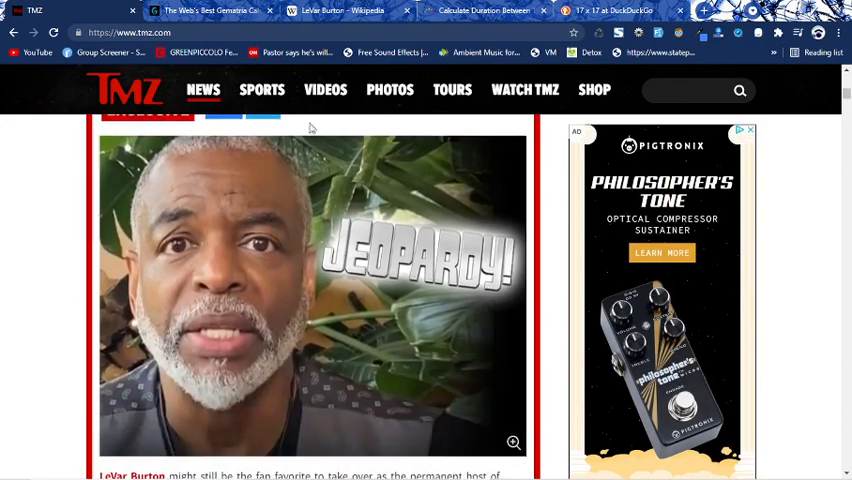
scroll(down, 3)
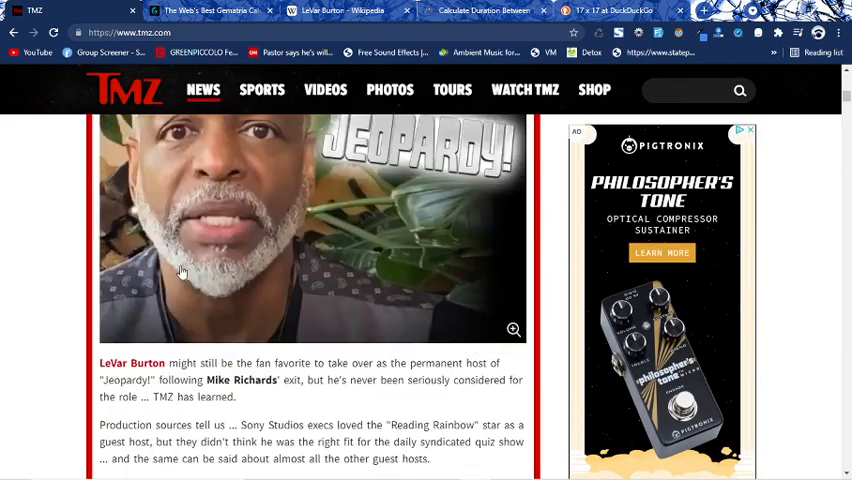
scroll(up, 3)
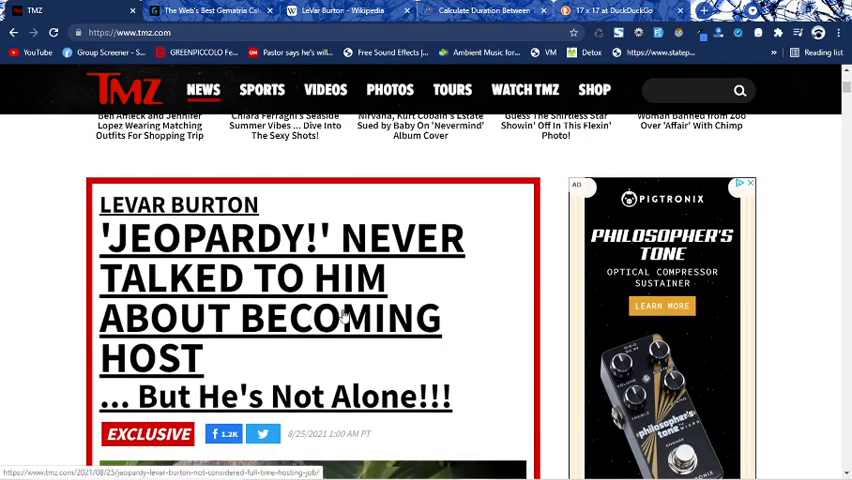
scroll(down, 3)
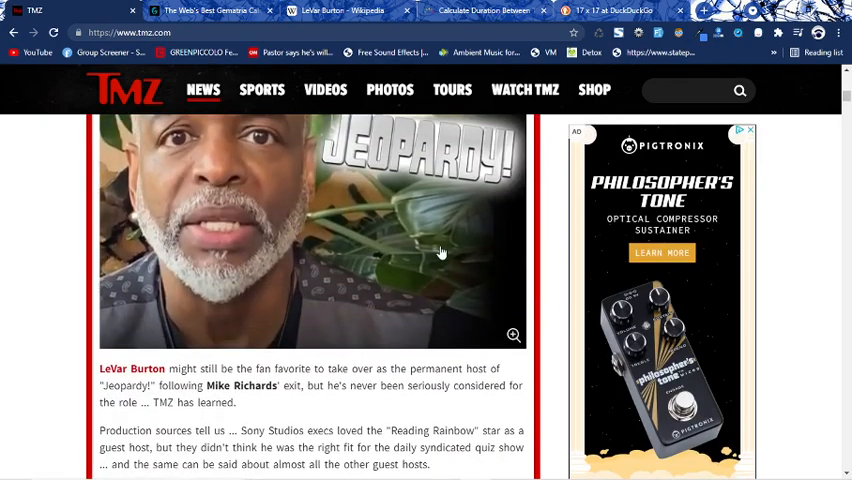
scroll(down, 3)
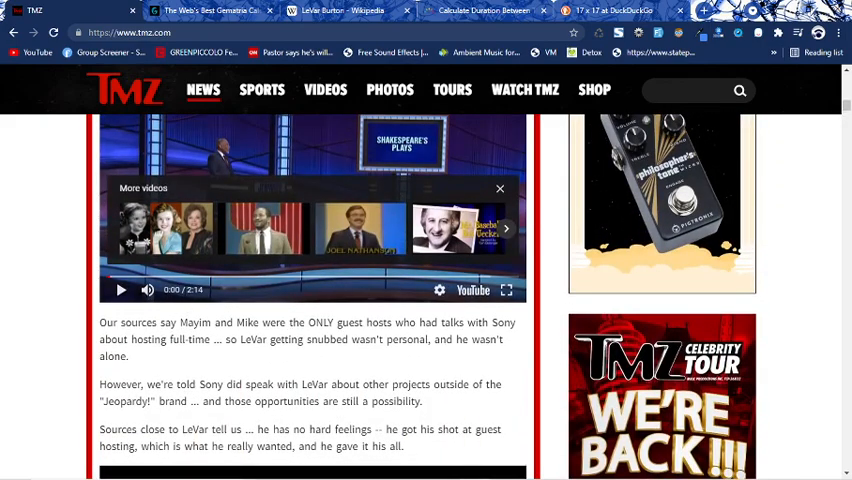
scroll(down, 3)
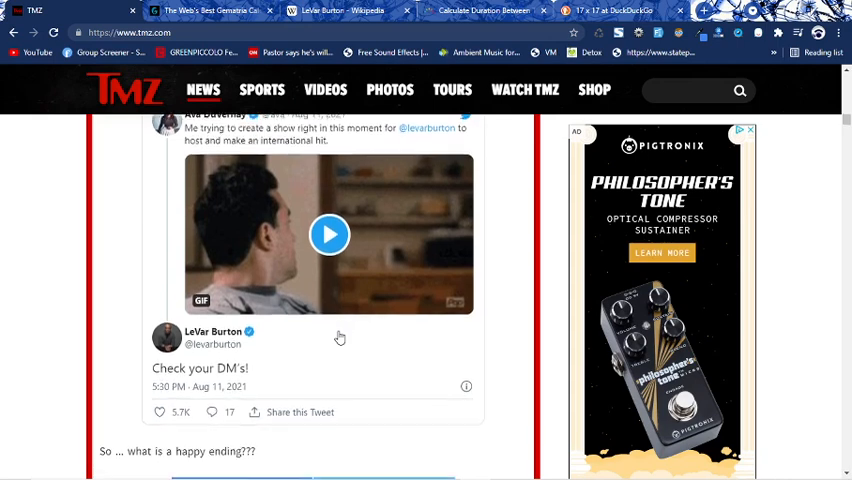
scroll(up, 3)
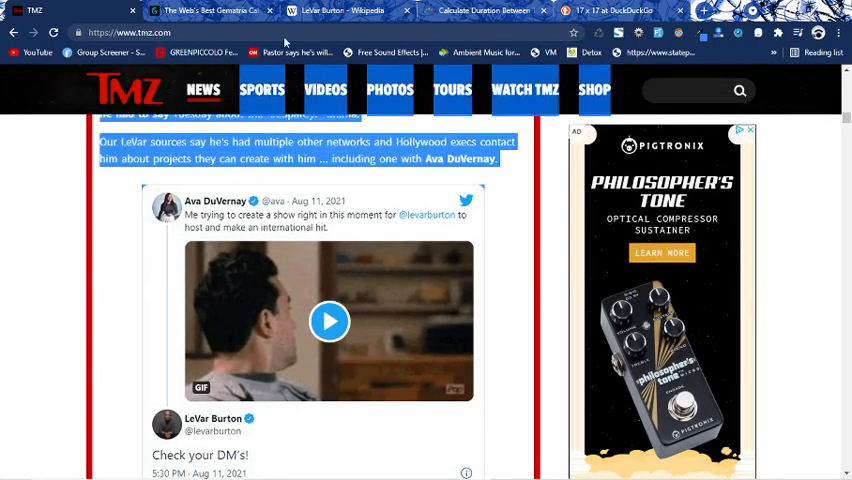
scroll(up, 3)
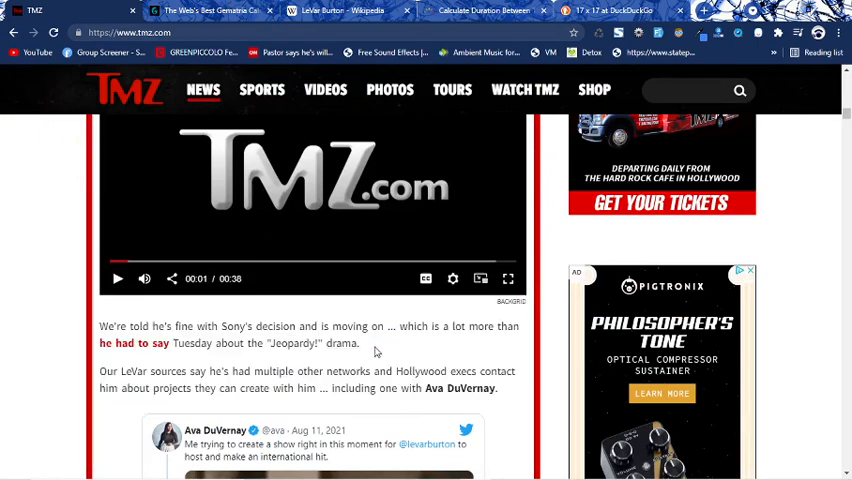
mouse_move(312, 266)
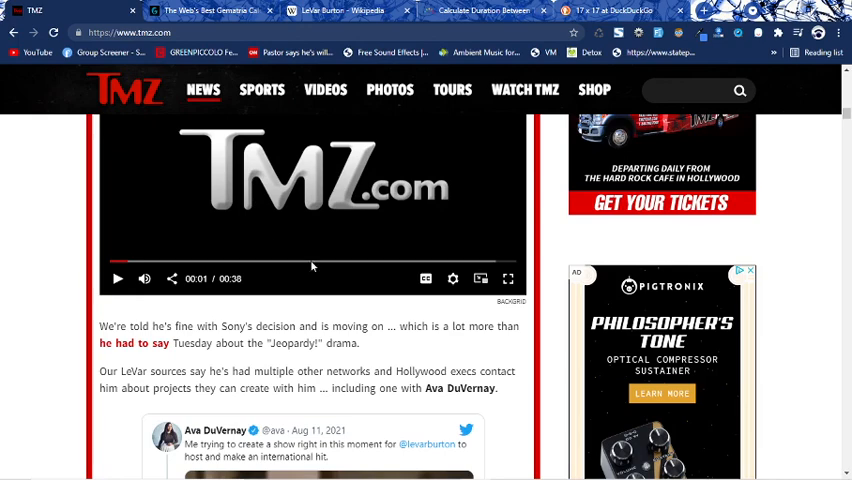
scroll(down, 3)
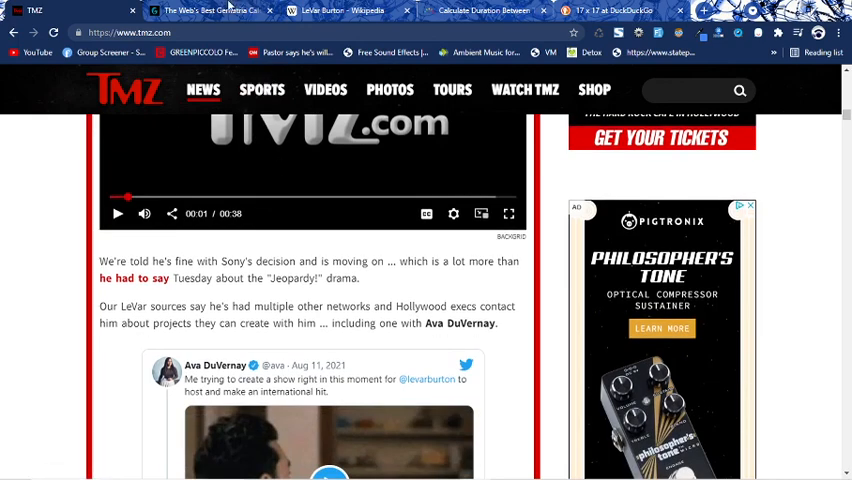
scroll(down, 3)
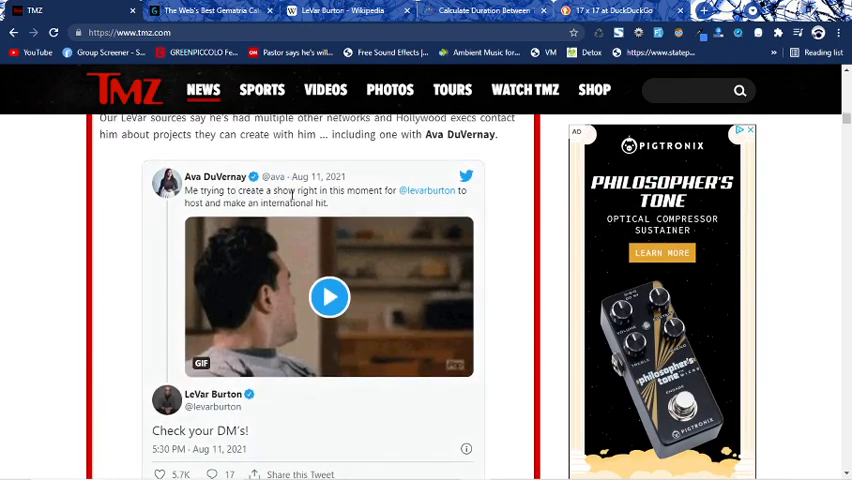
Evaluate Ava DuVernay in Gematrinator: 134, 44, 163, 64
click(210, 10)
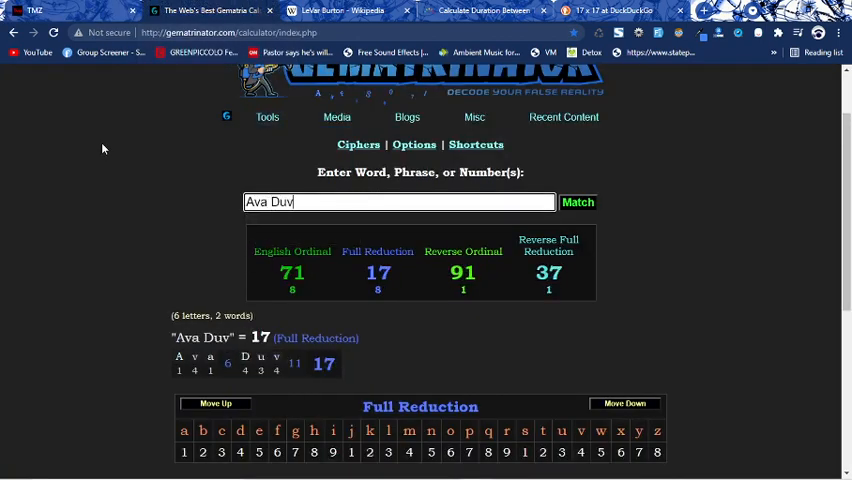
text(ernay)
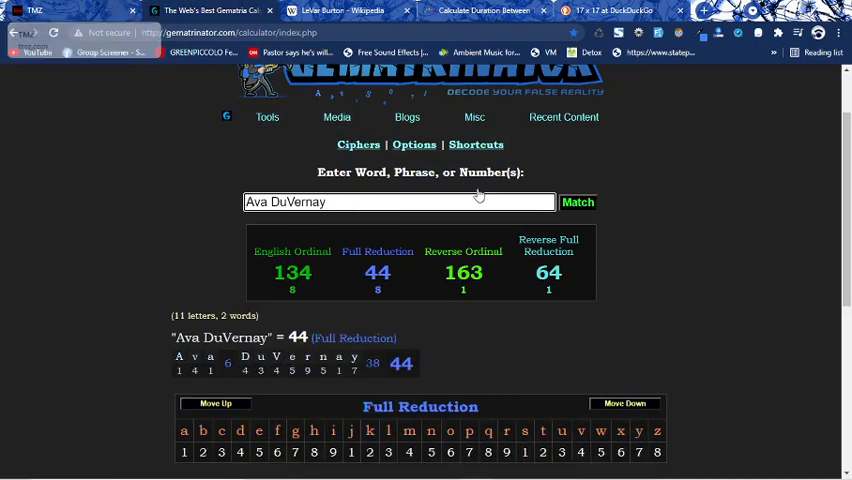
click(464, 272)
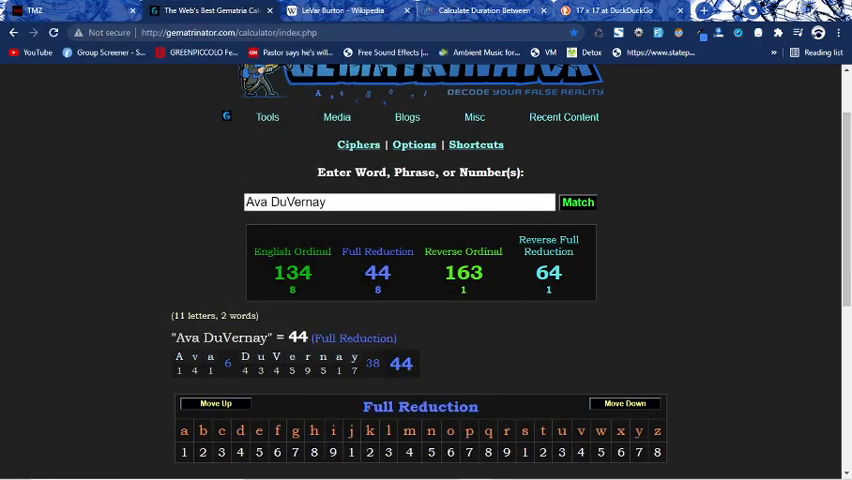
mouse_move(552, 298)
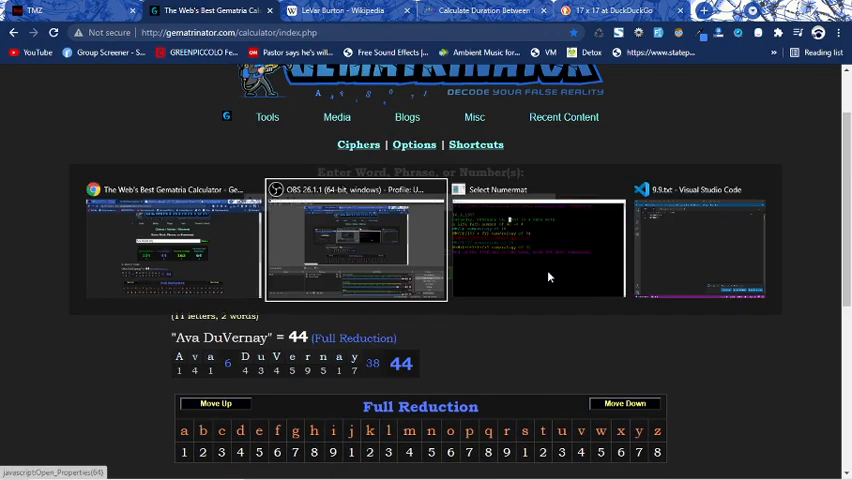
click(356, 240)
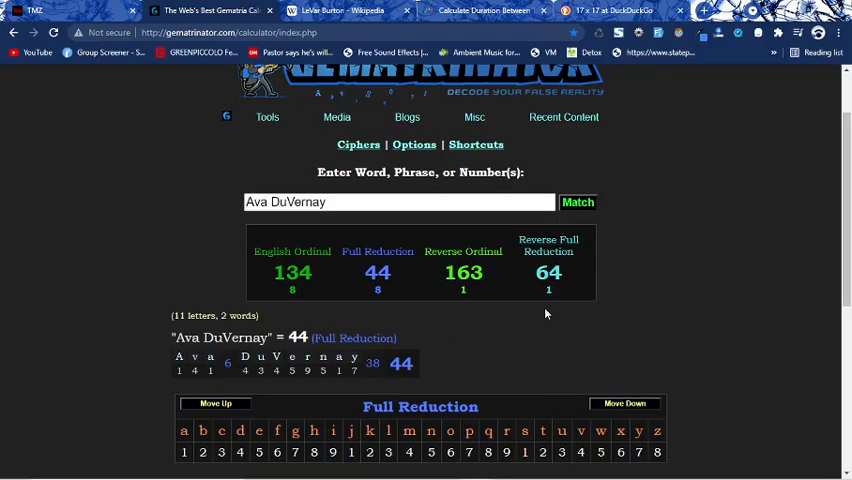
View the Reverse Ordinal 163 and Full Reduction 44 breakdowns for Ava DuVernay
click(464, 272)
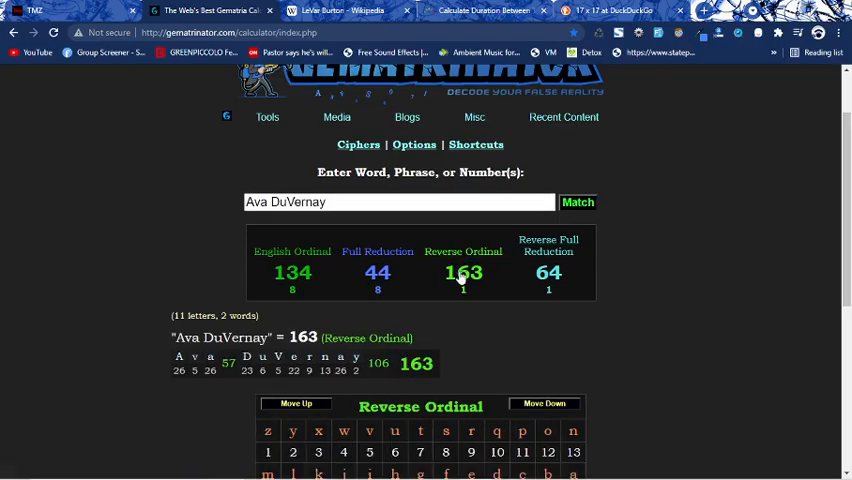
click(464, 272)
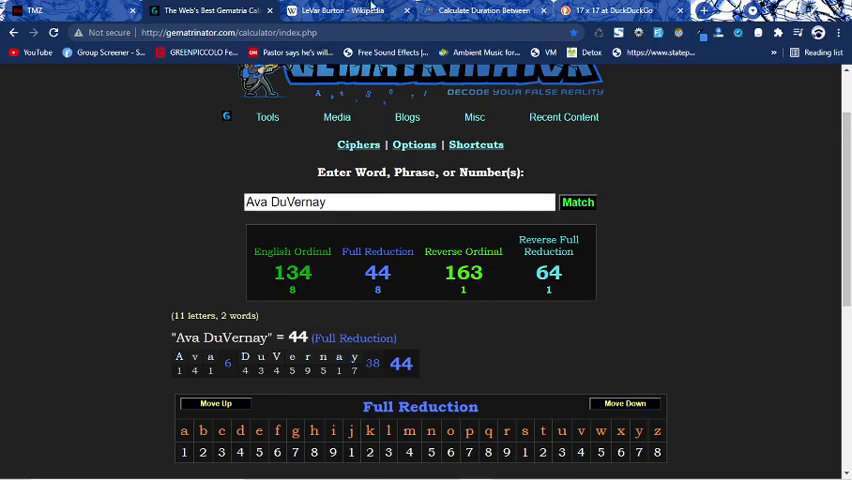
click(340, 12)
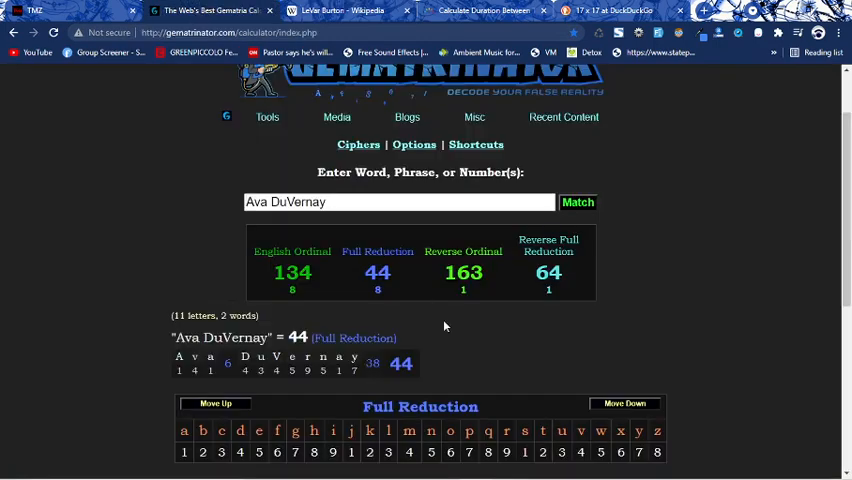
Evaluate 'Levardis Robert Martyn Burton Jr.', then 'Check your DM's' (126, 54, 171, 54)
text(Levardis Robert Martyn Burton Jr.)
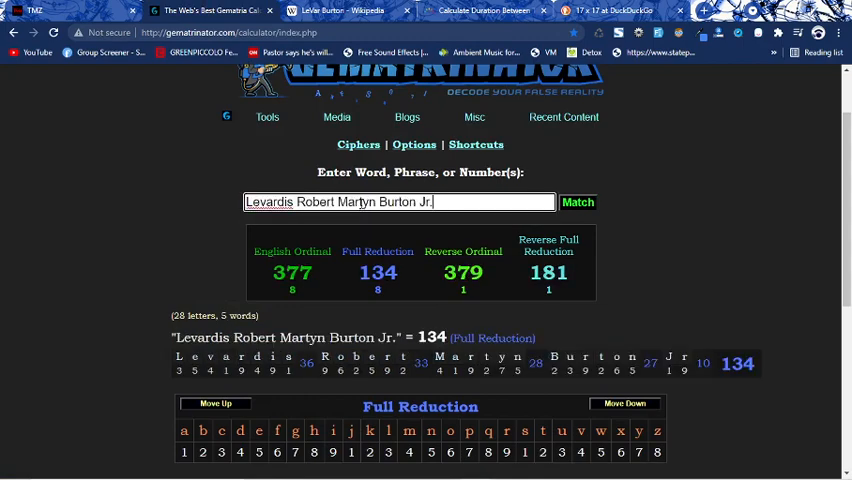
mouse_move(416, 278)
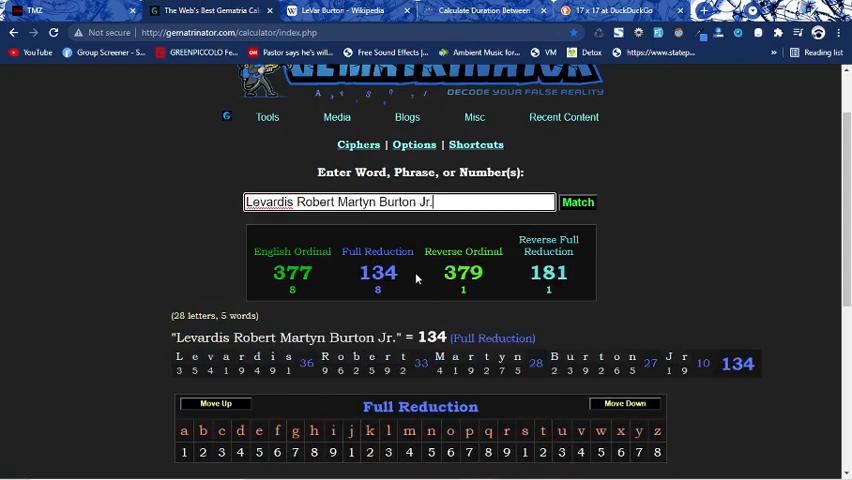
scroll(down, 3)
text(Check)
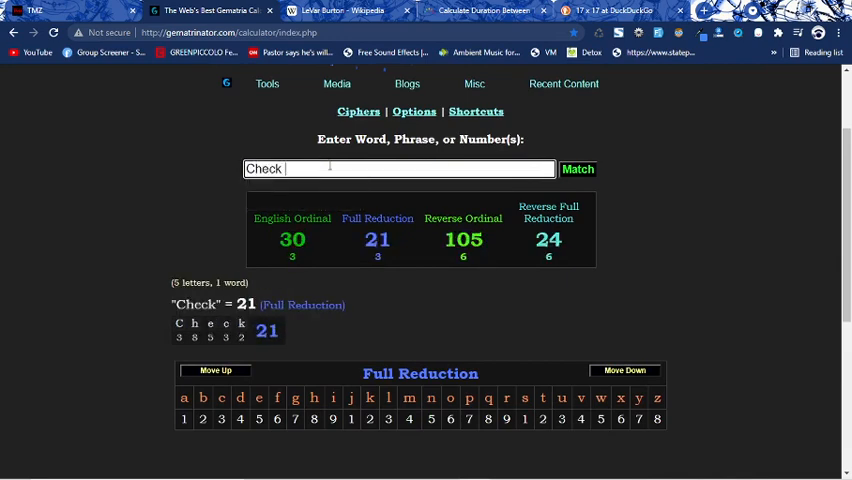
text(your DM)
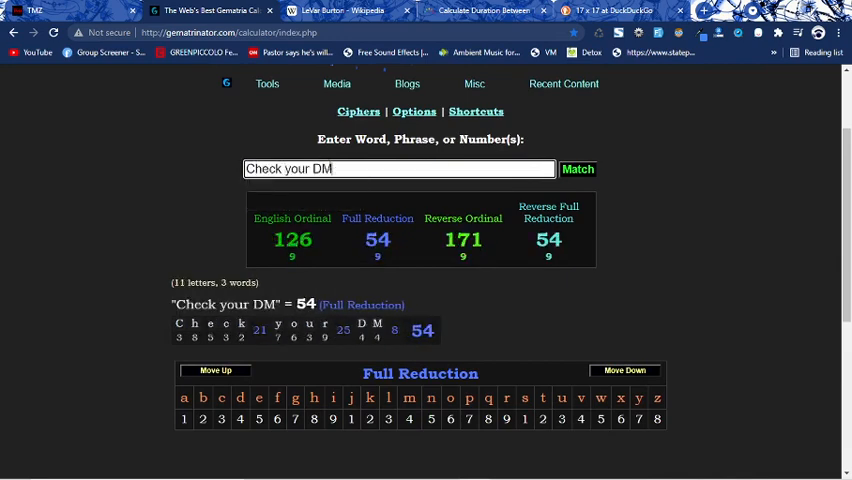
text('s)
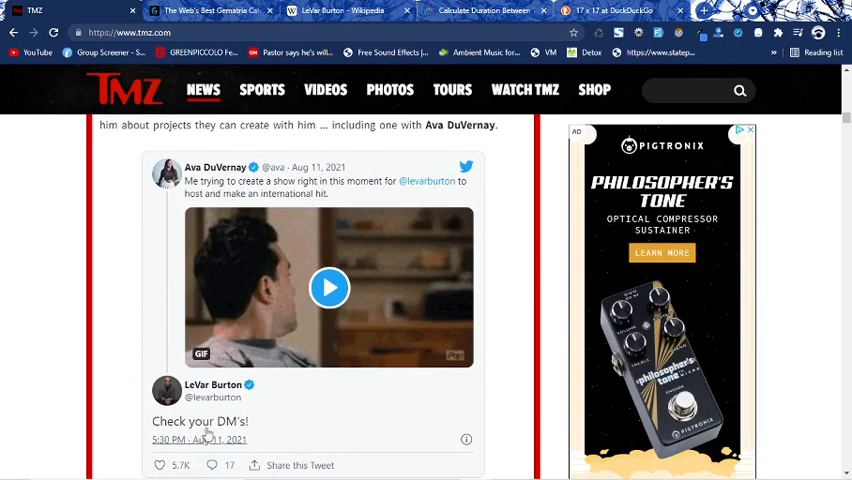
Search Wikipedia for 'ava du' and land on the Ava DuVernay article
scroll(down, 3)
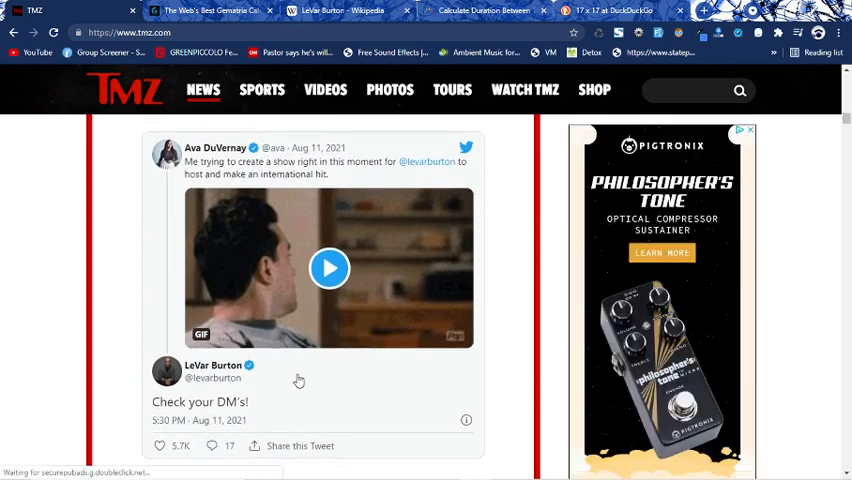
click(330, 10)
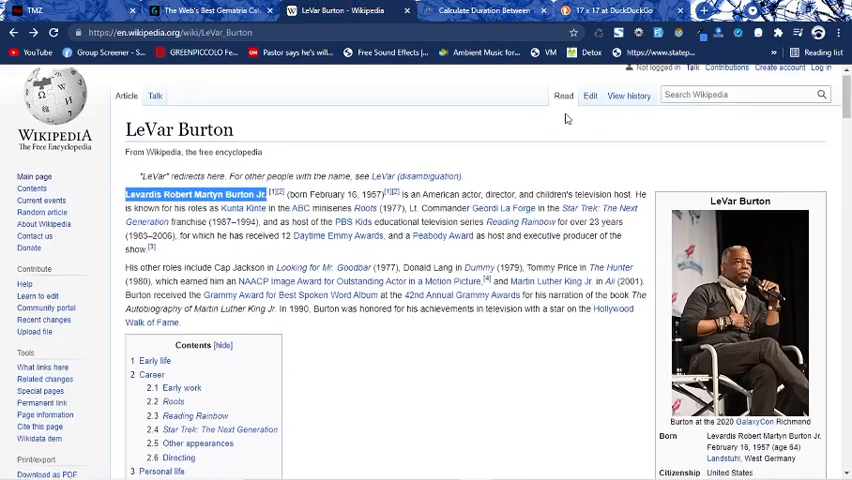
text(ava du)
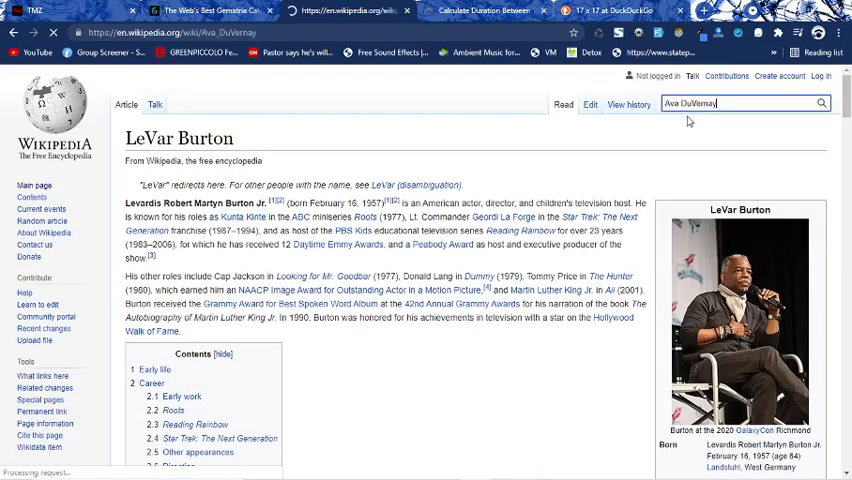
key(Return)
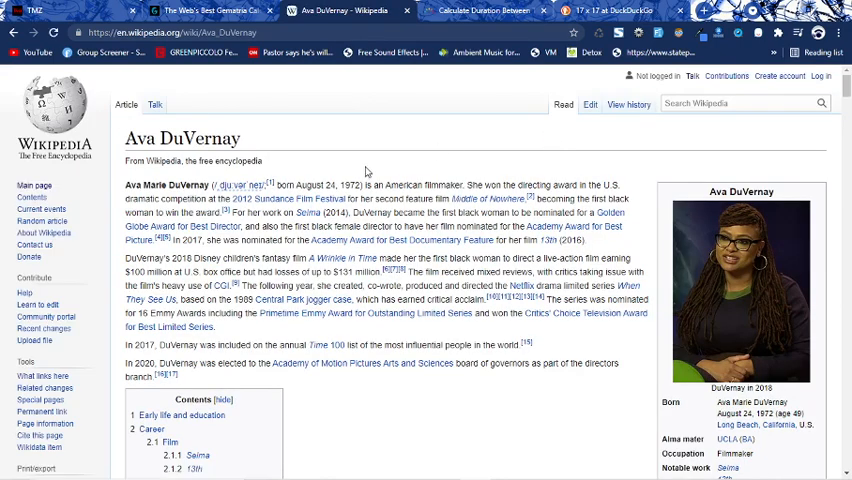
mouse_move(352, 184)
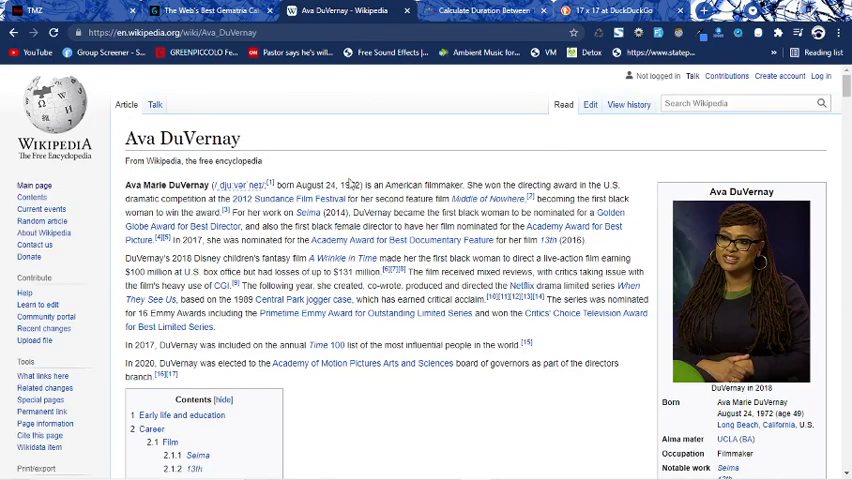
mouse_move(410, 156)
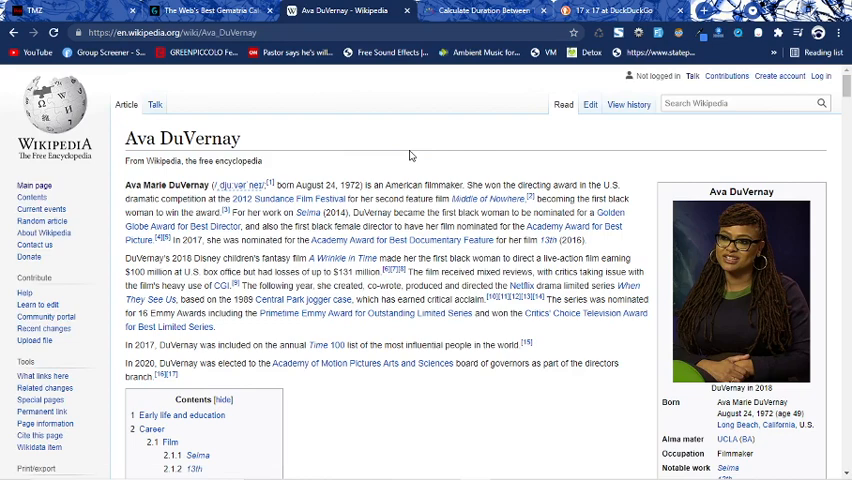
Compare with the TMZ article, then select part of Ava Marie DuVernay's name in the lead sentence
scroll(down, 3)
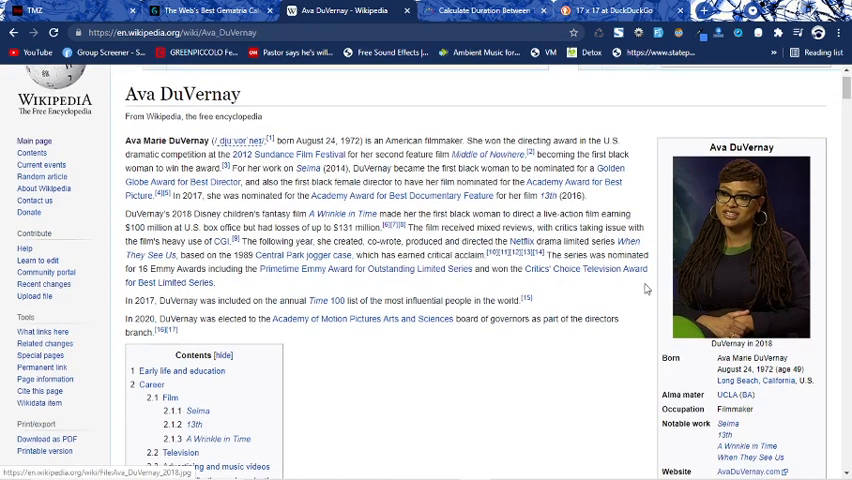
click(36, 12)
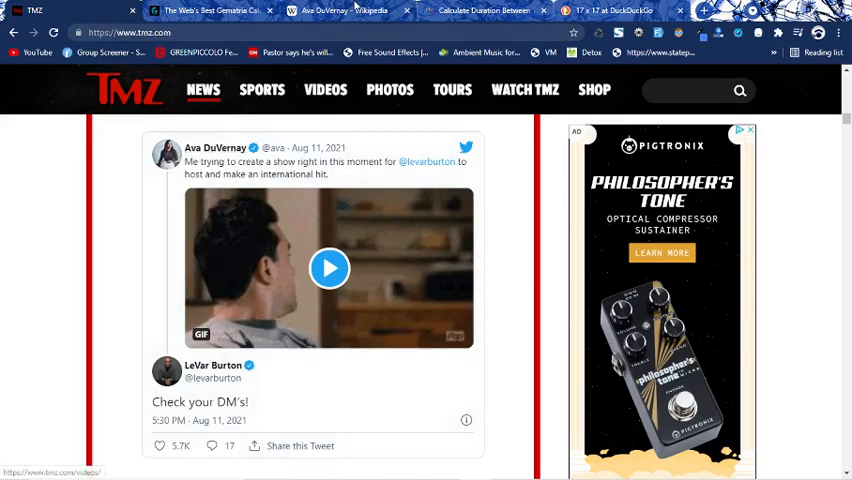
click(340, 10)
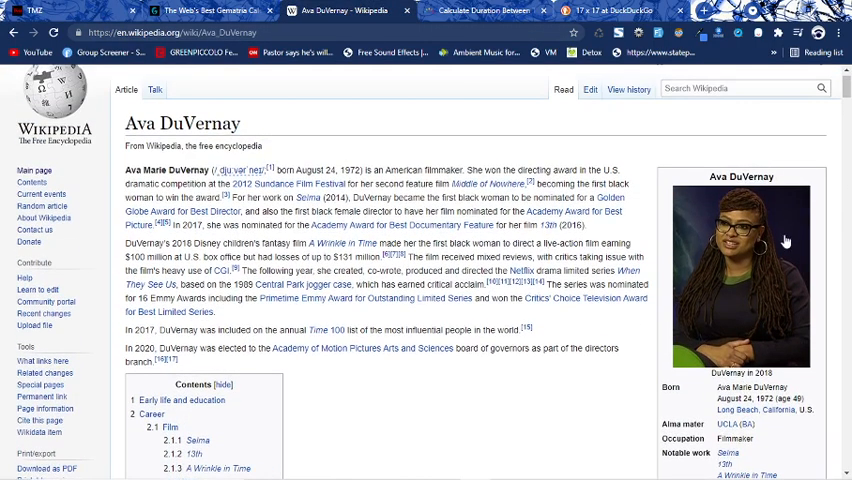
mouse_move(728, 244)
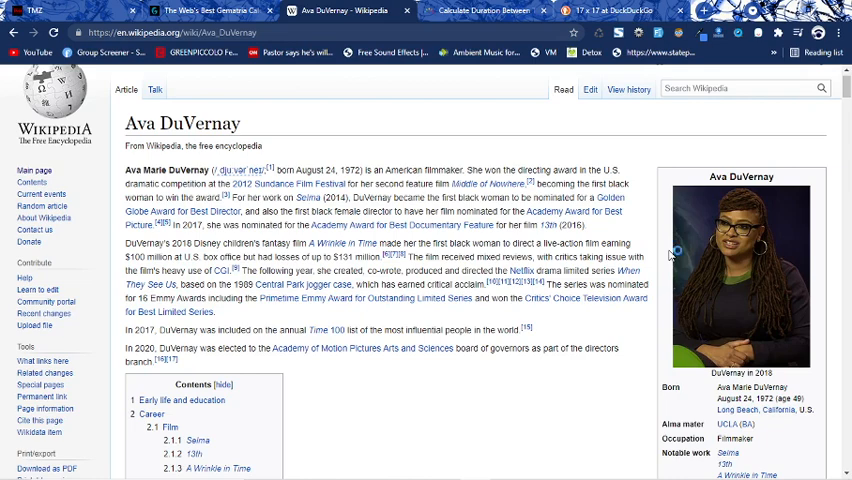
scroll(down, 3)
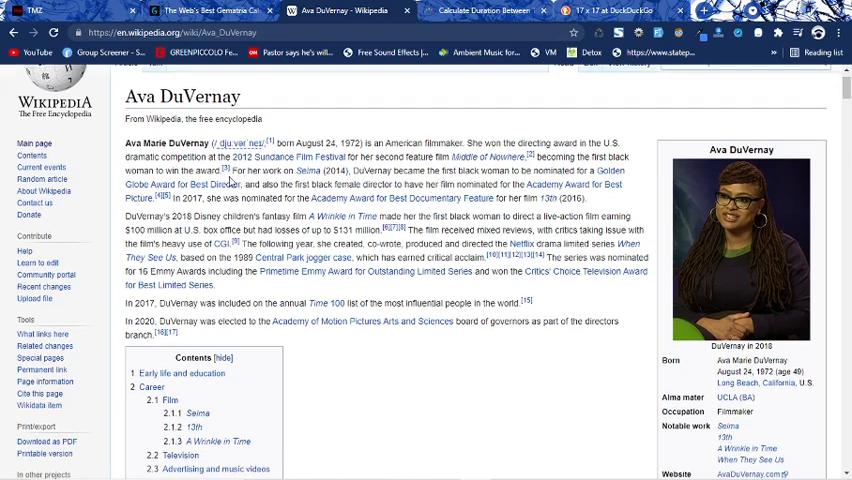
double_click(168, 142)
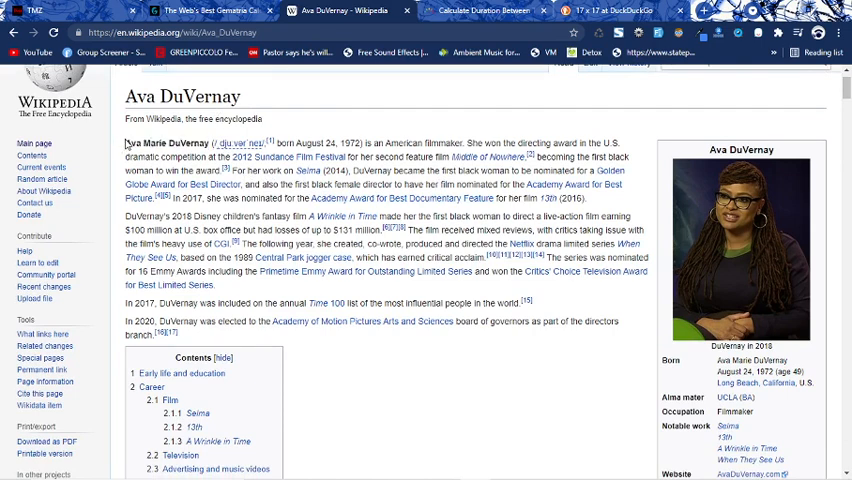
Evaluate 'Ava Marie DuVernay' (180, 72, 252, 99) and return to her Wikipedia article
double_click(168, 144)
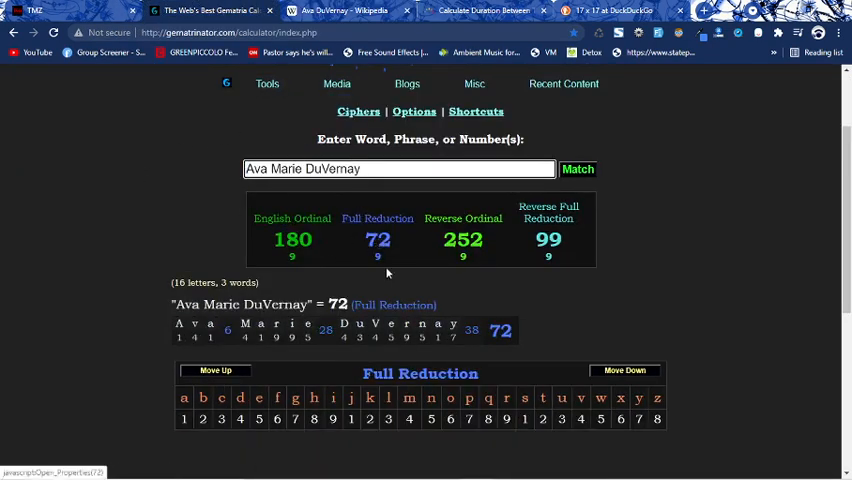
click(340, 12)
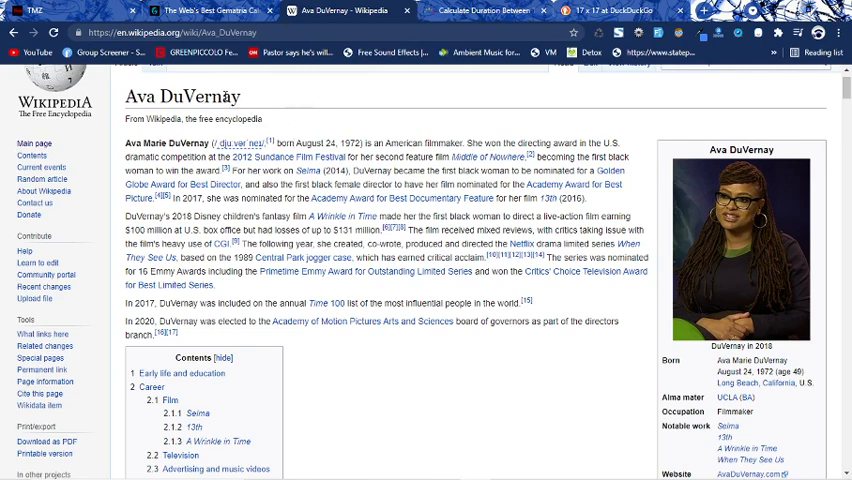
mouse_move(488, 348)
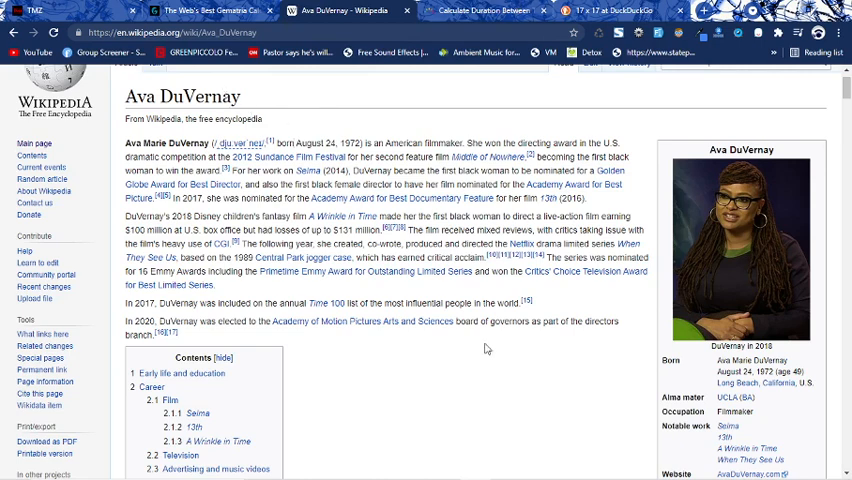
mouse_move(328, 108)
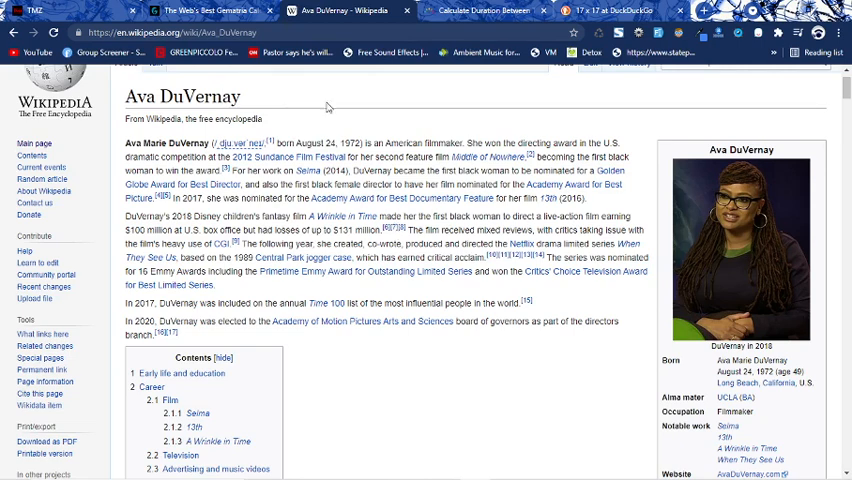
click(36, 12)
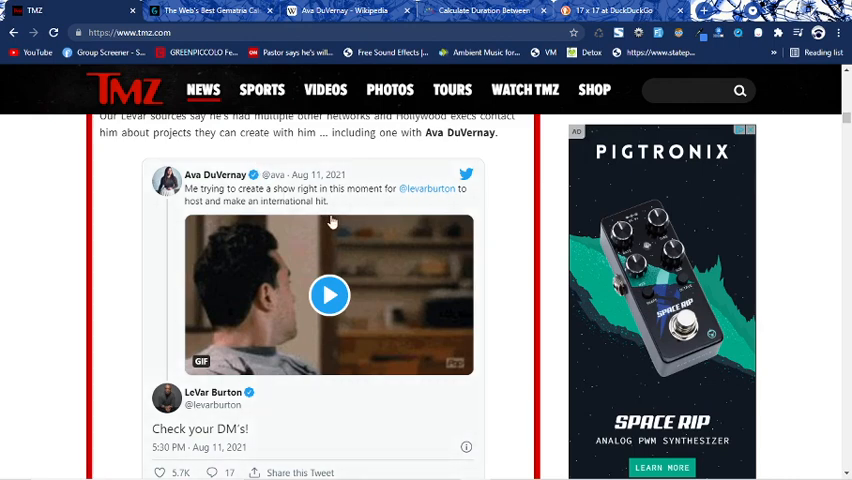
click(328, 296)
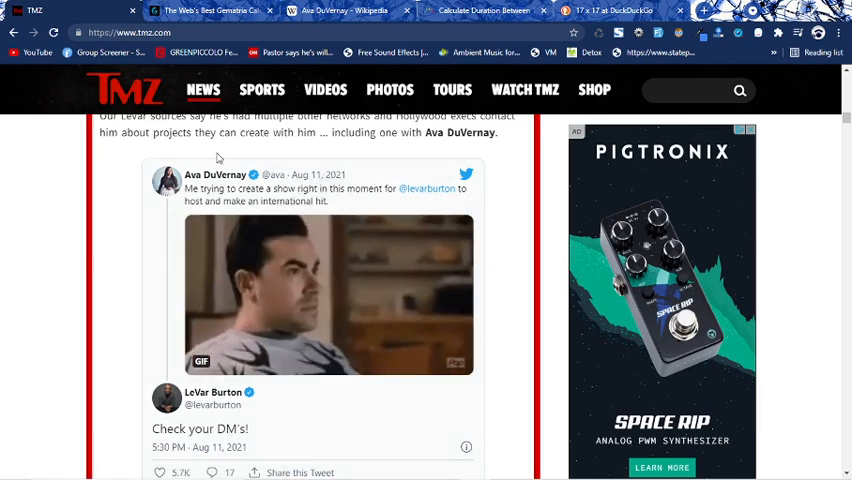
scroll(up, 3)
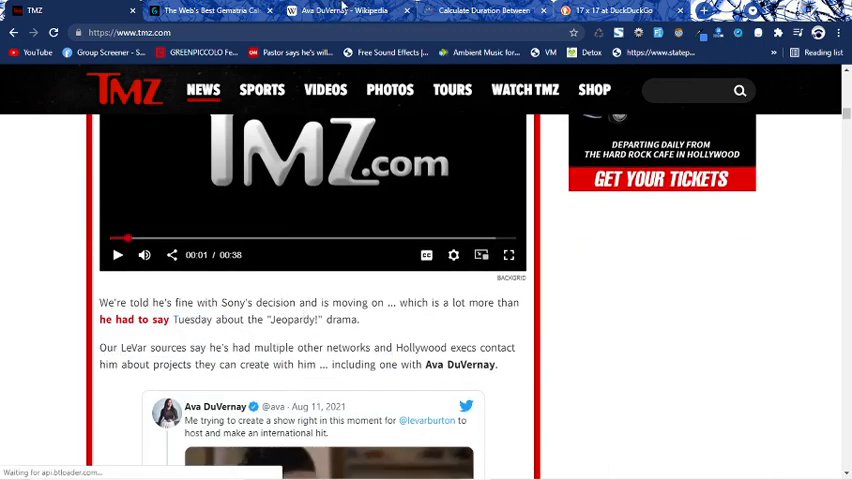
click(340, 10)
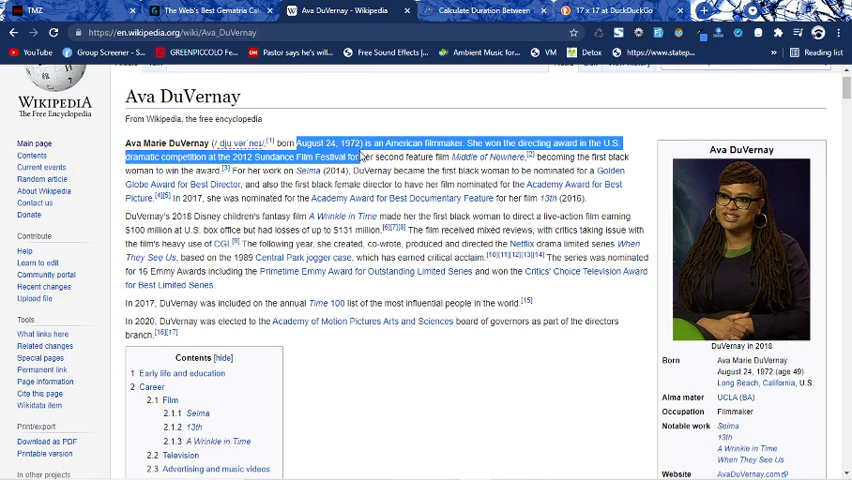
click(284, 98)
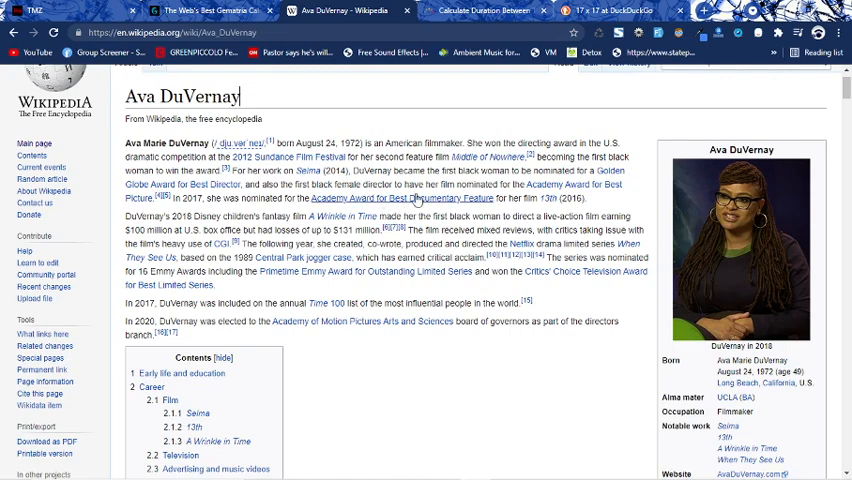
mouse_move(524, 184)
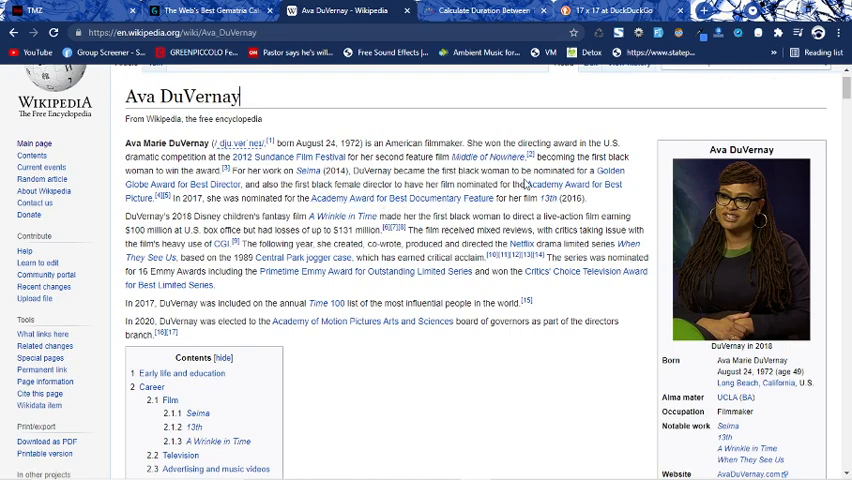
Enter 24.8.1972 to get Life Path 51 to 6, day 237 with 129 remaining, and review the August 25, 2021 line
scroll(down, 3)
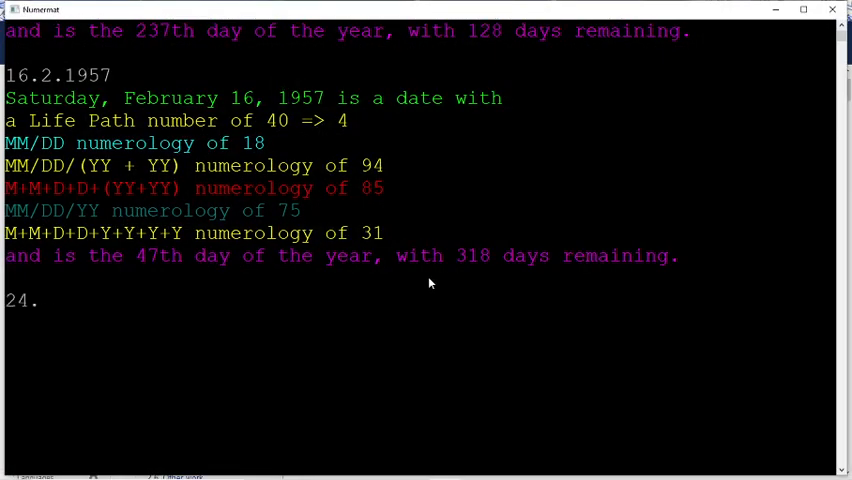
text(8.1972)
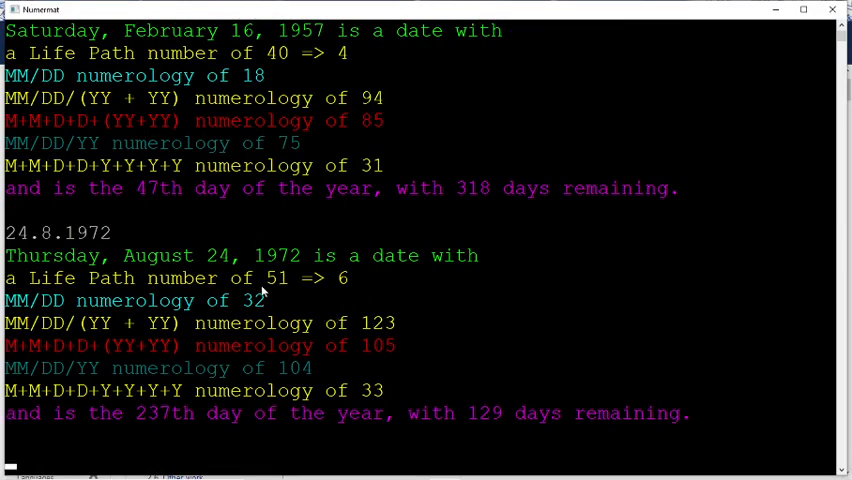
mouse_move(550, 354)
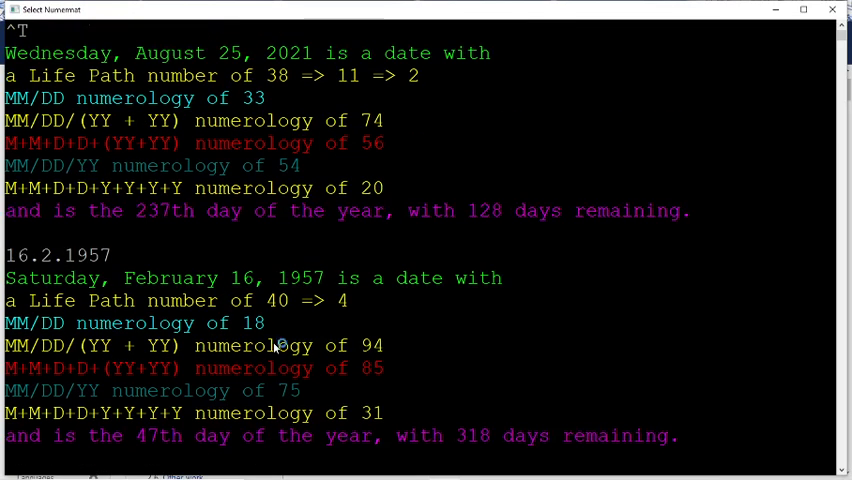
scroll(down, 3)
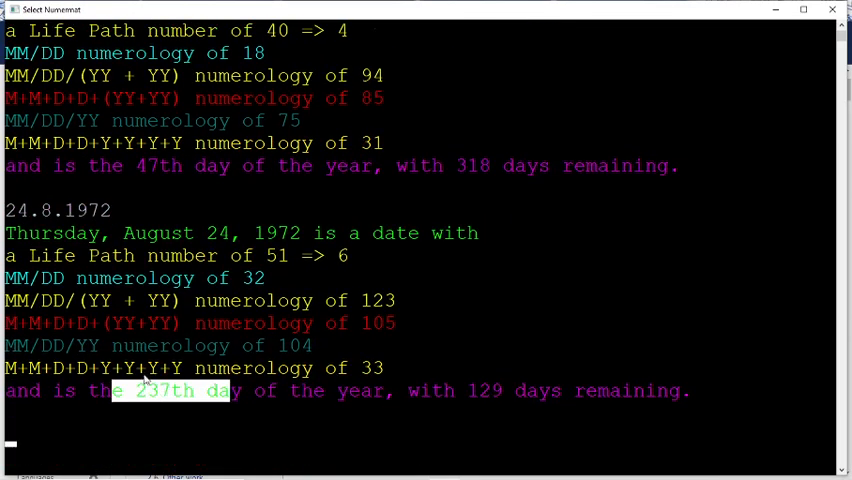
double_click(166, 392)
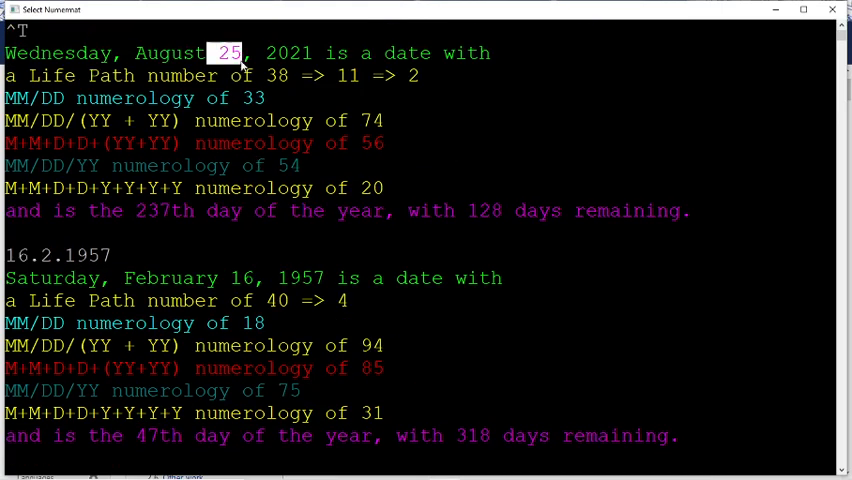
scroll(down, 3)
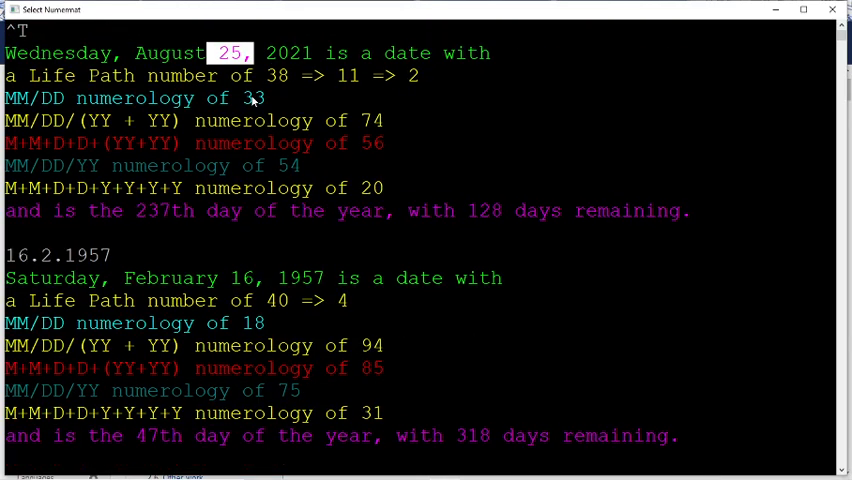
scroll(down, 3)
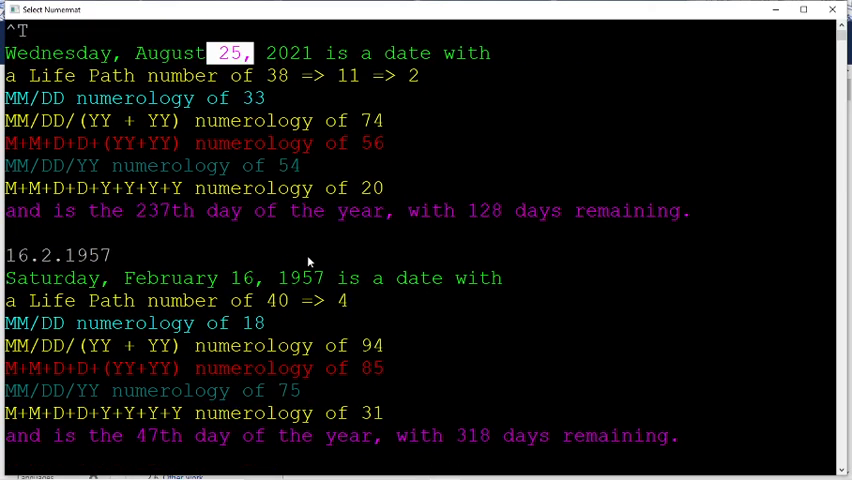
scroll(down, 3)
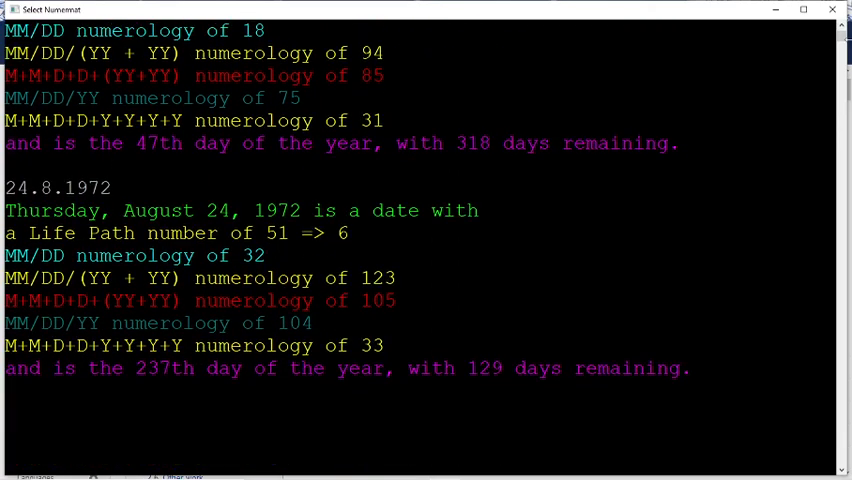